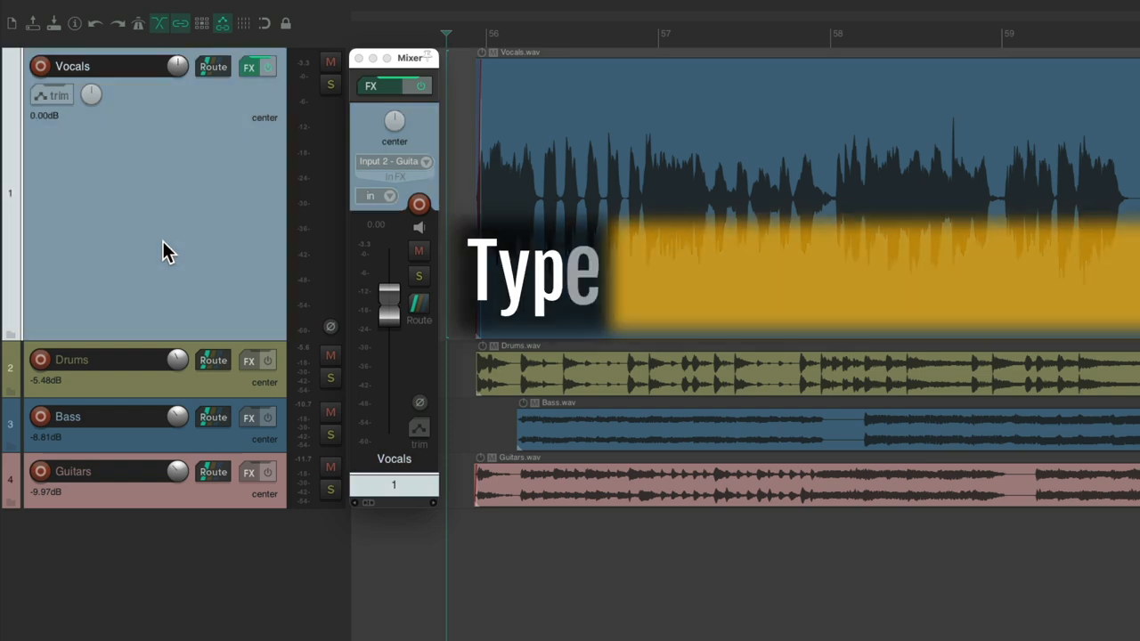
Toggle the Vocals volume envelope visible with the V shortcut
key(v)
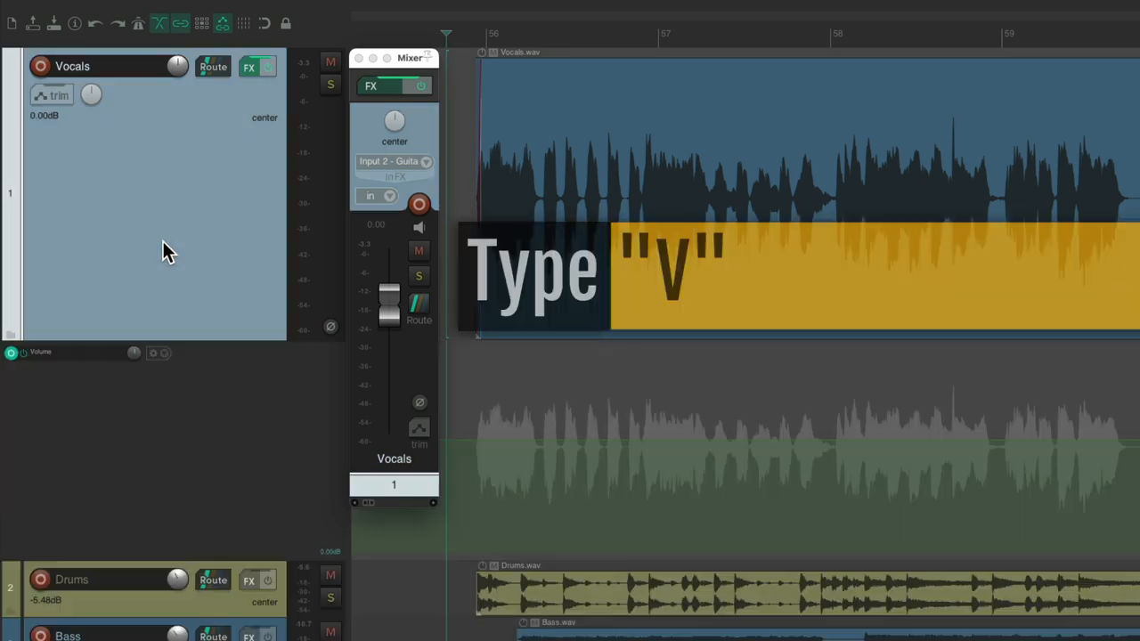
key(v)
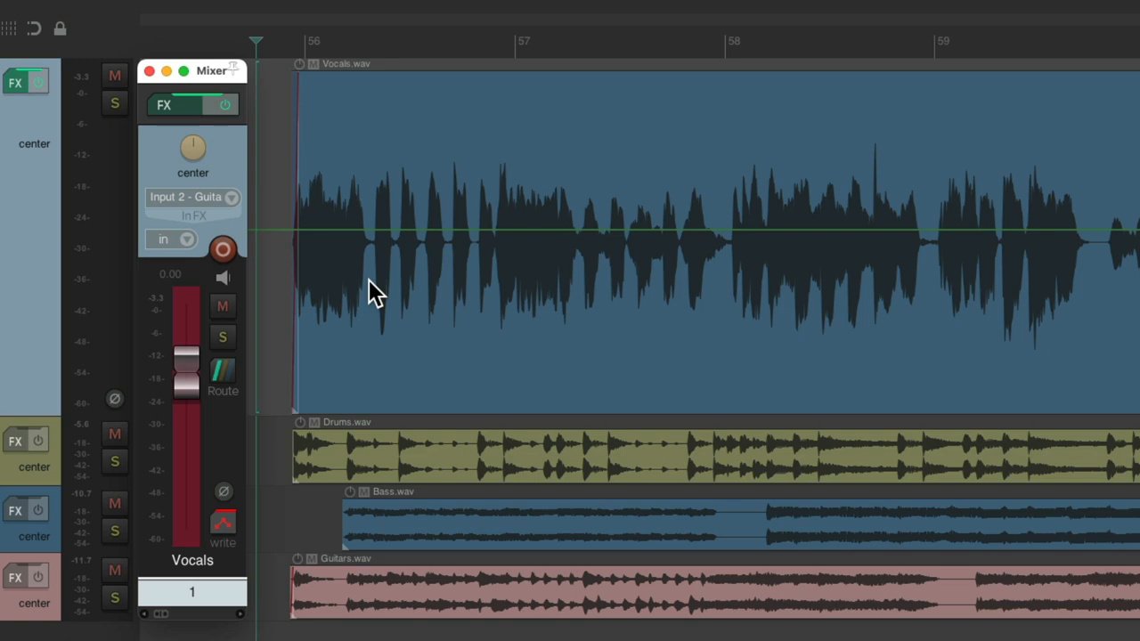
mouse_move(638, 294)
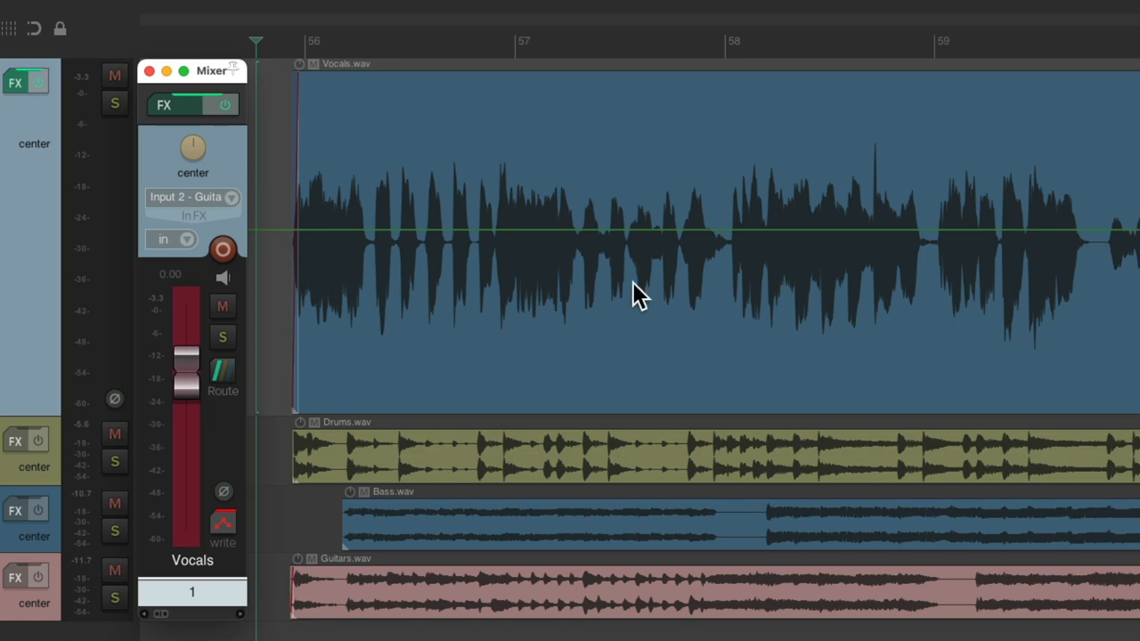
mouse_move(1030, 300)
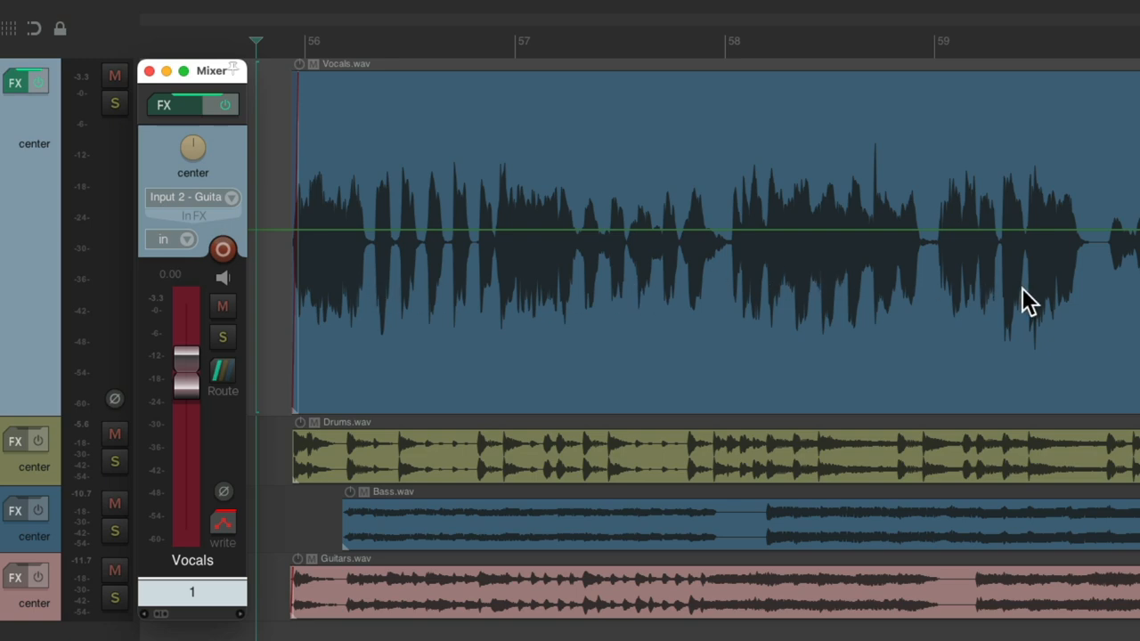
mouse_move(441, 307)
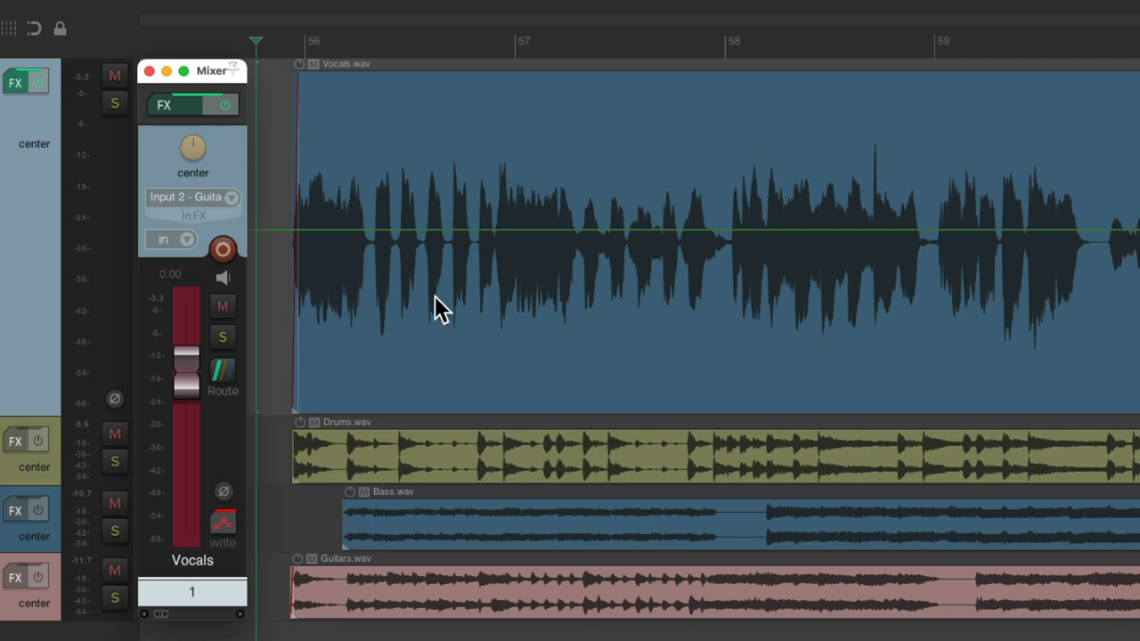
Ride the Vocals fader up and down during playback so the moves write envelope points
drag(187, 365, 189, 385)
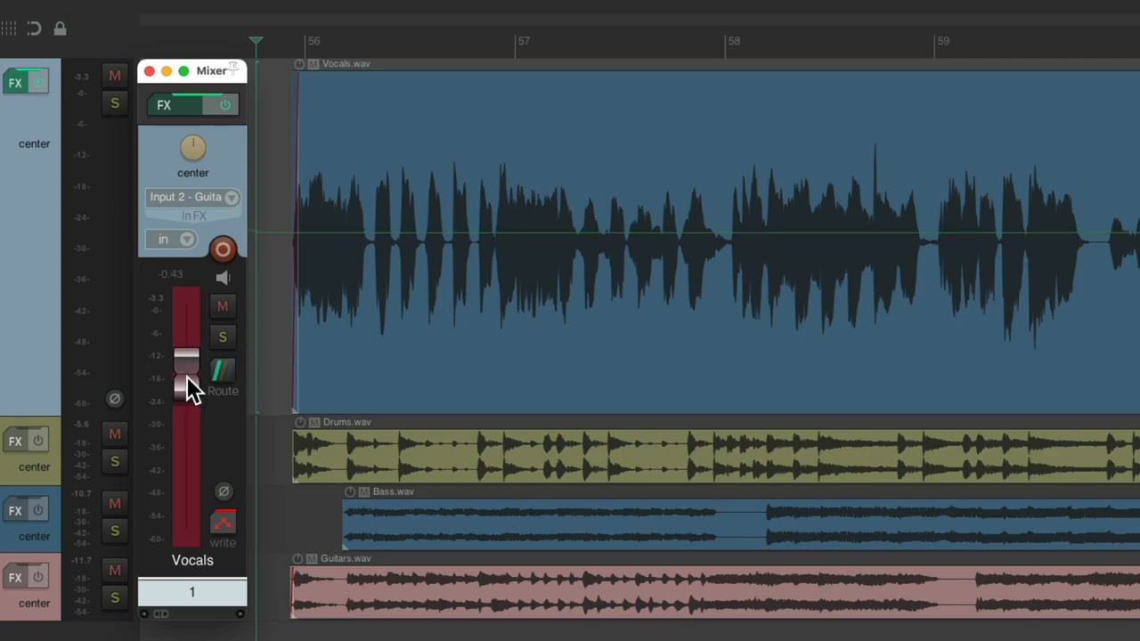
drag(187, 369, 187, 395)
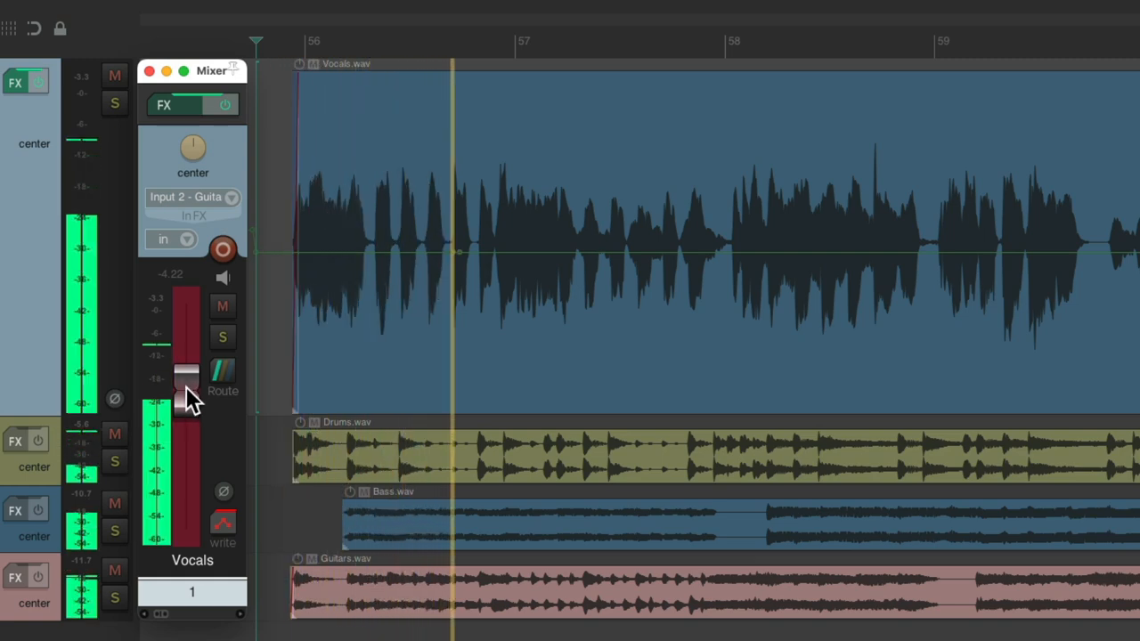
drag(187, 388, 187, 360)
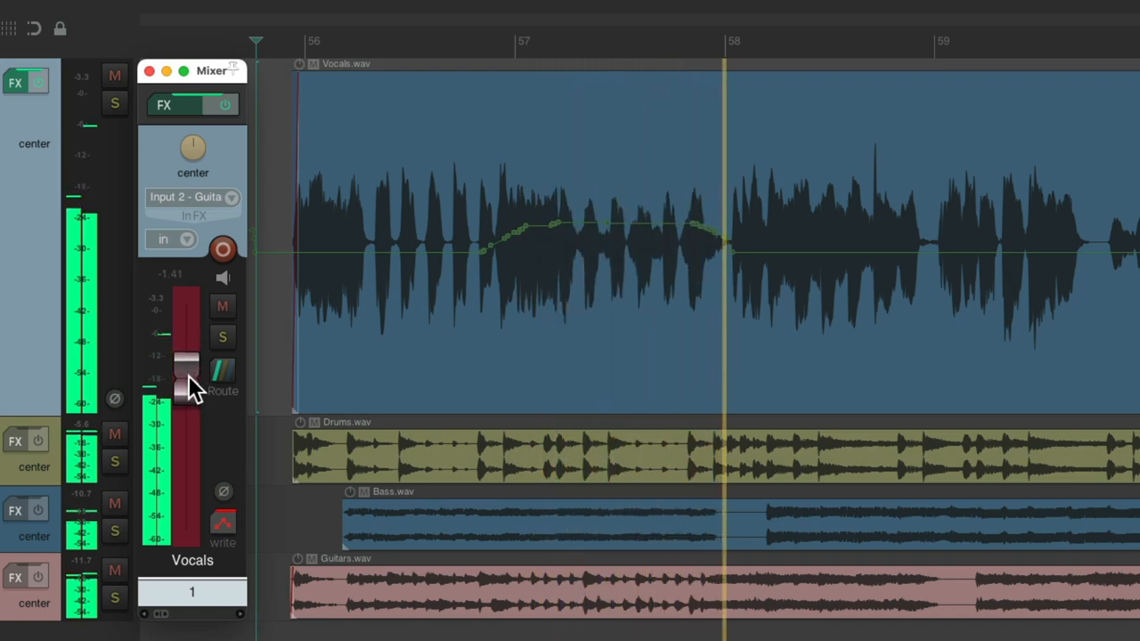
drag(187, 365, 187, 388)
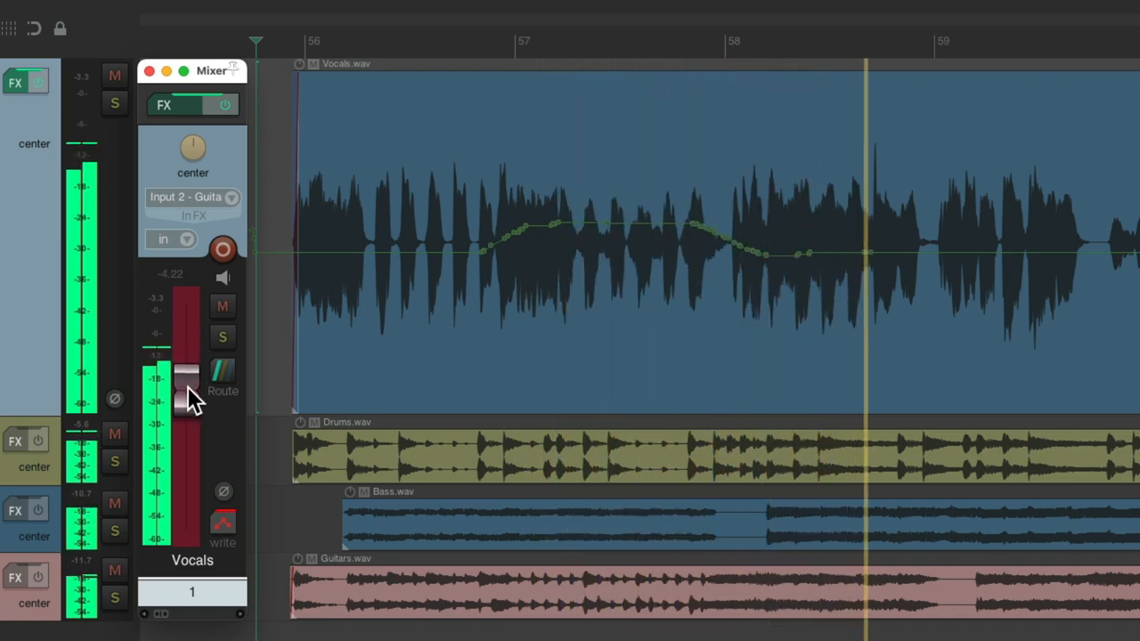
drag(187, 392, 187, 365)
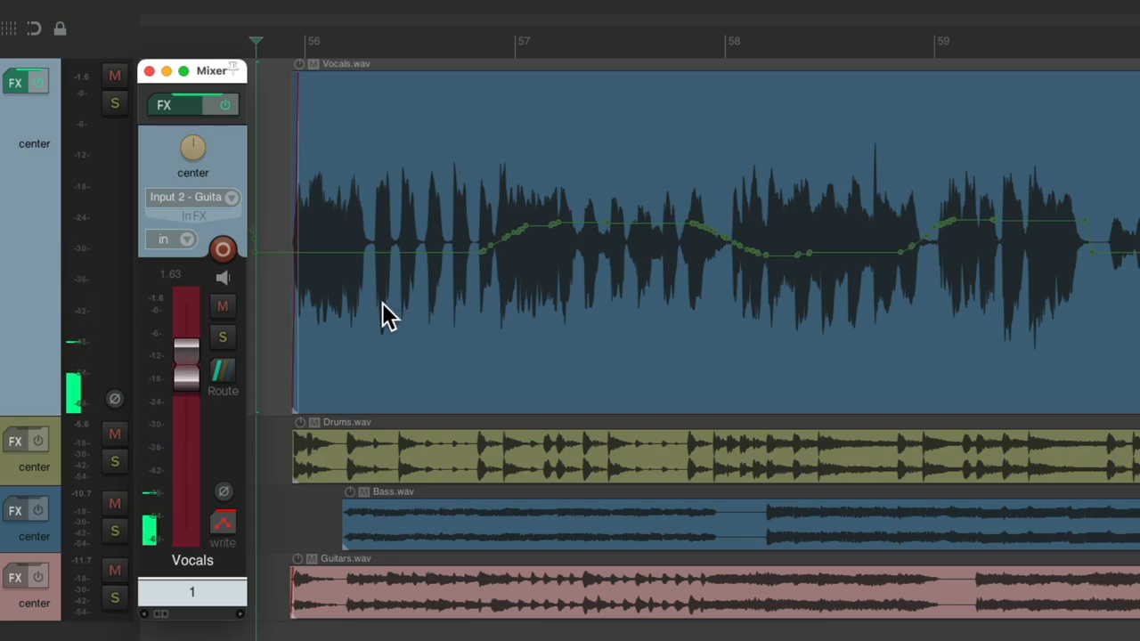
mouse_move(585, 296)
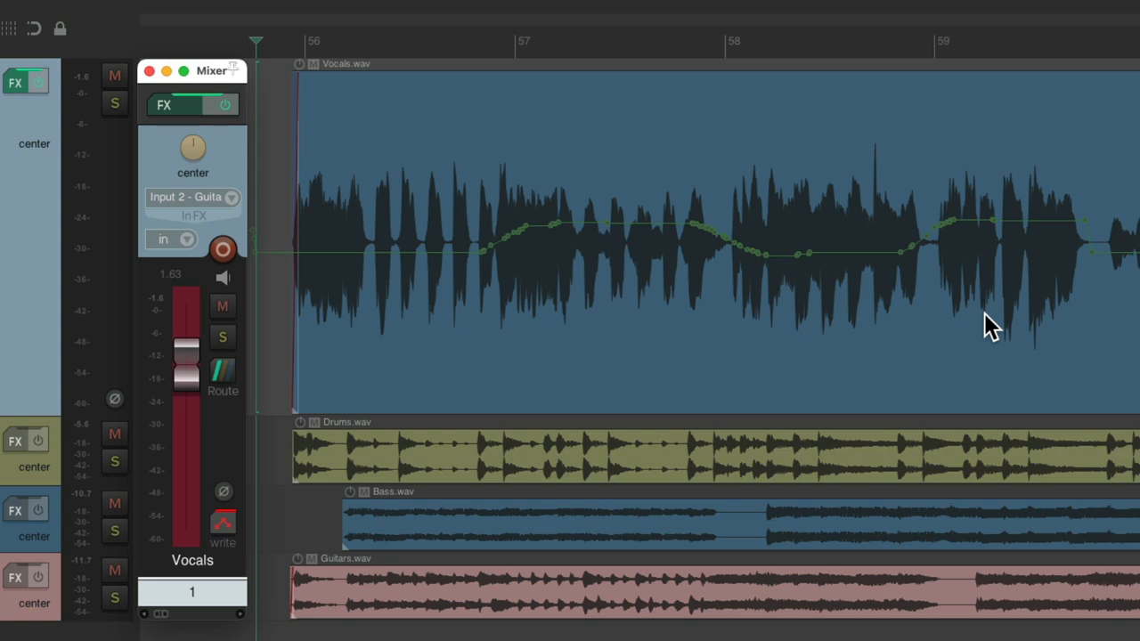
mouse_move(279, 378)
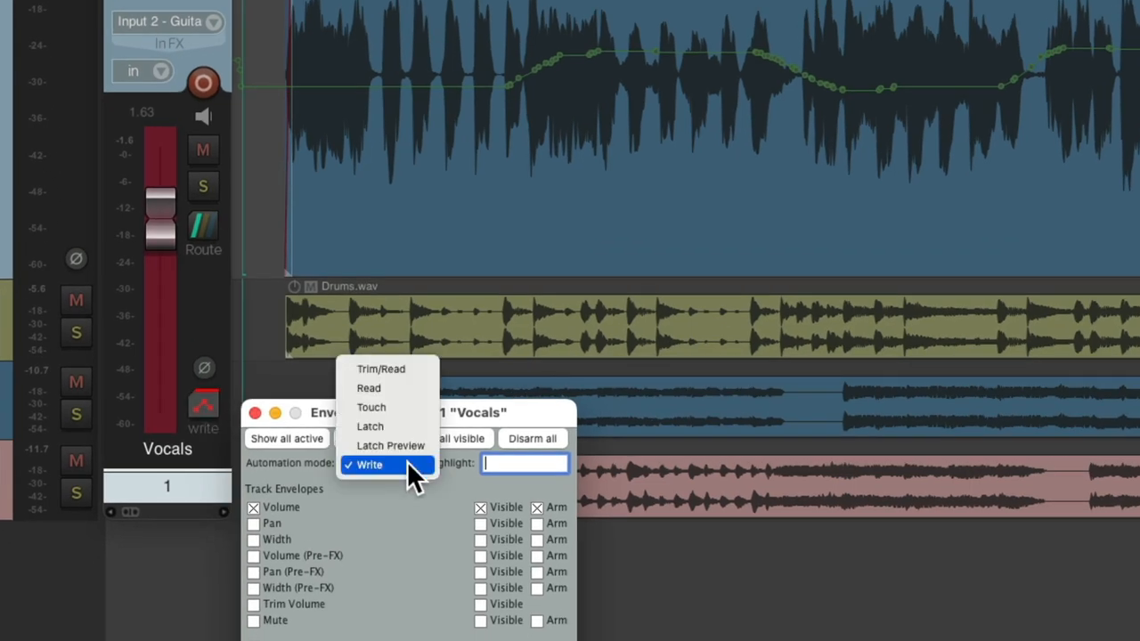
mouse_move(406, 445)
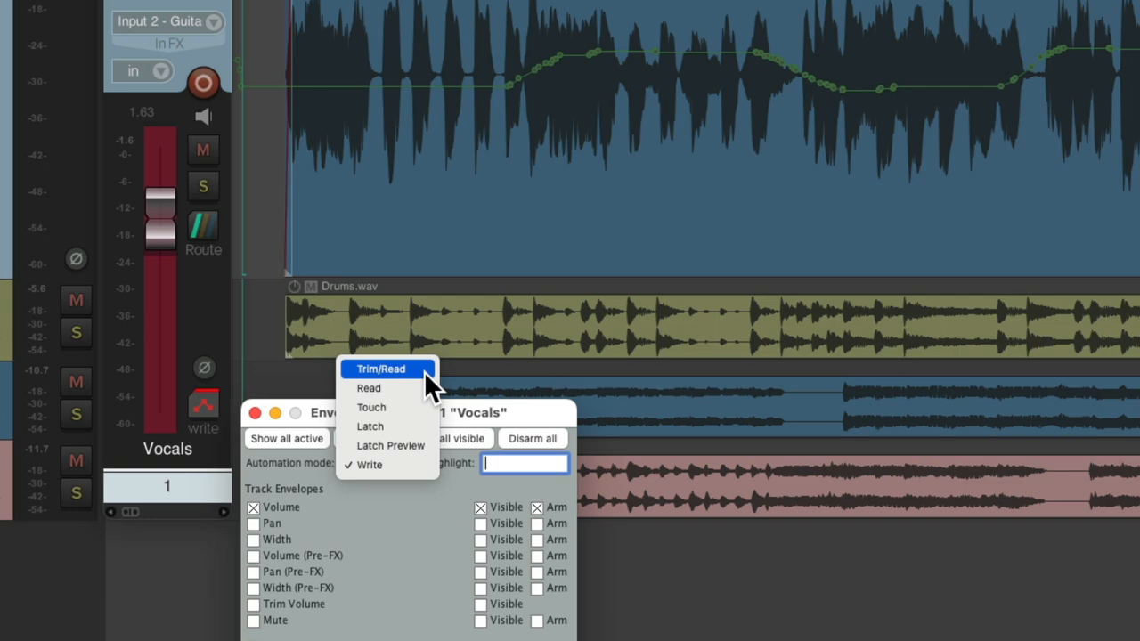
Set Vocals automation to Trim/Read, test the fader and return it to 0 dB
click(382, 369)
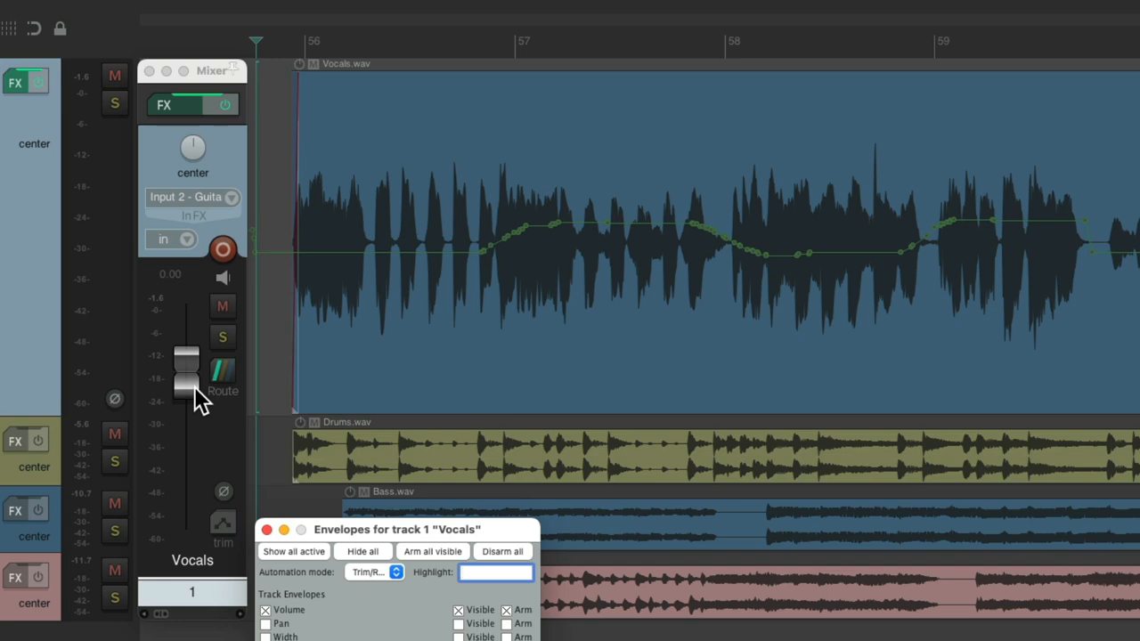
drag(193, 365, 189, 381)
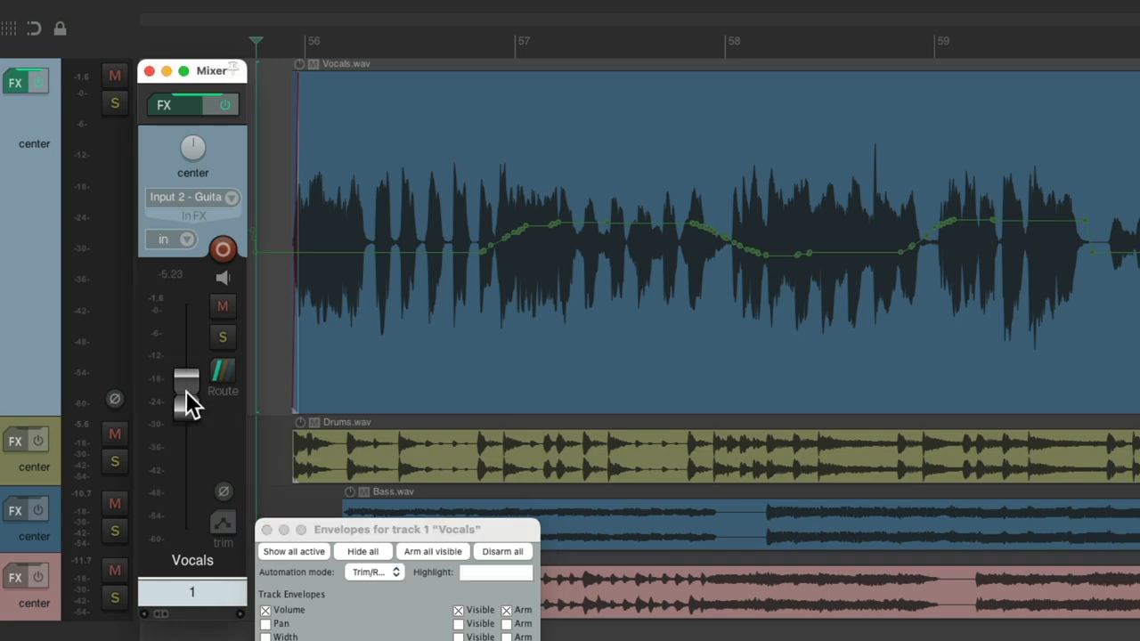
drag(187, 383, 187, 335)
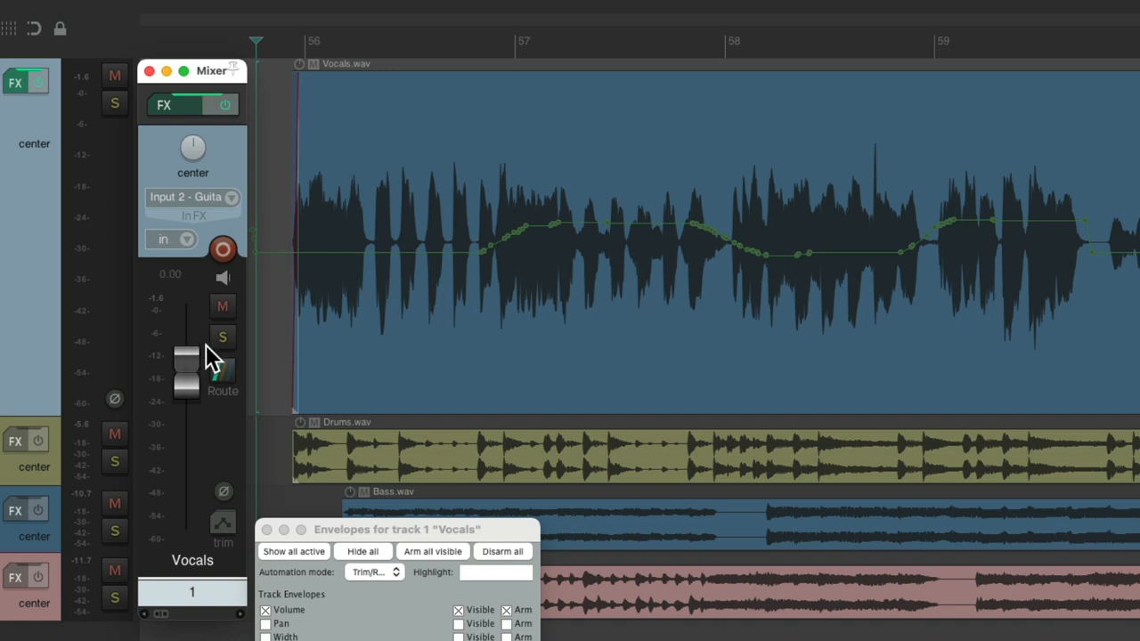
mouse_move(506, 276)
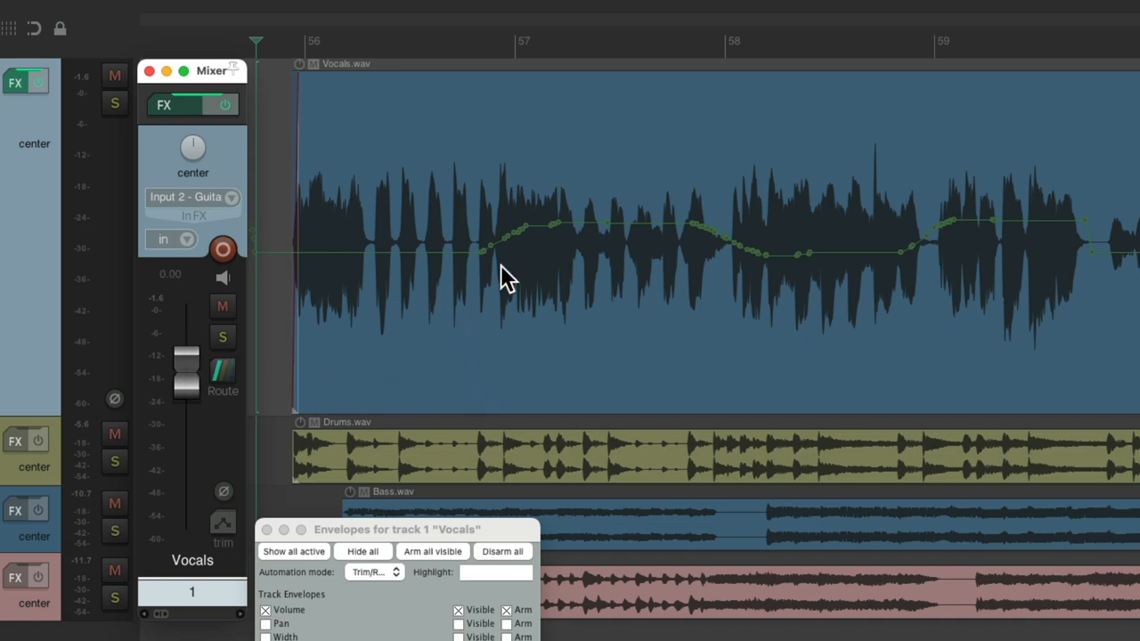
mouse_move(655, 271)
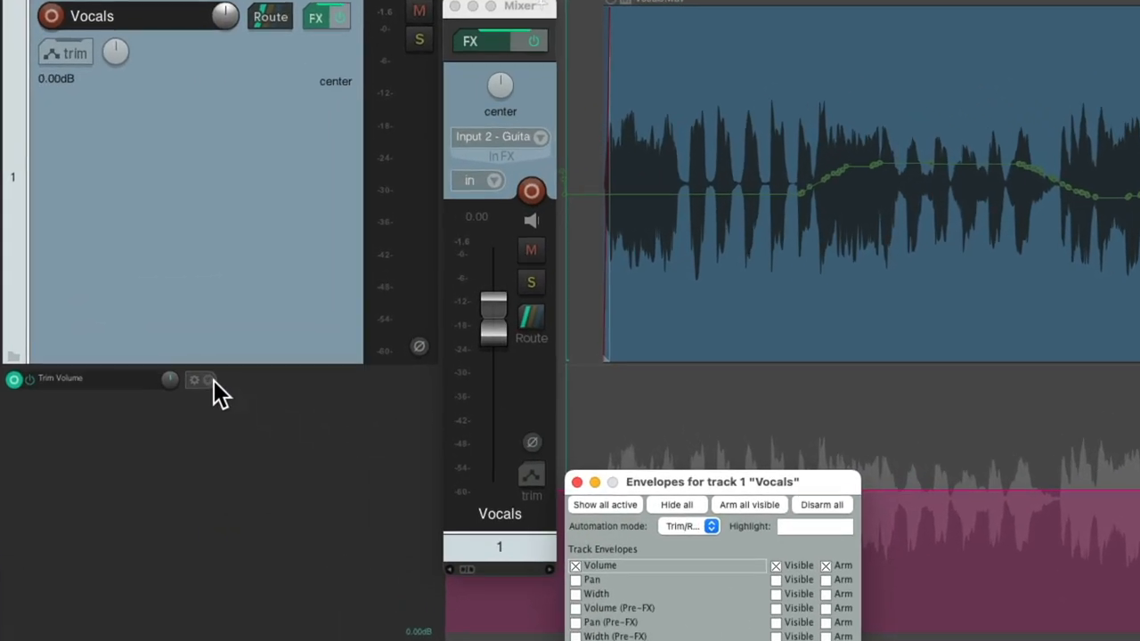
Display the Trim Volume envelope in the media lane over the vocal waveform
click(194, 379)
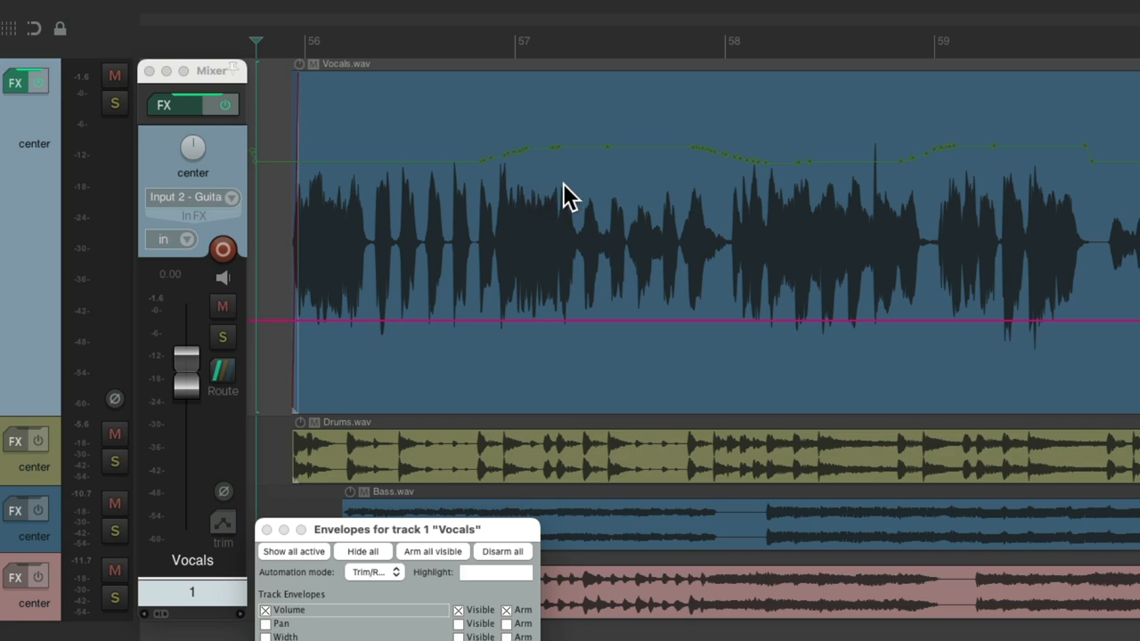
mouse_move(497, 355)
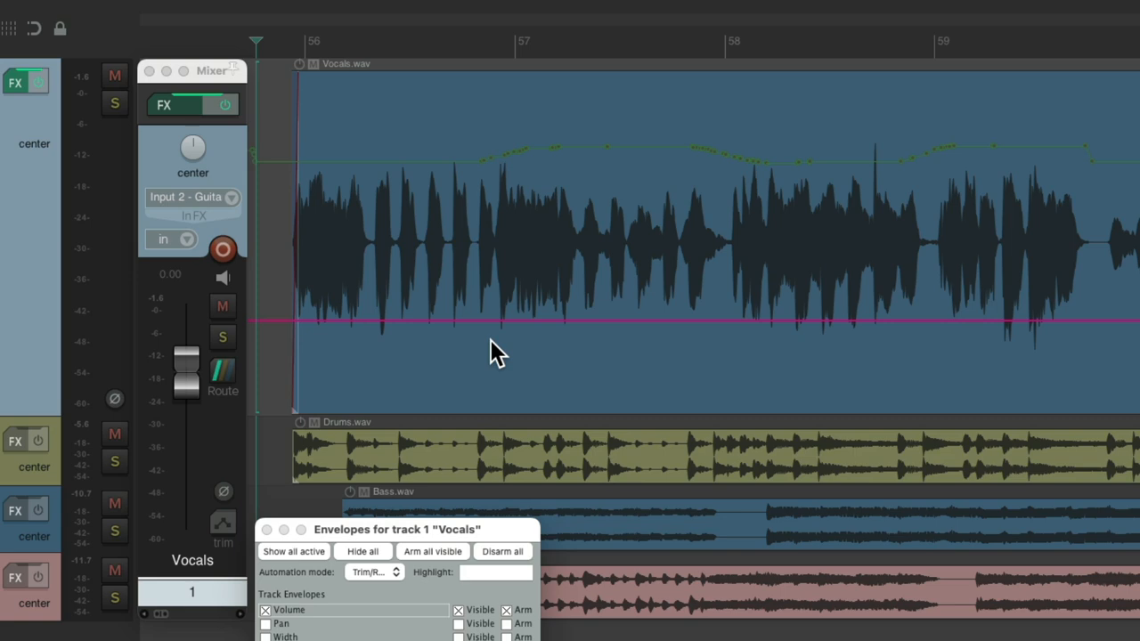
mouse_move(573, 296)
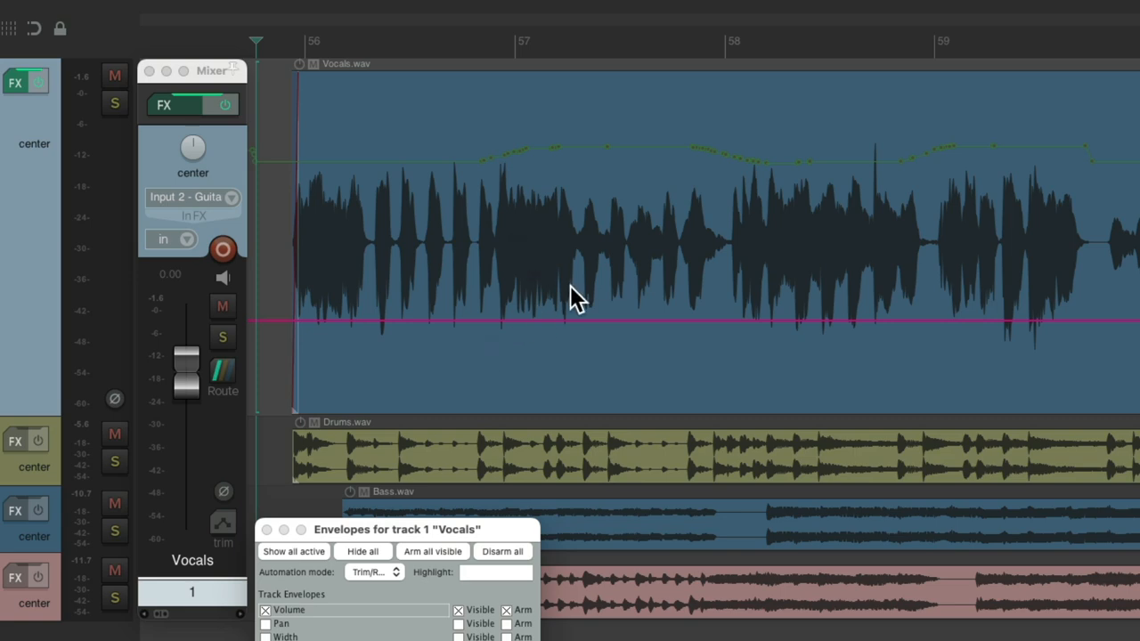
mouse_move(568, 342)
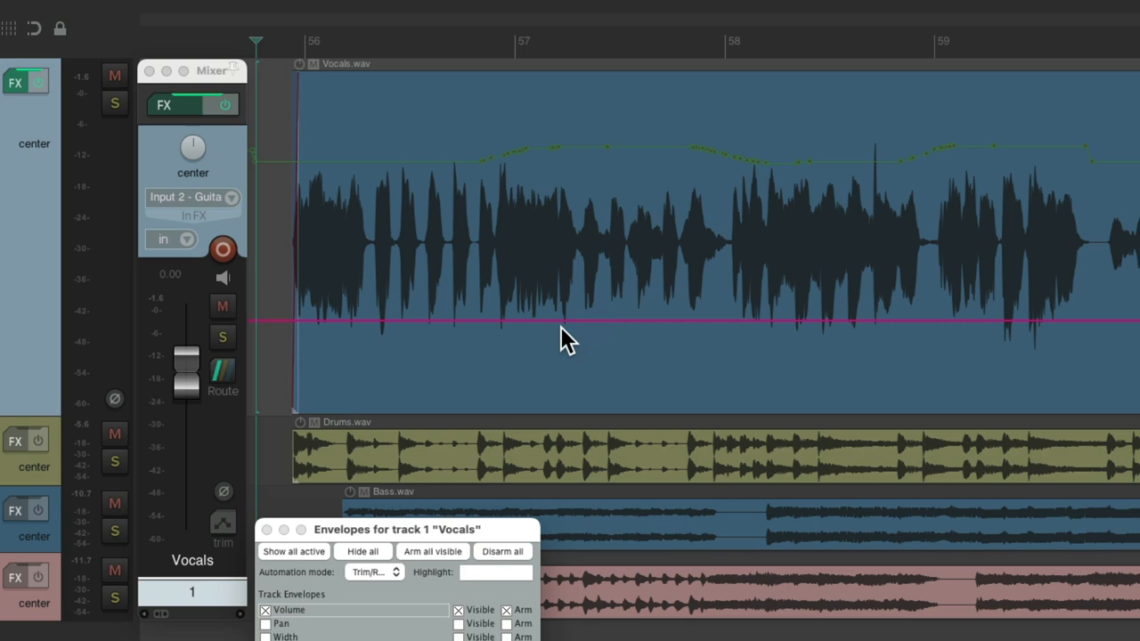
mouse_move(617, 192)
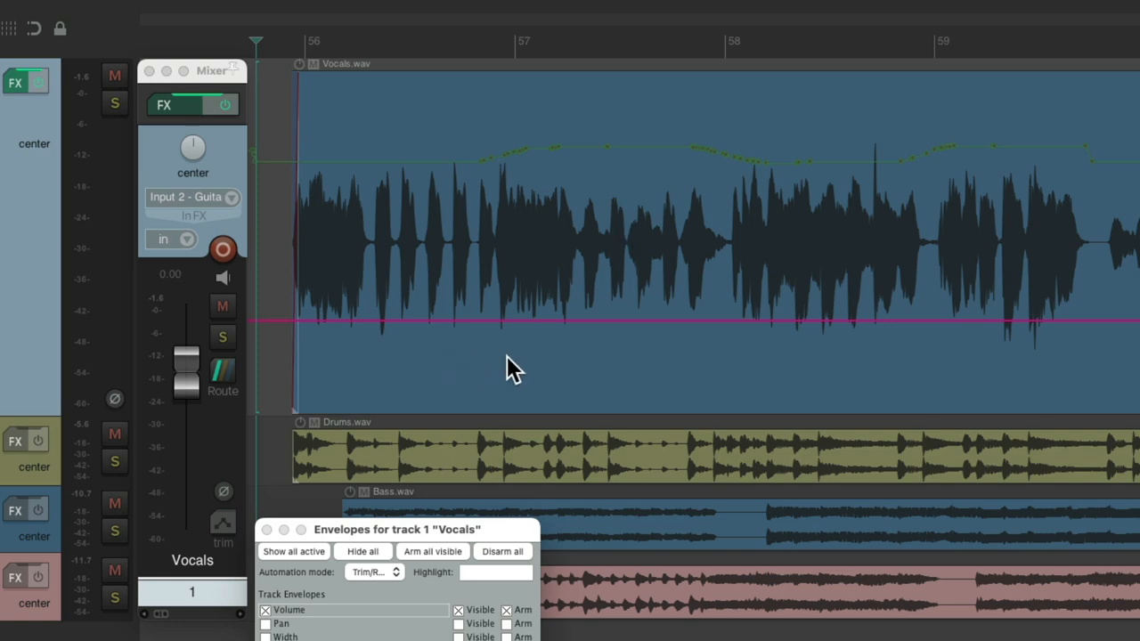
mouse_move(194, 392)
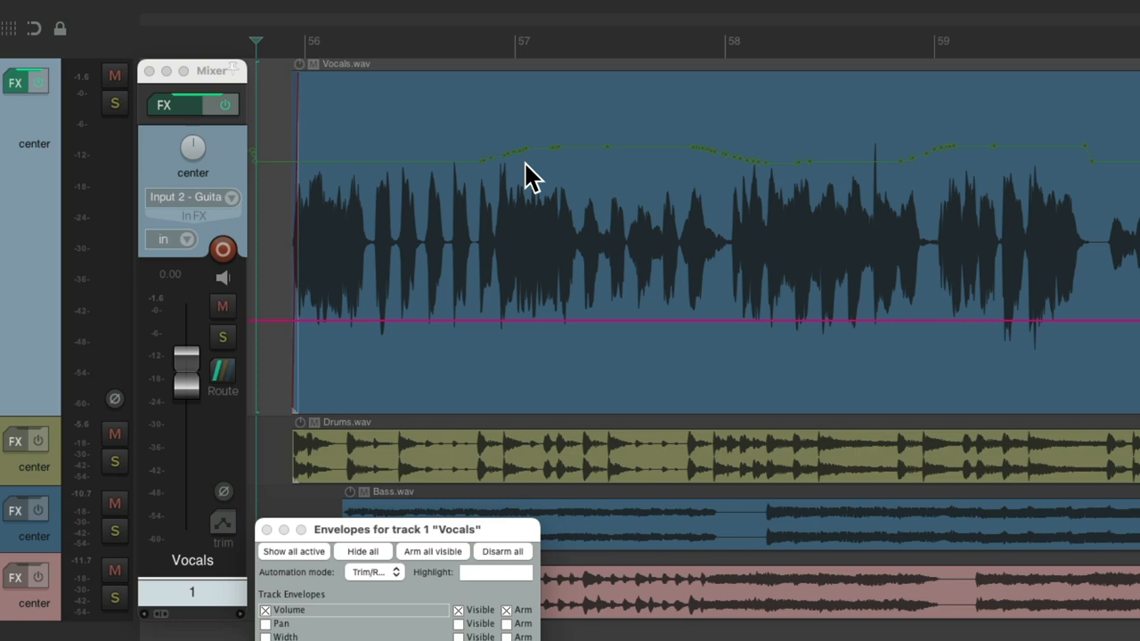
mouse_move(579, 199)
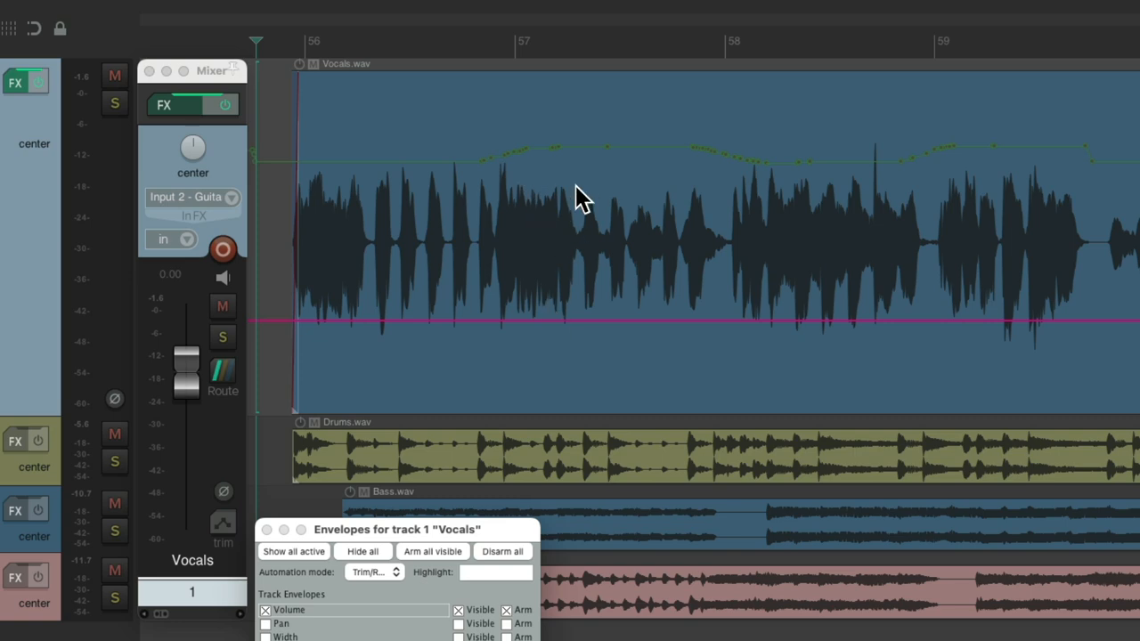
mouse_move(530, 169)
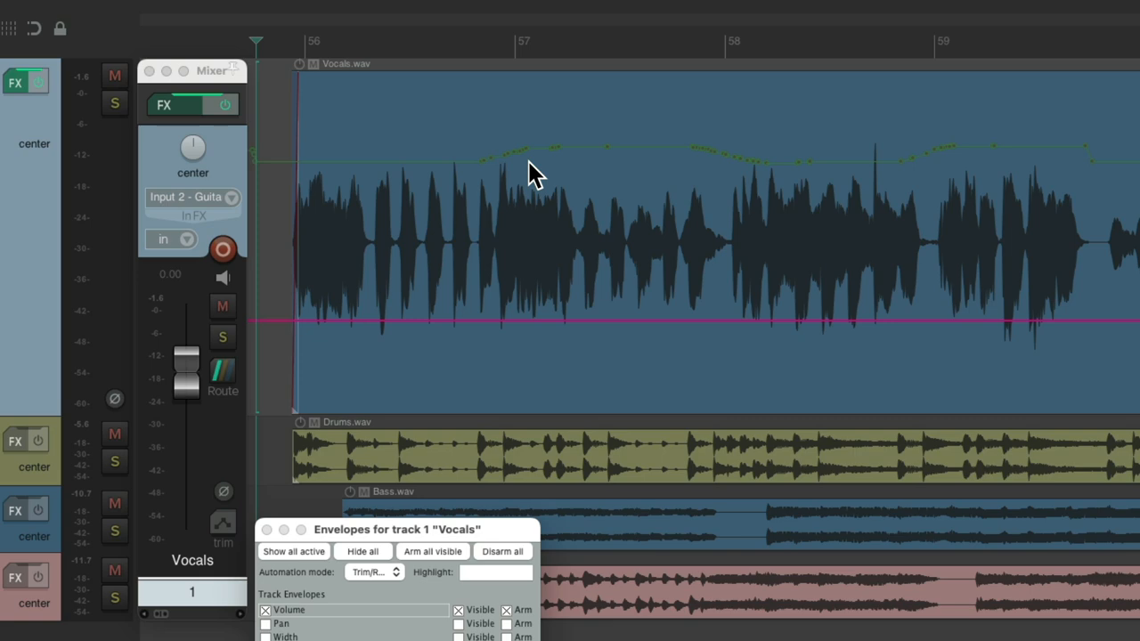
mouse_move(551, 346)
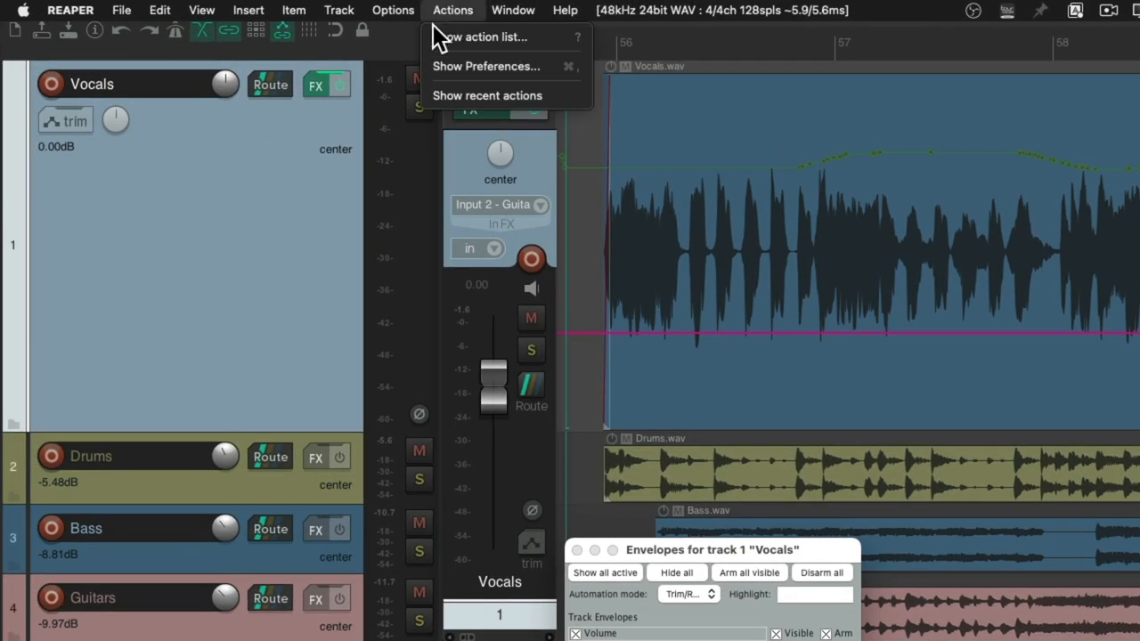
Run 'Track: Swap volume envelope and trim envelope' from the Actions list filtered by 'trim env'
click(485, 36)
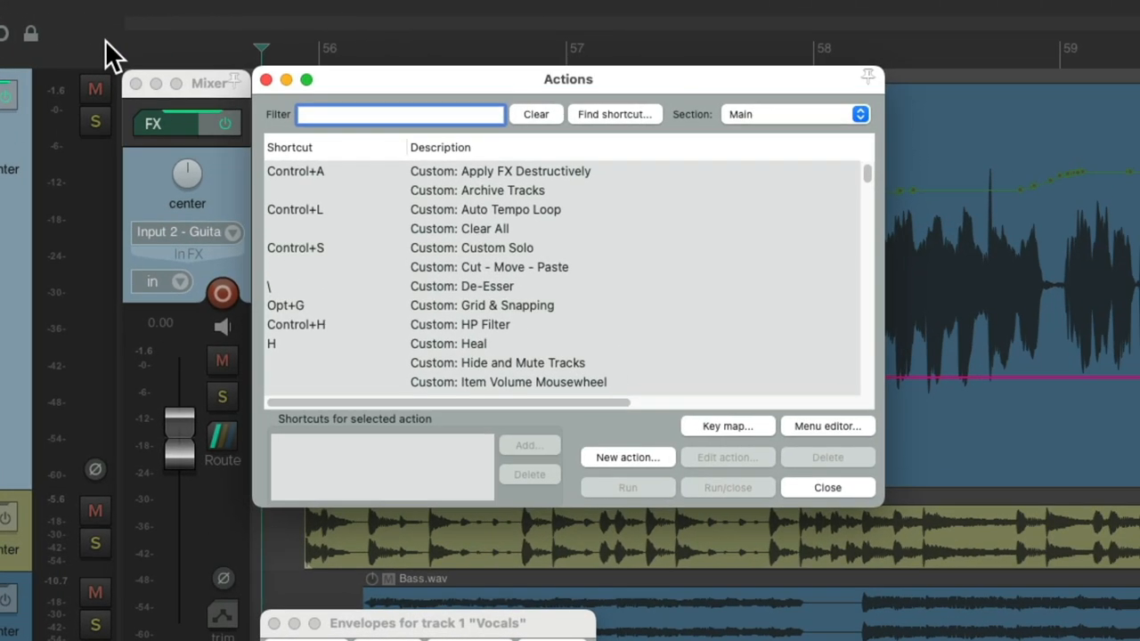
text(trim)
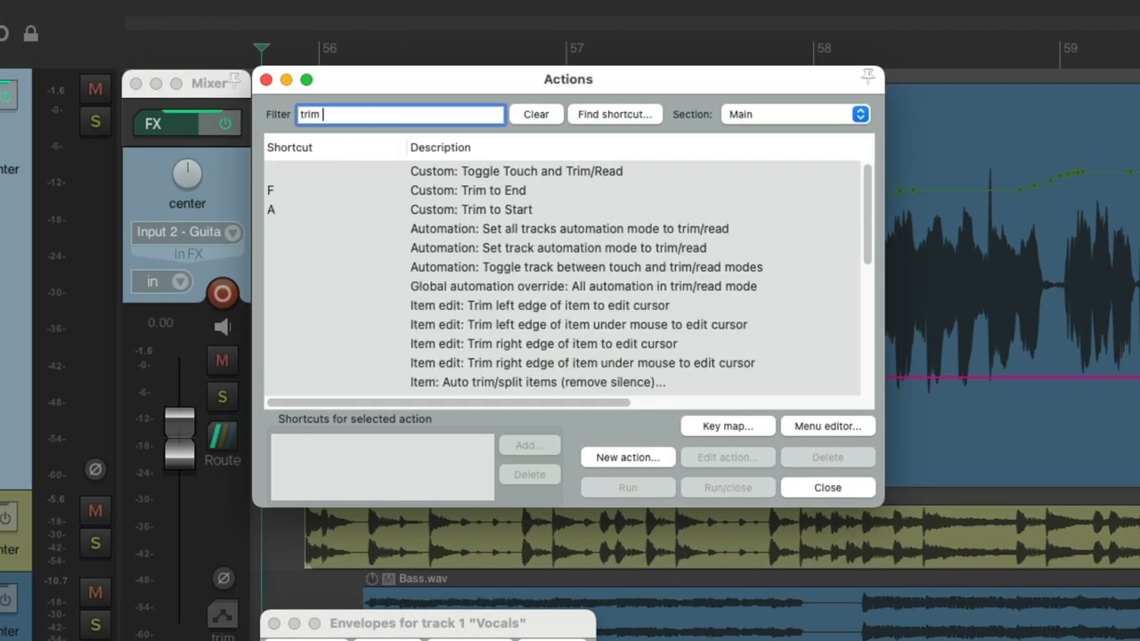
text(env)
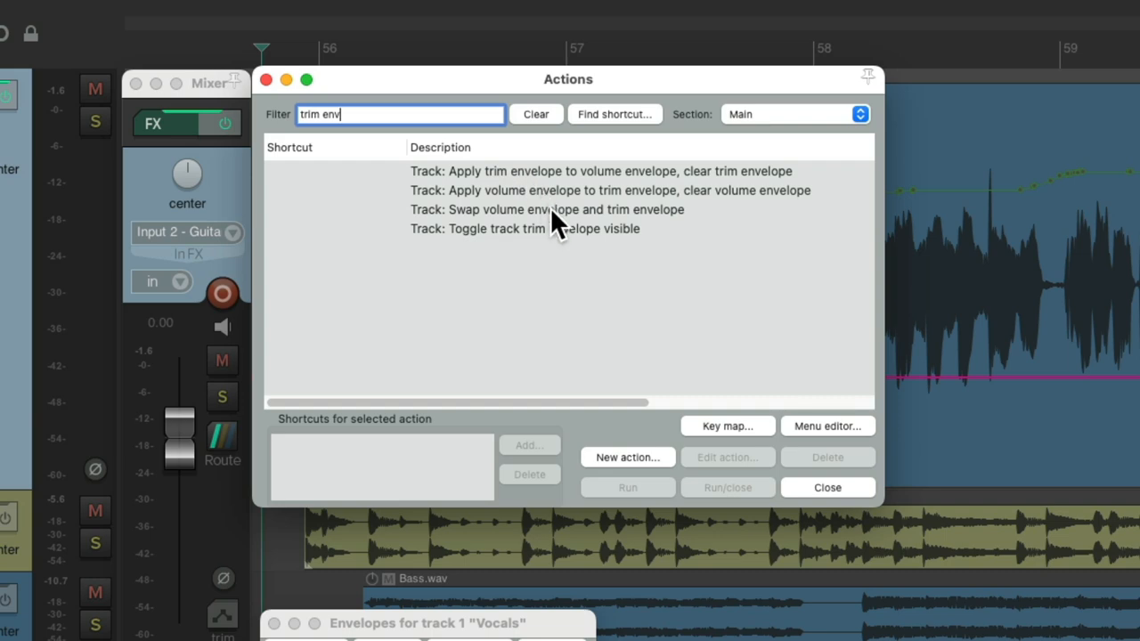
click(547, 210)
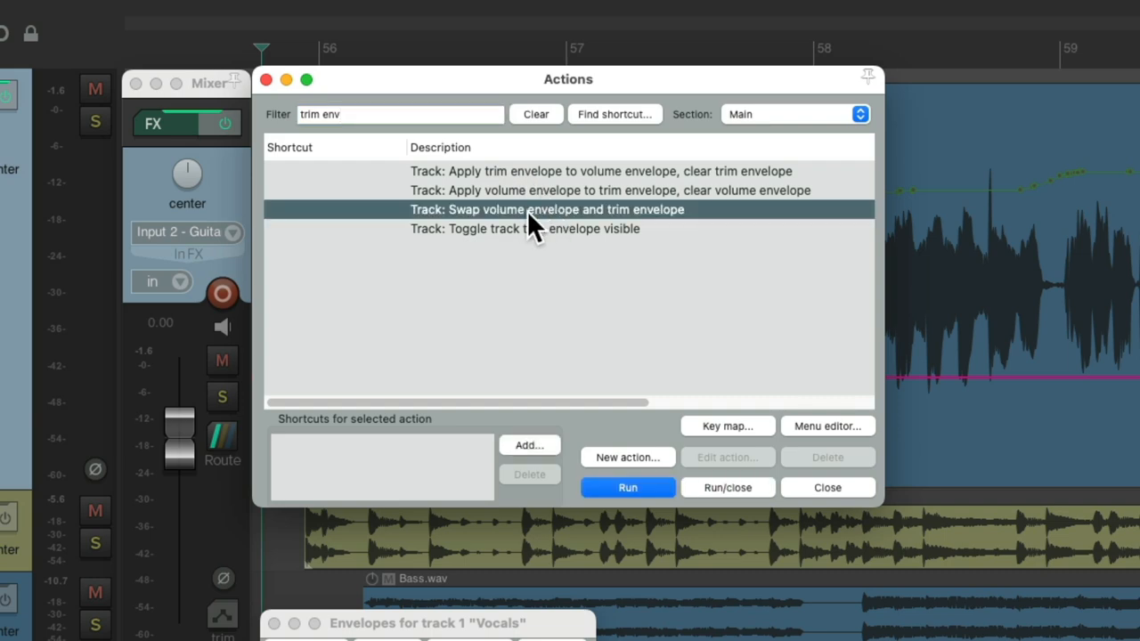
mouse_move(571, 230)
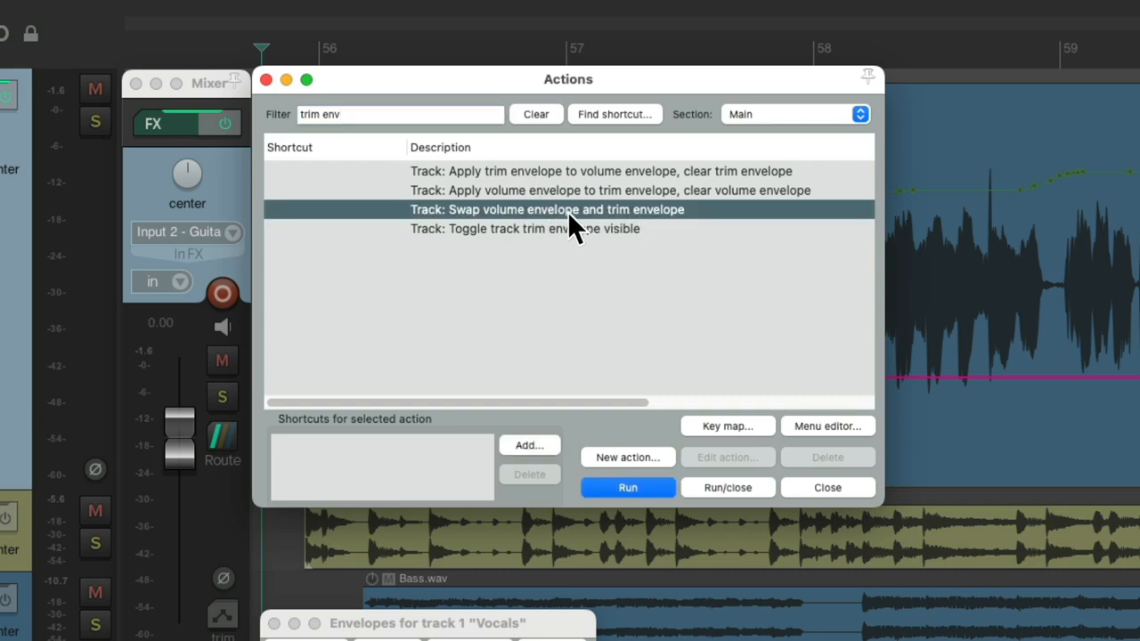
click(627, 488)
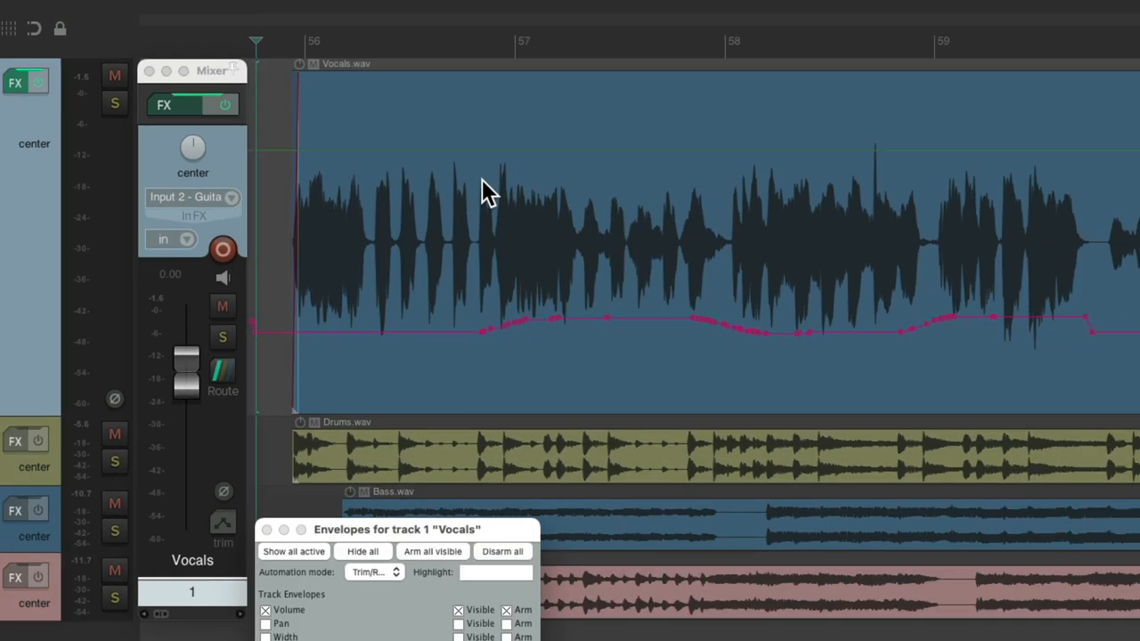
mouse_move(502, 282)
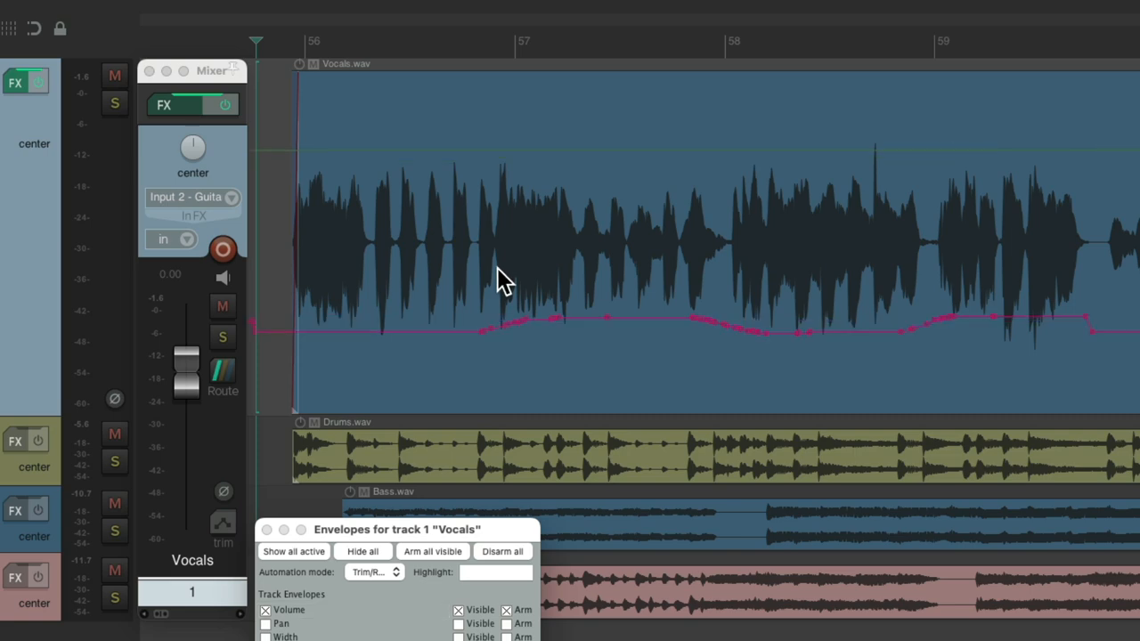
mouse_move(555, 363)
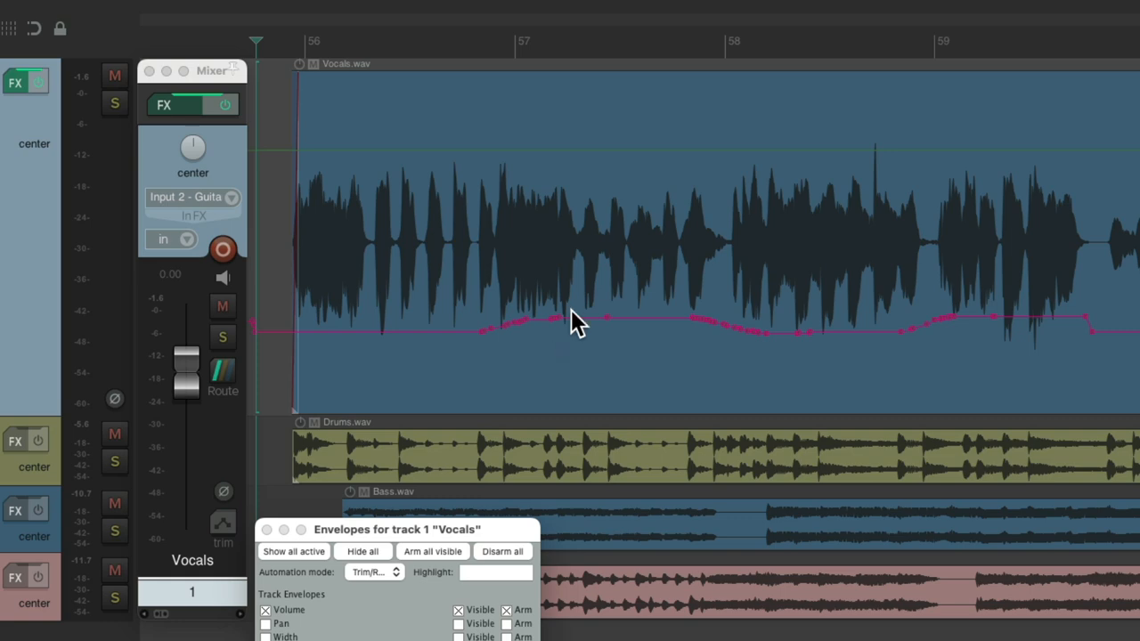
mouse_move(534, 214)
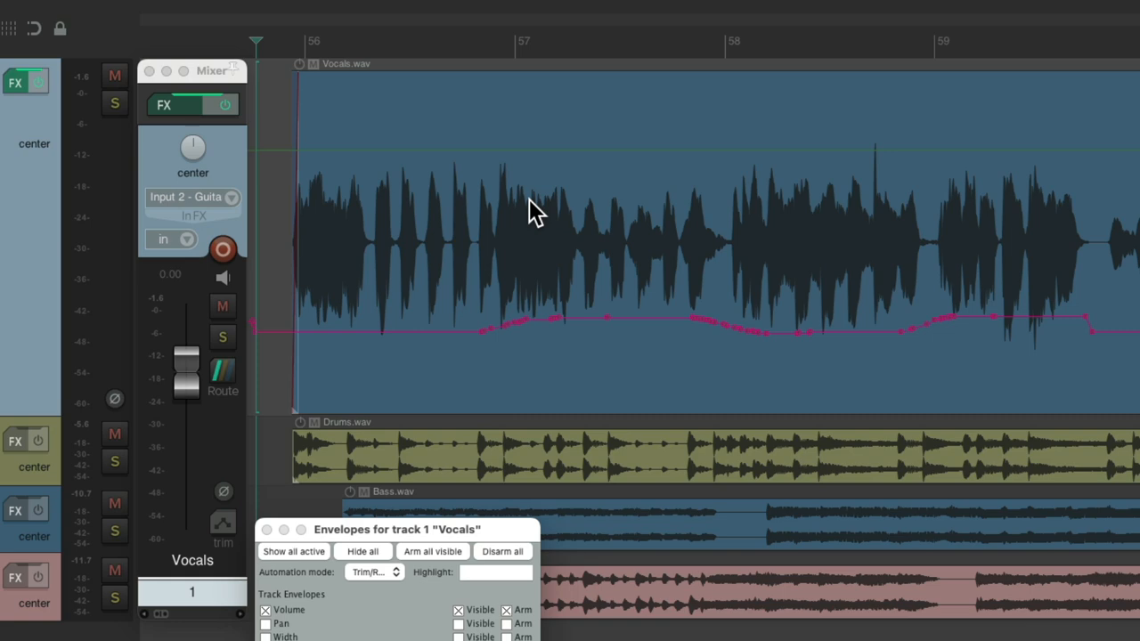
mouse_move(502, 205)
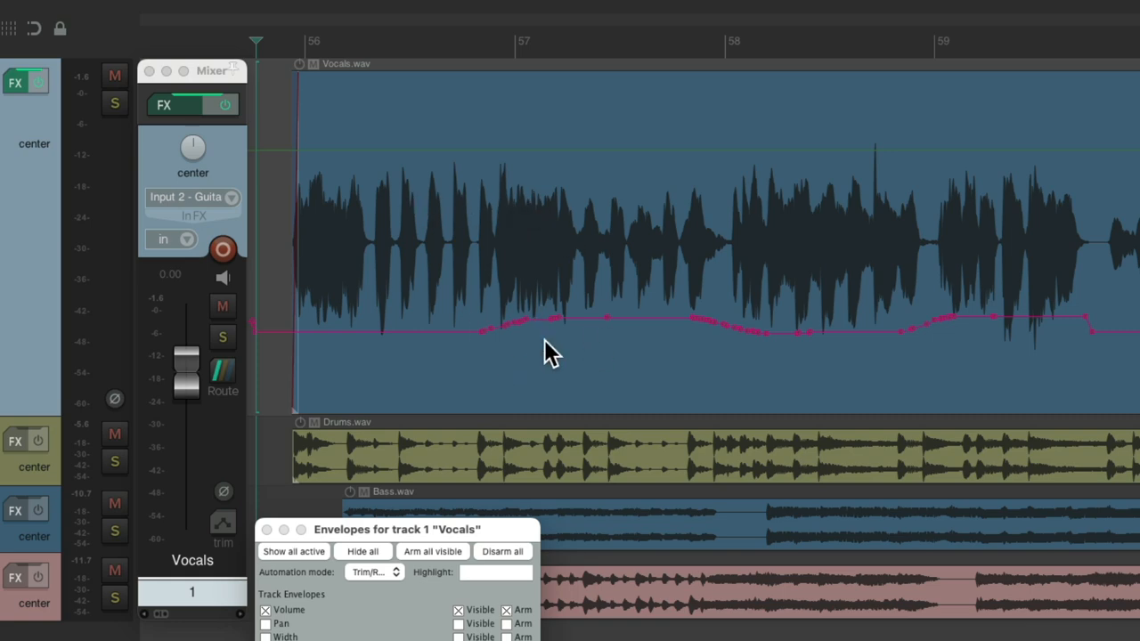
Choose Write in the Vocals Automation mode dropdown
click(374, 571)
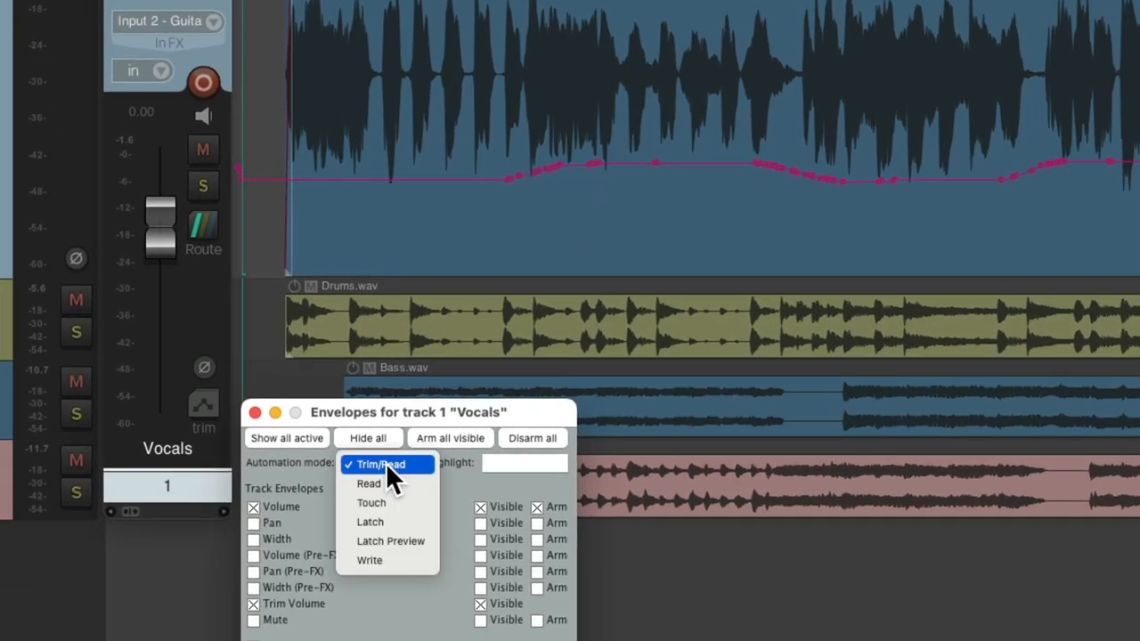
click(368, 559)
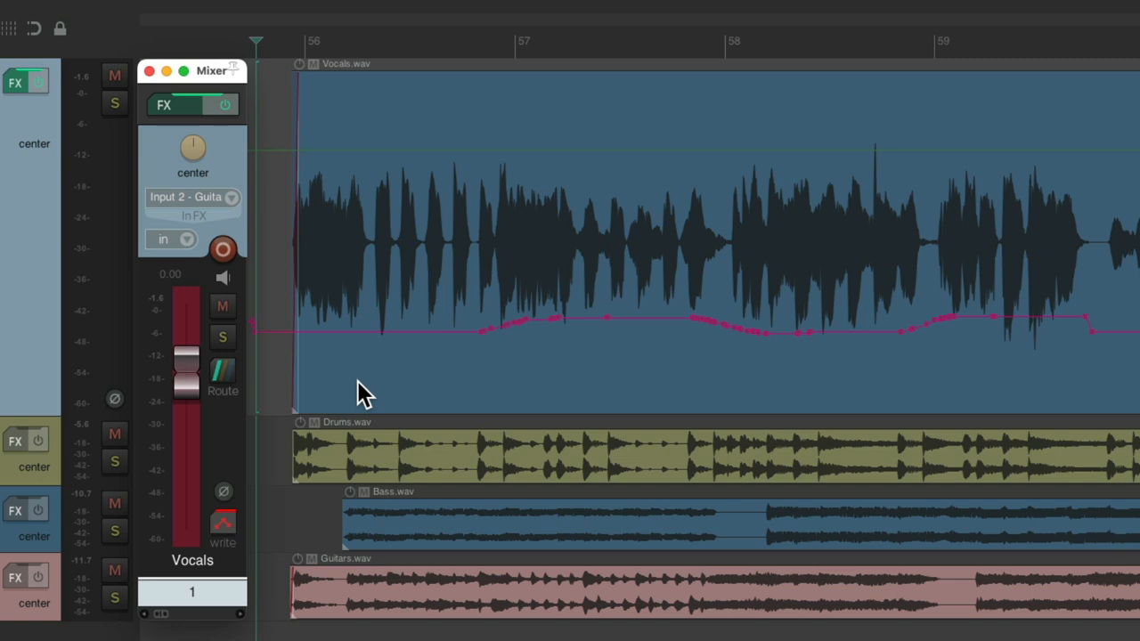
mouse_move(481, 203)
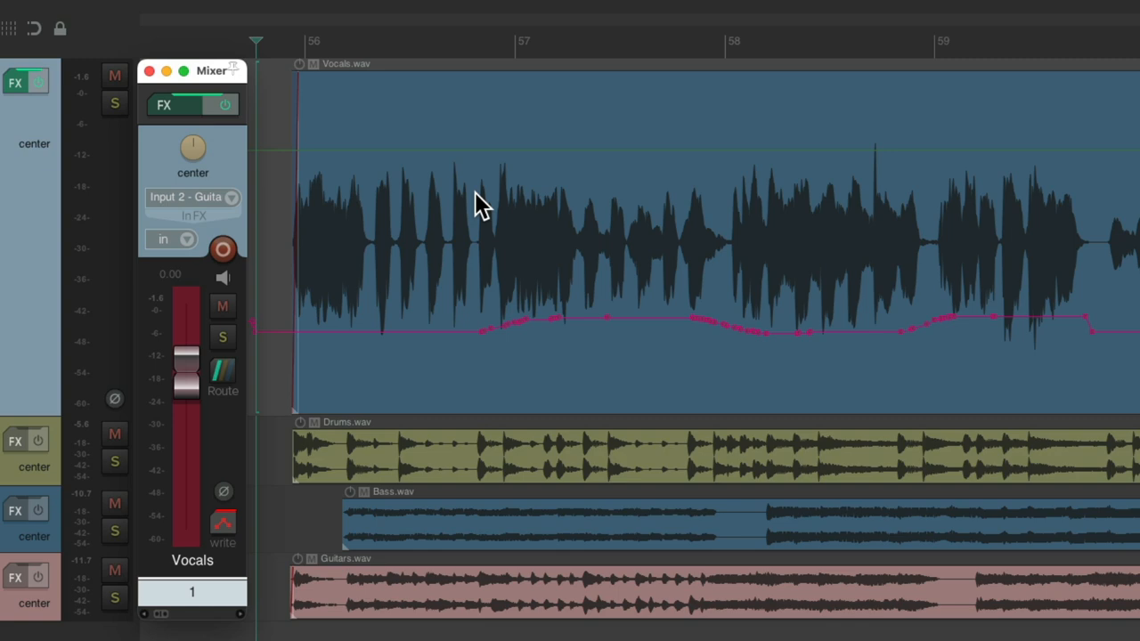
mouse_move(460, 368)
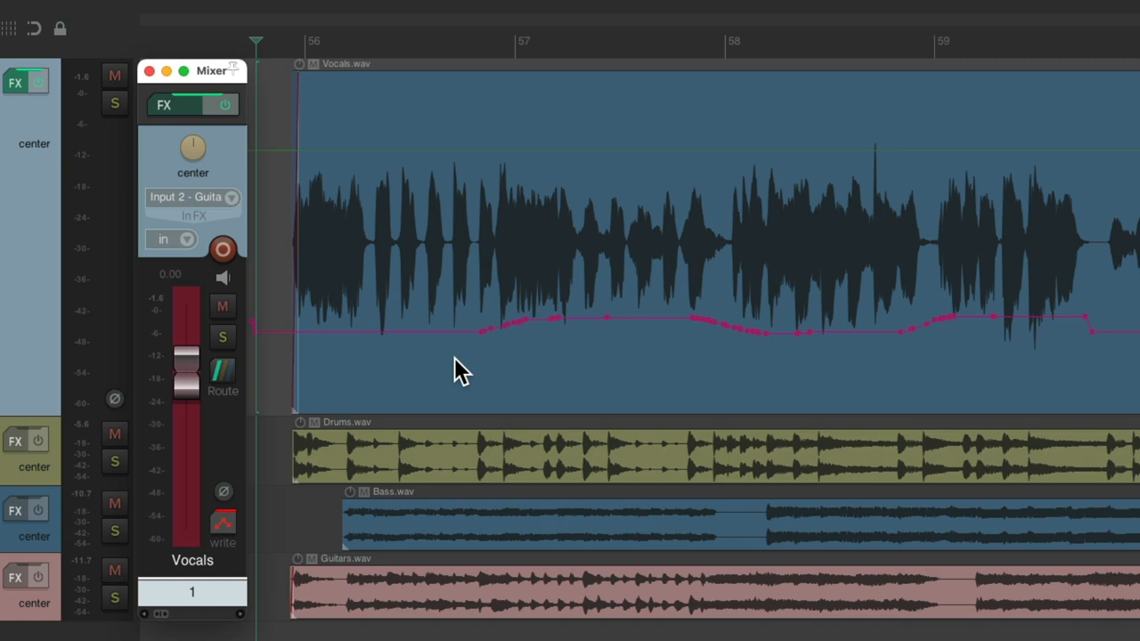
mouse_move(437, 325)
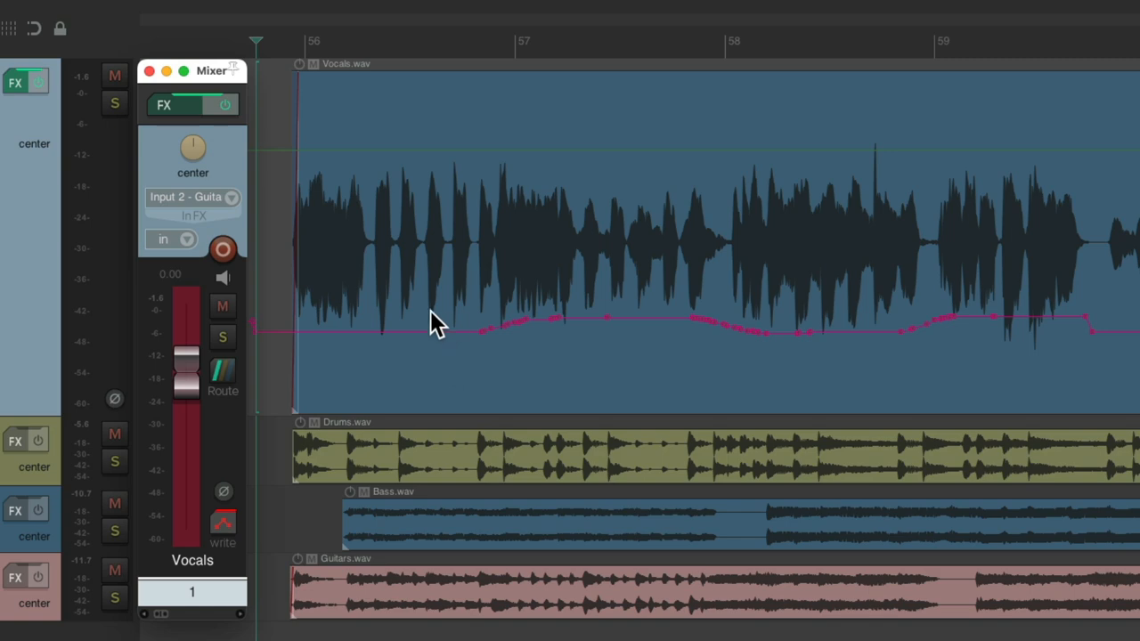
mouse_move(426, 306)
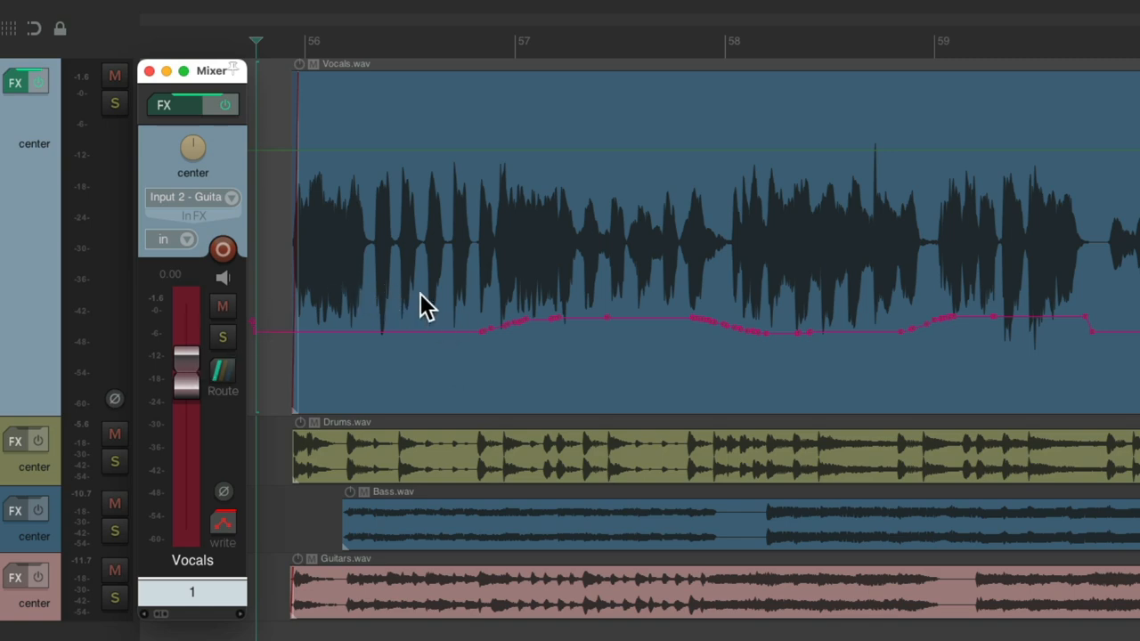
mouse_move(944, 374)
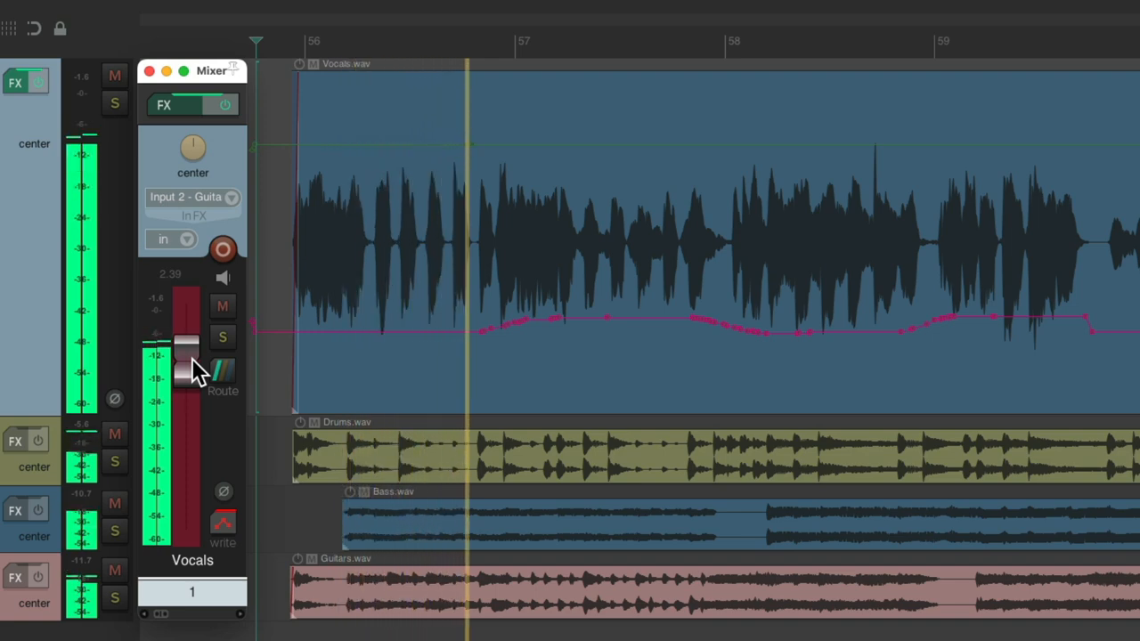
Ride the Vocals fader during playback to write a new volume automation pass
drag(187, 348, 187, 369)
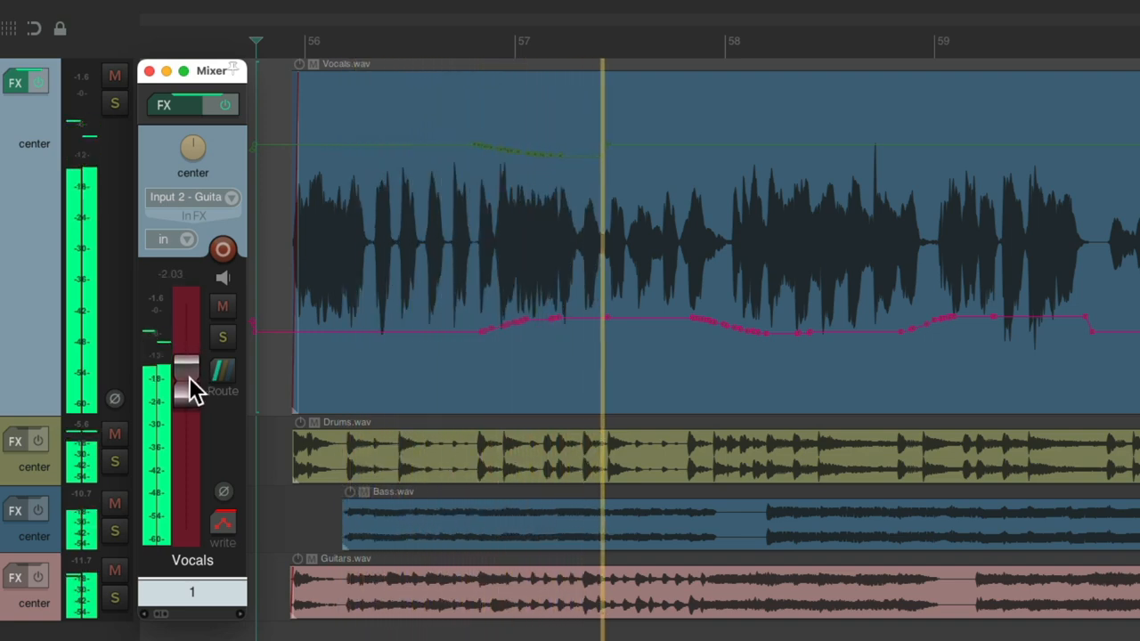
drag(187, 378, 188, 360)
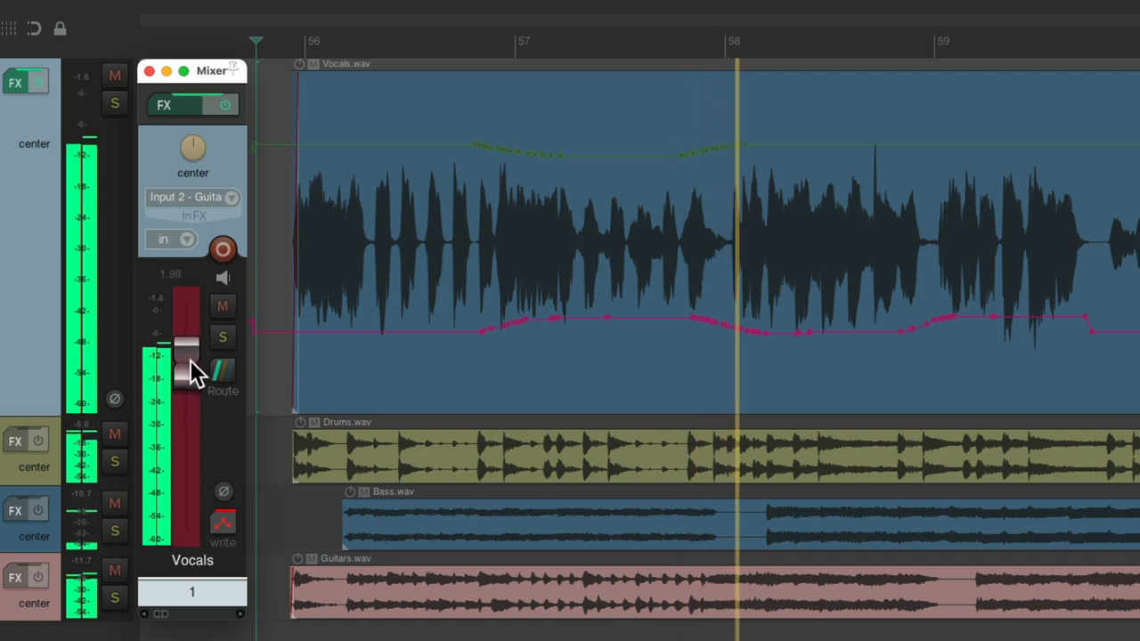
drag(187, 356, 187, 342)
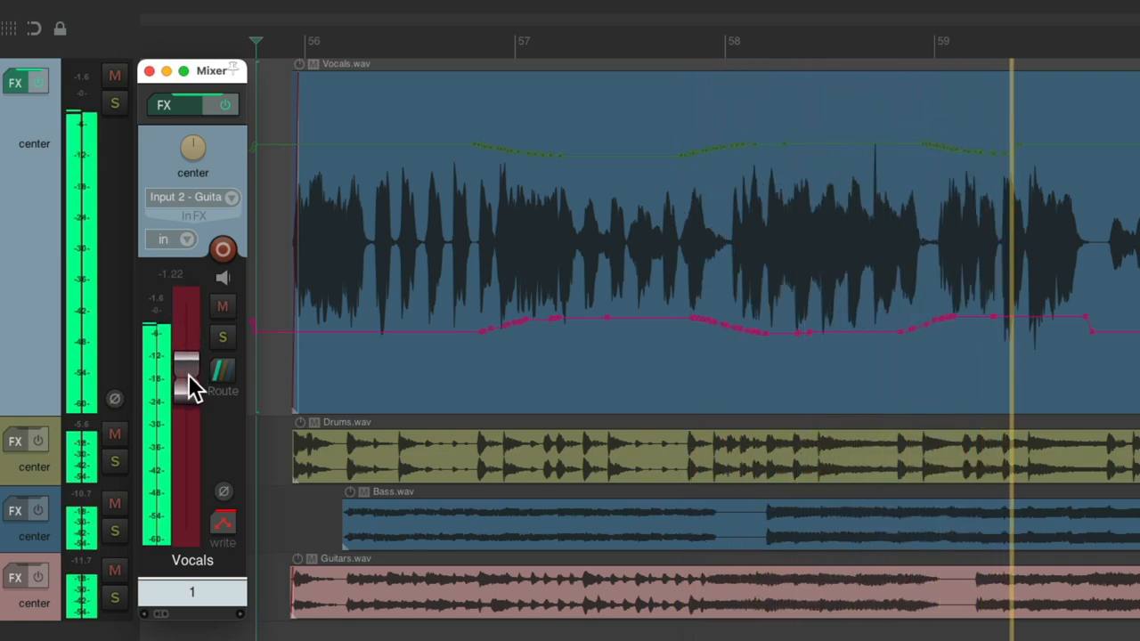
drag(187, 365, 187, 391)
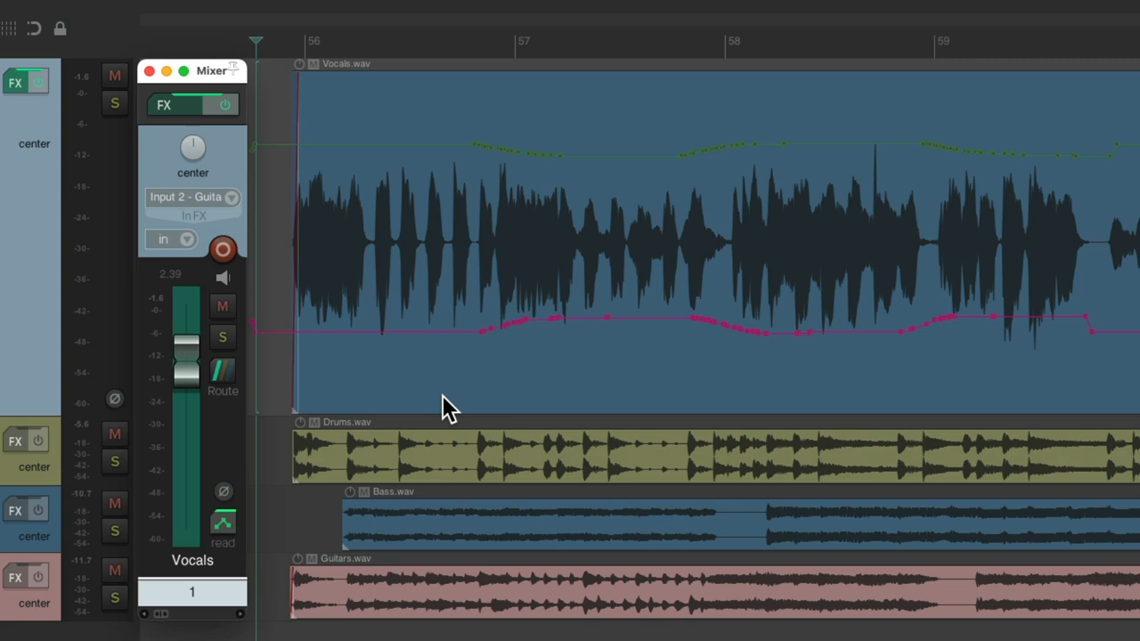
mouse_move(228, 424)
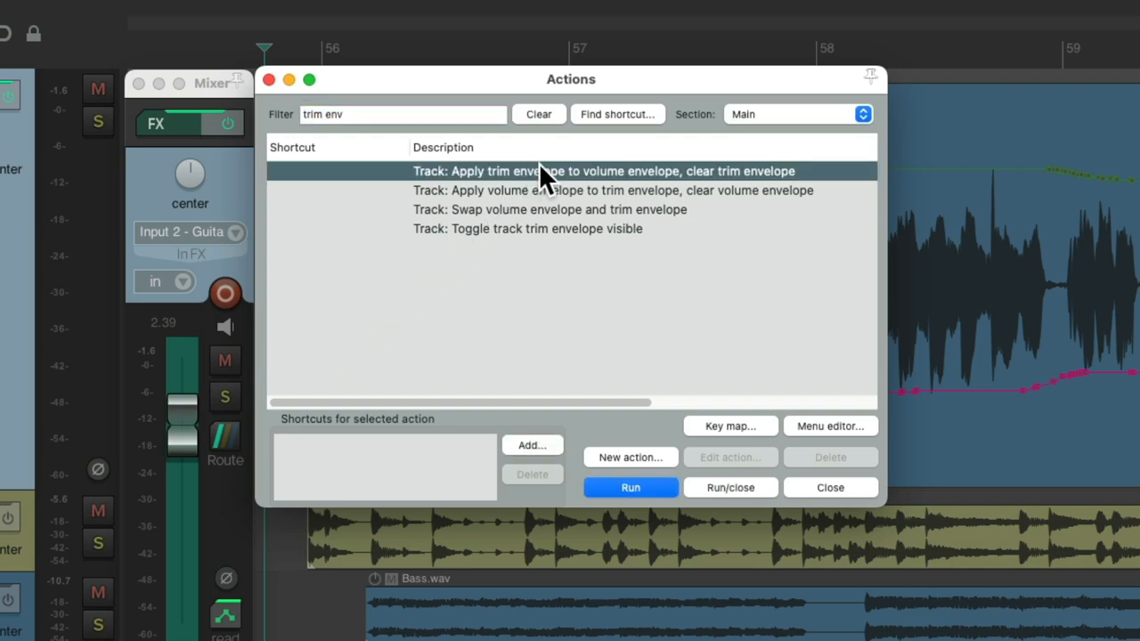
mouse_move(615, 187)
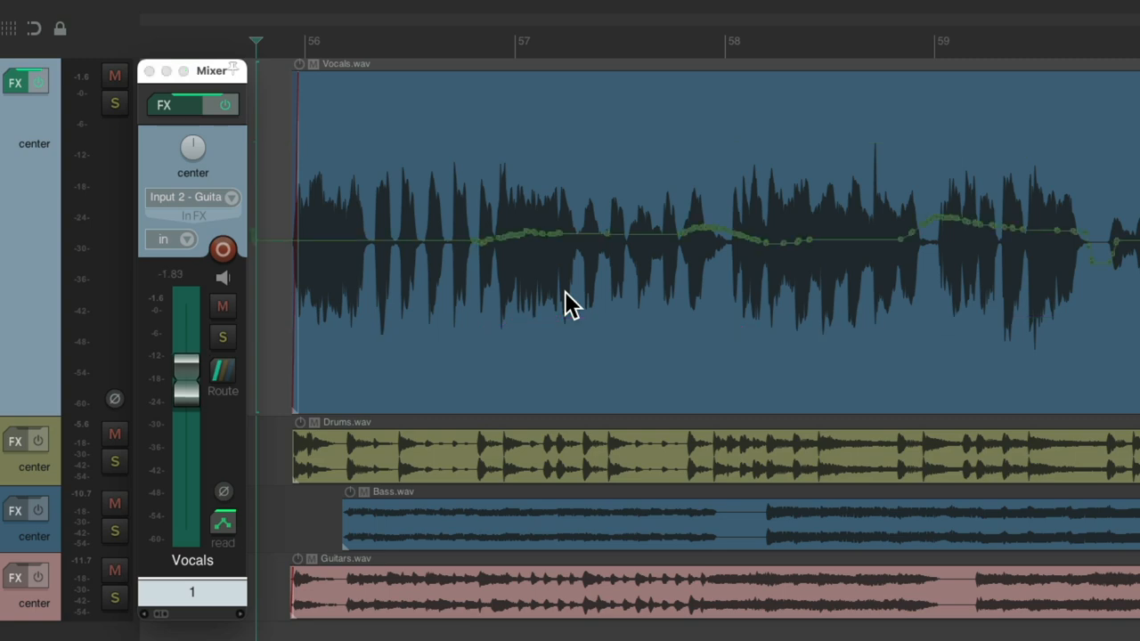
mouse_move(224, 441)
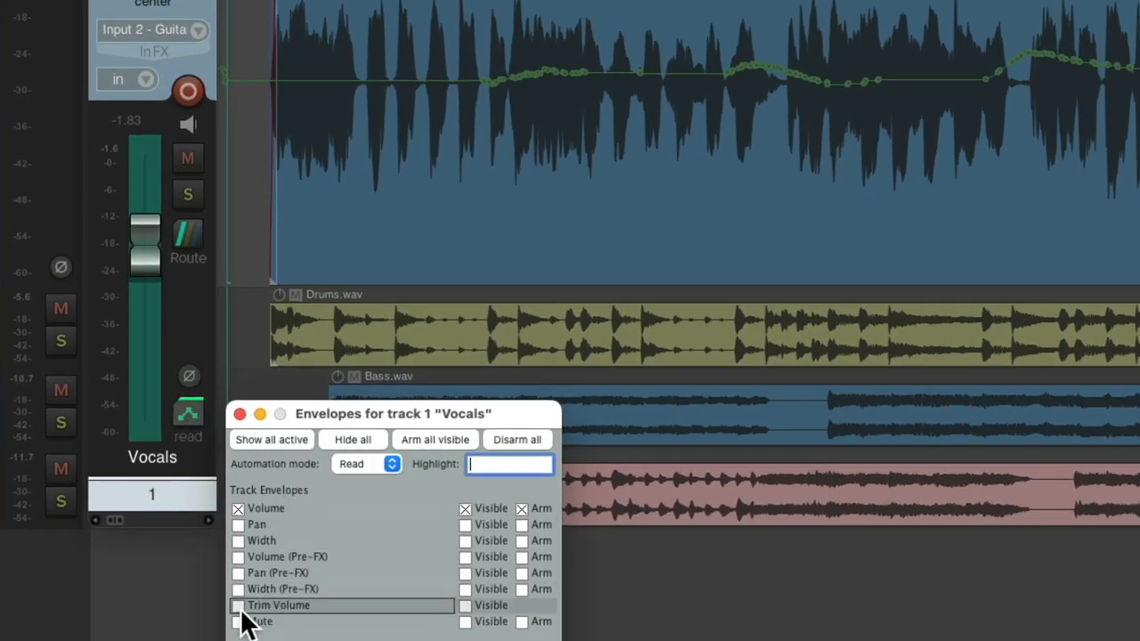
Tick Trim Volume for Vocals, set its mode to Write, and pick the toggle-trim-visibility action
click(238, 413)
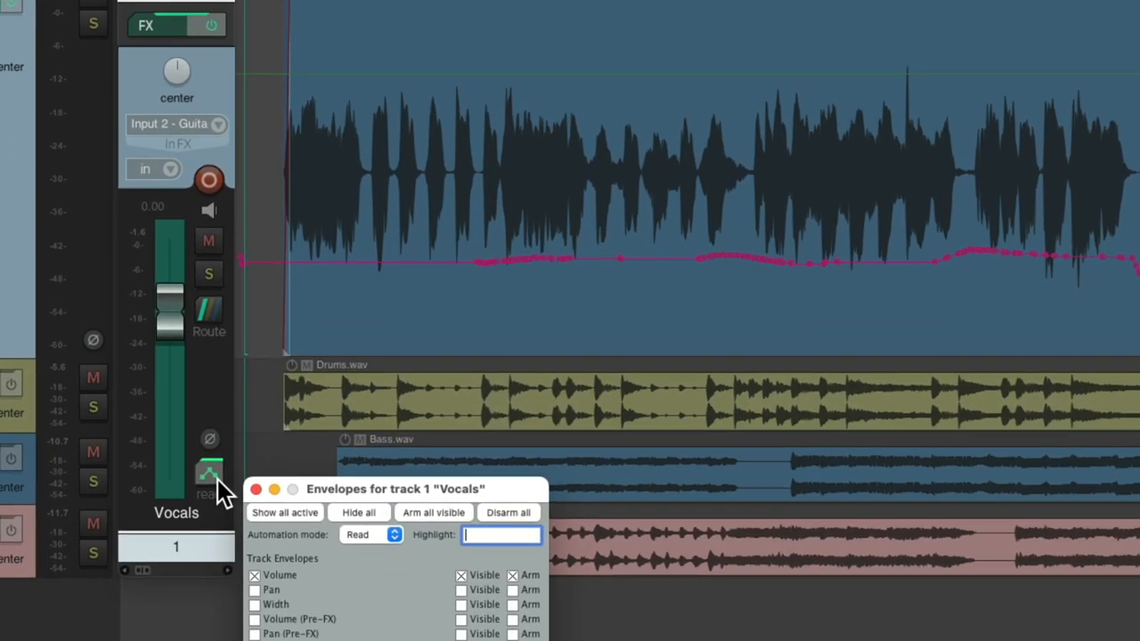
click(371, 535)
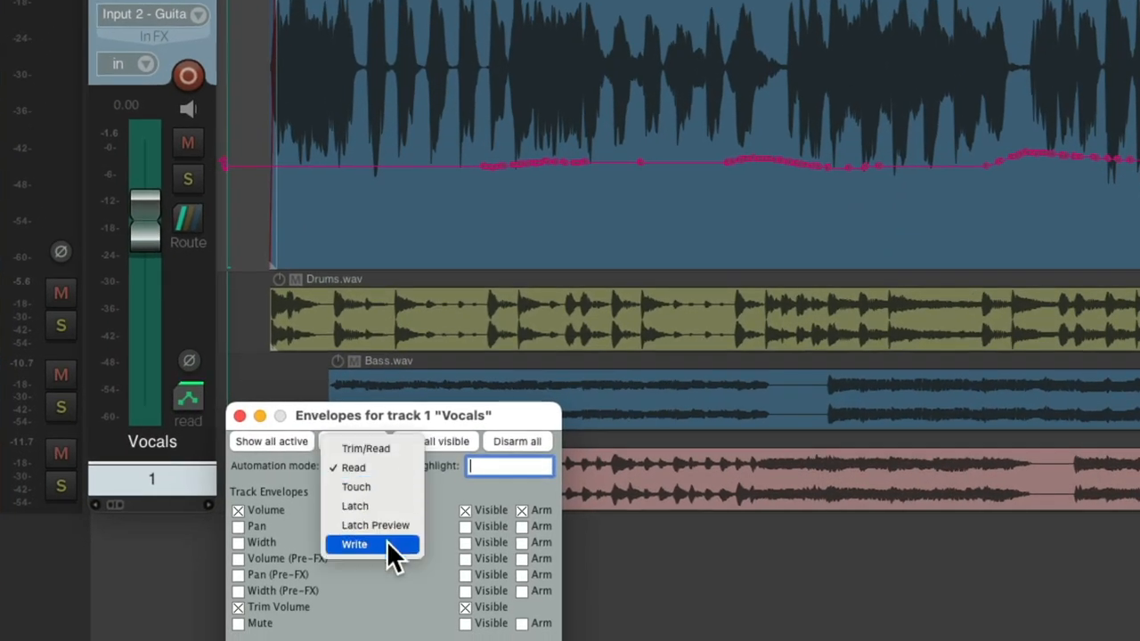
click(355, 545)
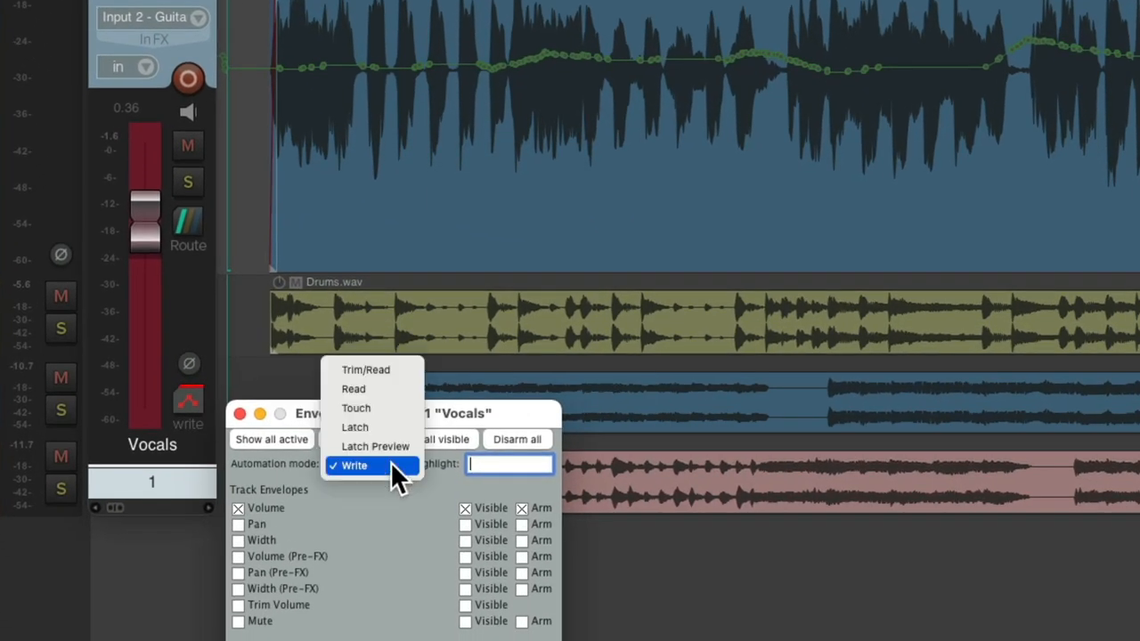
click(353, 388)
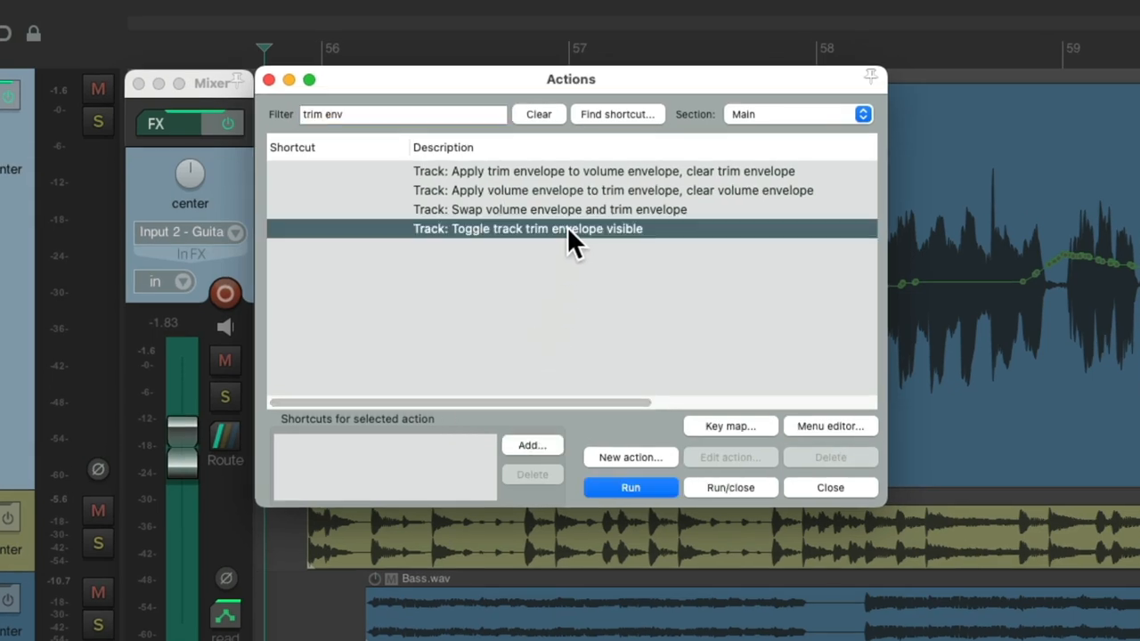
mouse_move(548, 253)
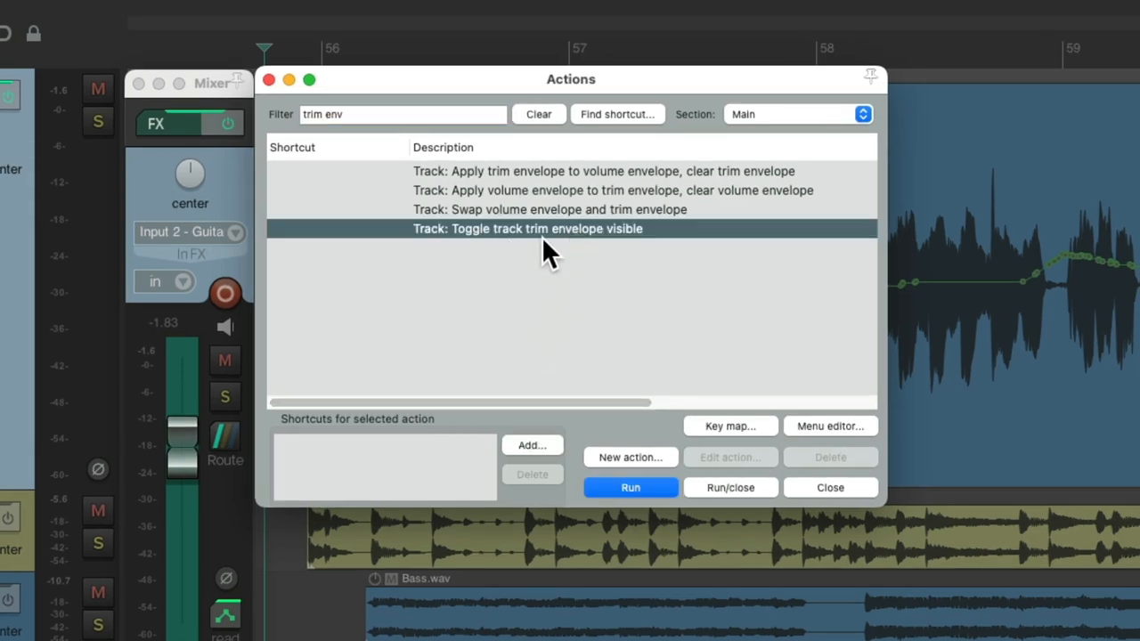
Start custom action 'Trim Write Env' and add the swap-envelope and set-automation-to-write steps
click(631, 456)
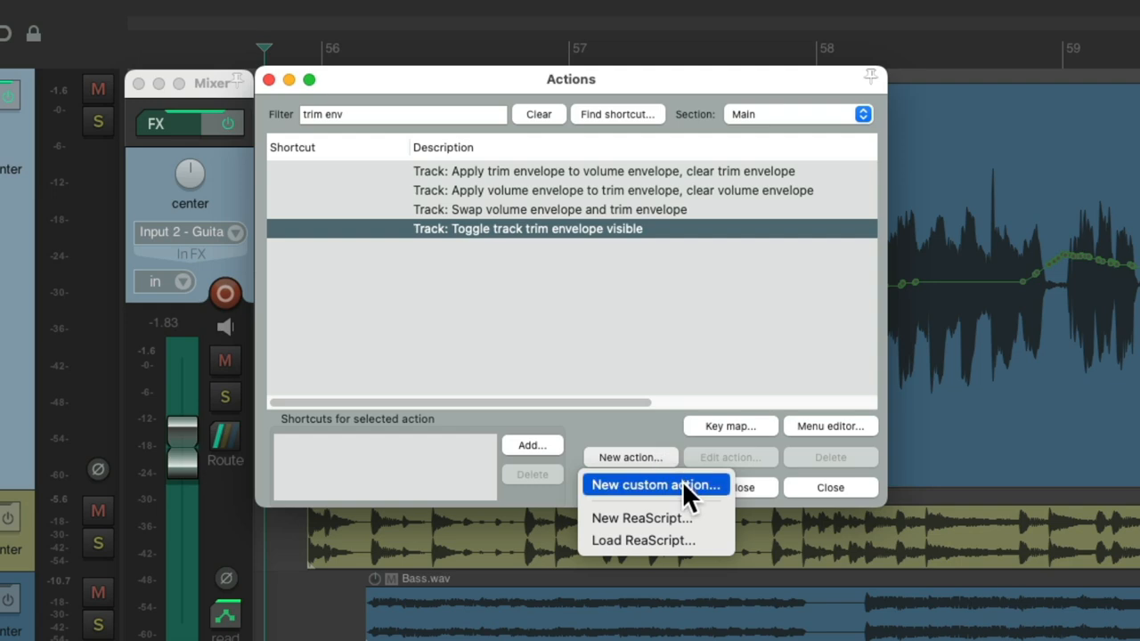
click(655, 484)
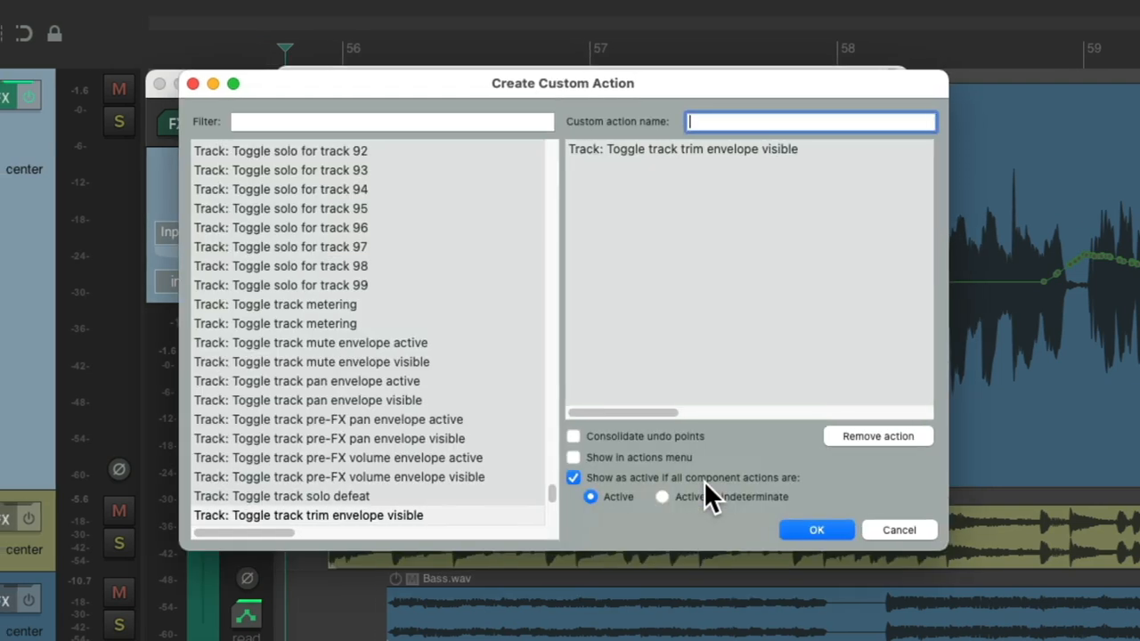
text(Trim Write Env)
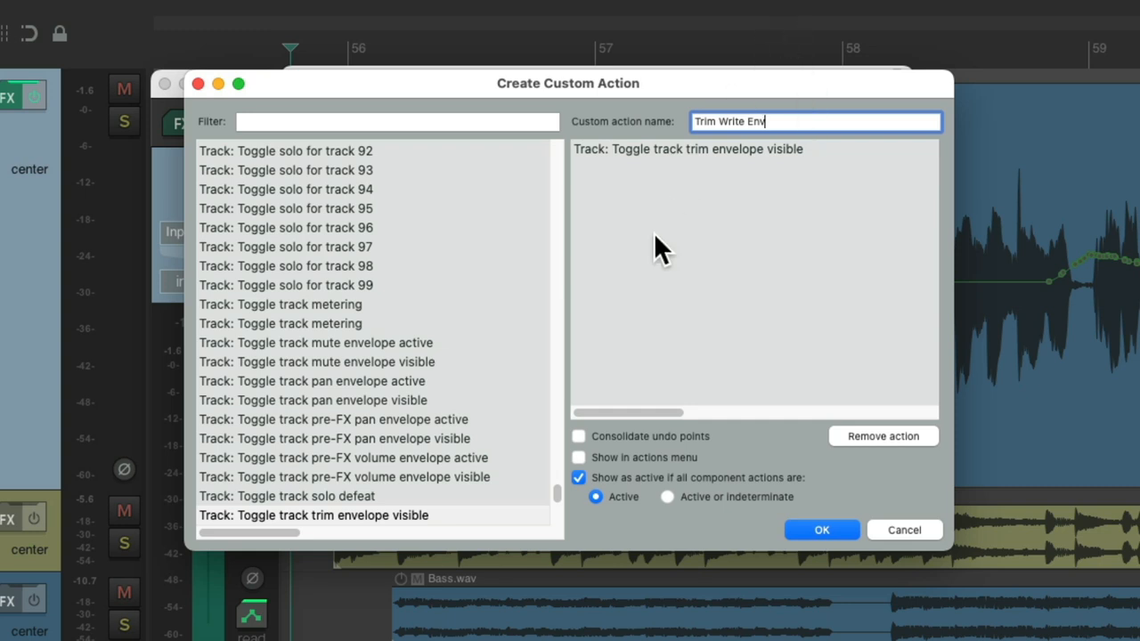
click(398, 121)
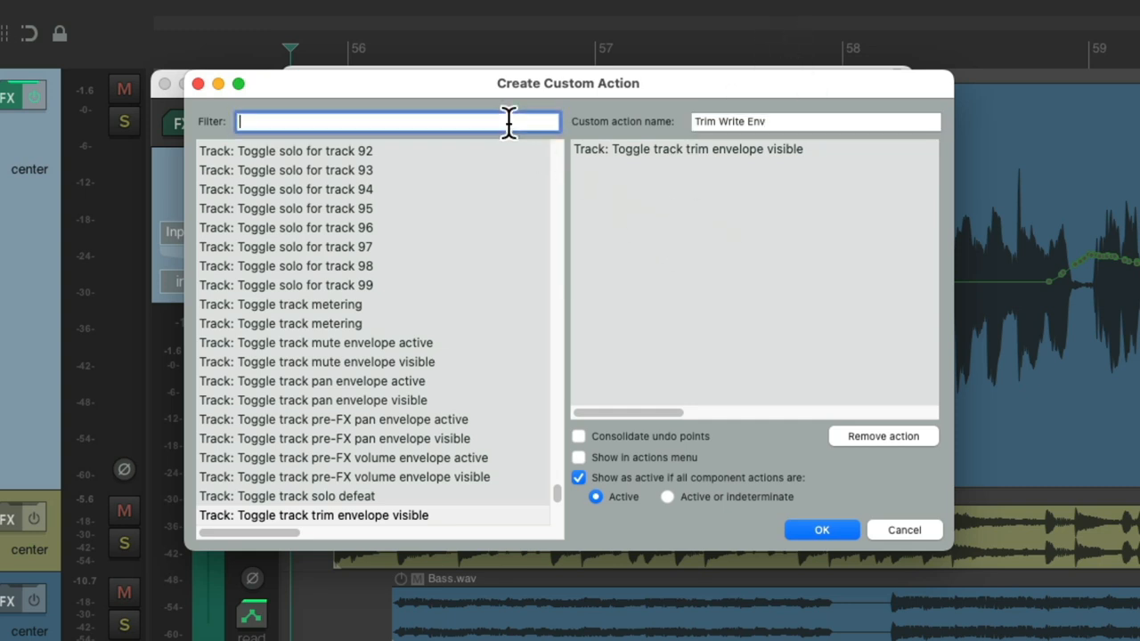
text(swap)
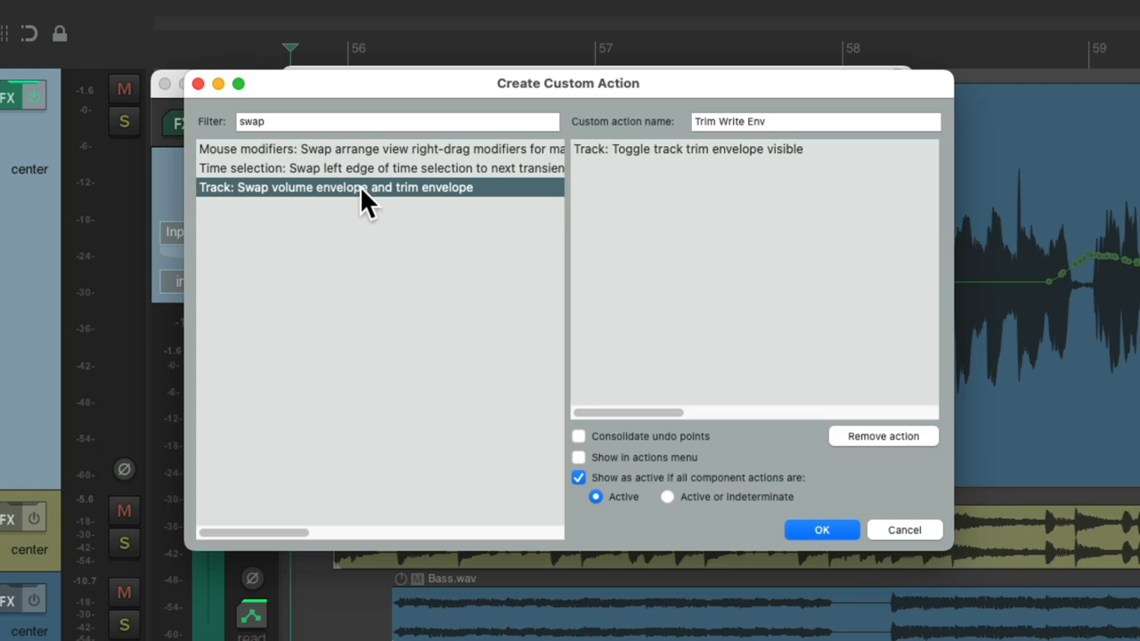
mouse_move(417, 210)
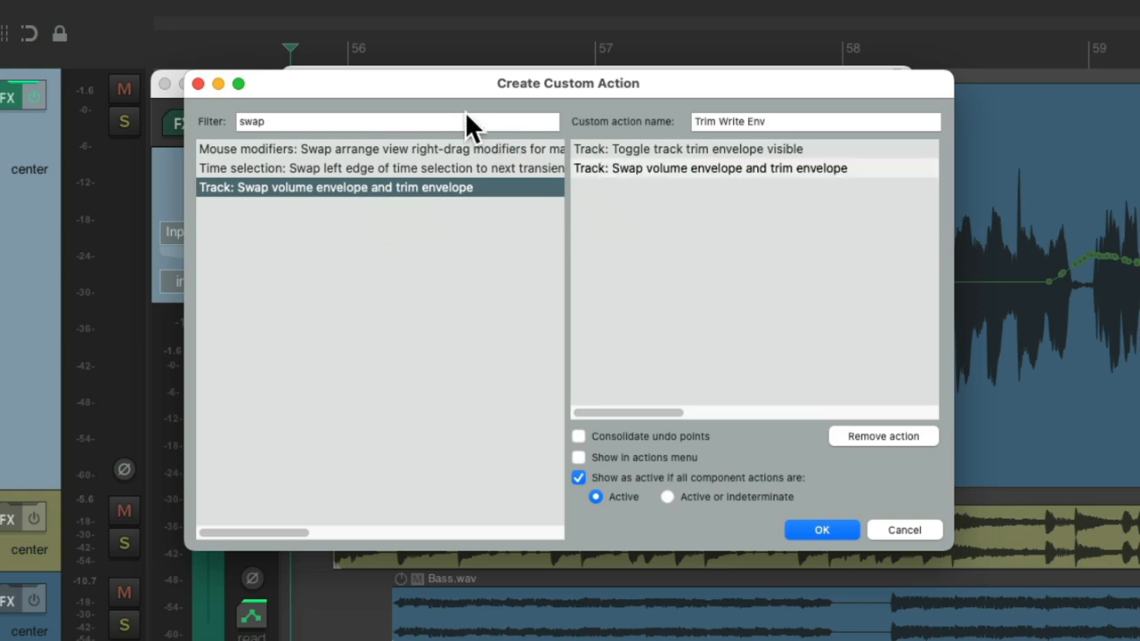
text(mode write)
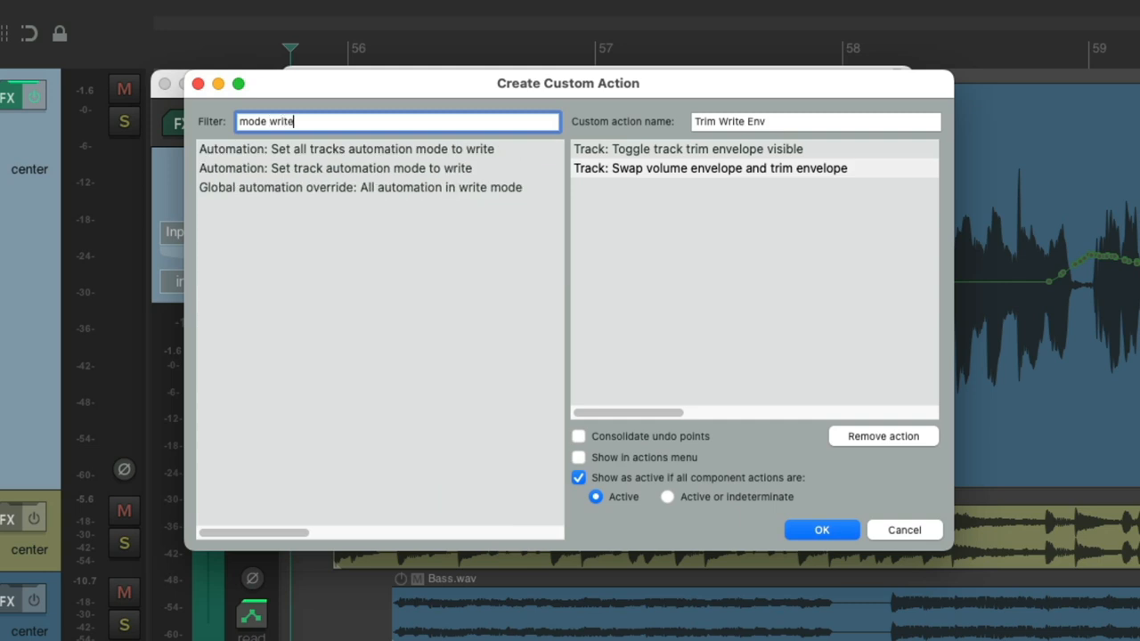
click(335, 168)
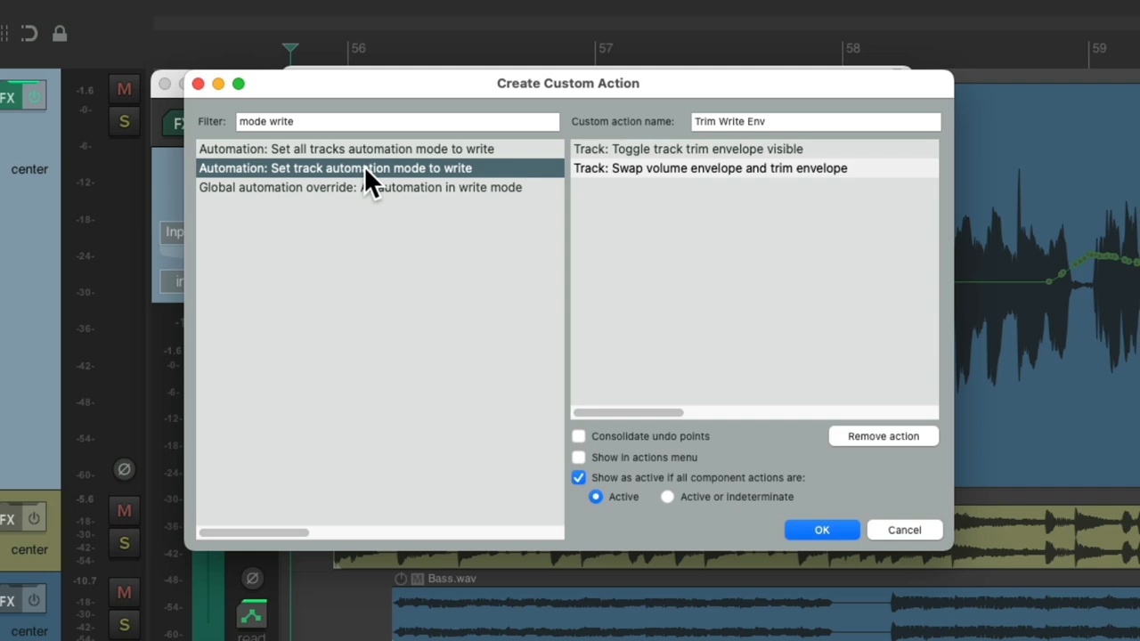
double_click(335, 167)
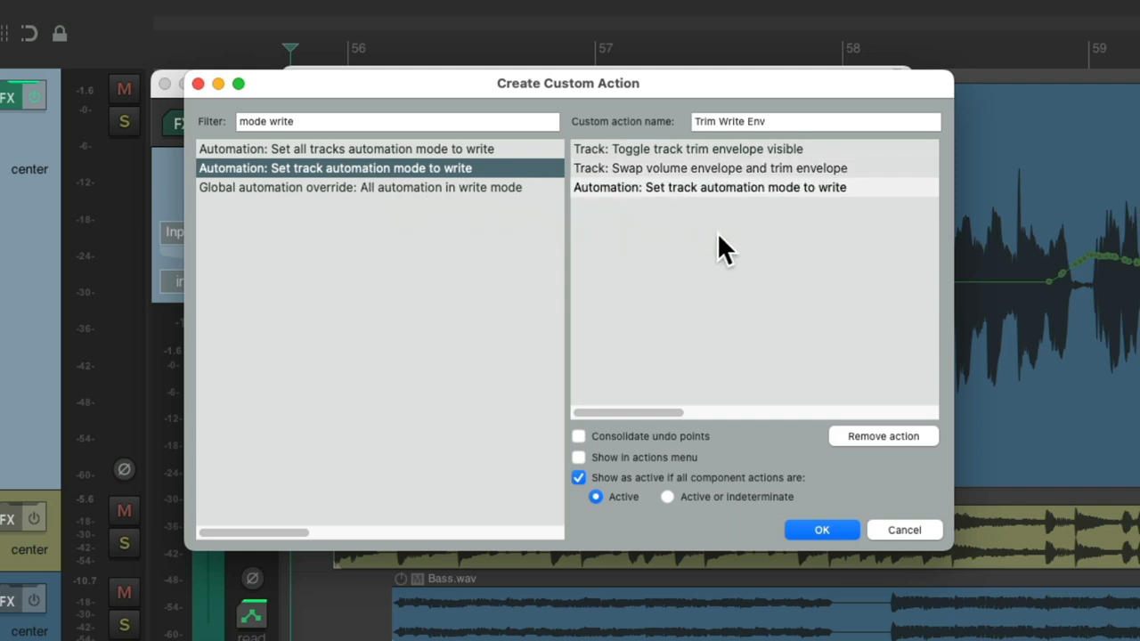
Review the step order, tick Consolidate undo and save the Trim Write Env action
click(688, 150)
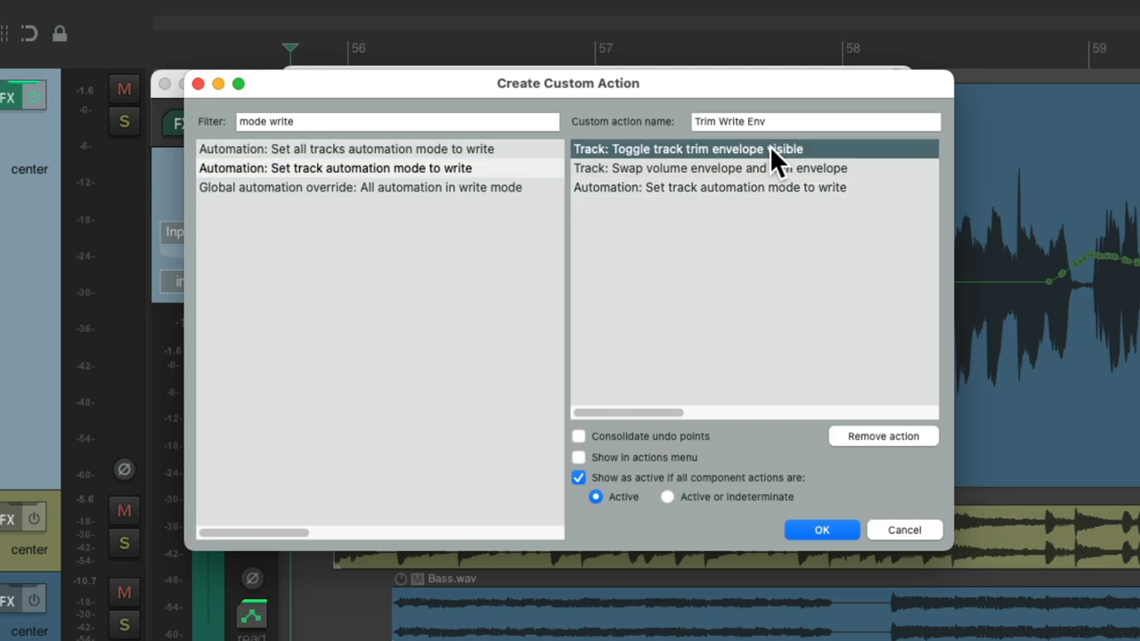
click(709, 168)
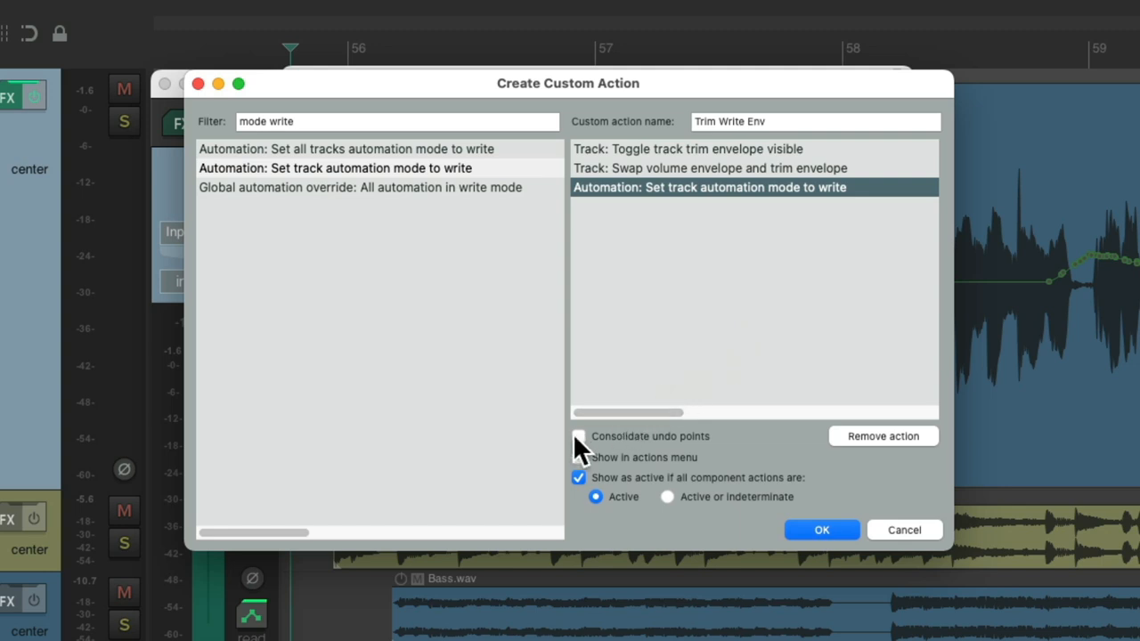
click(579, 437)
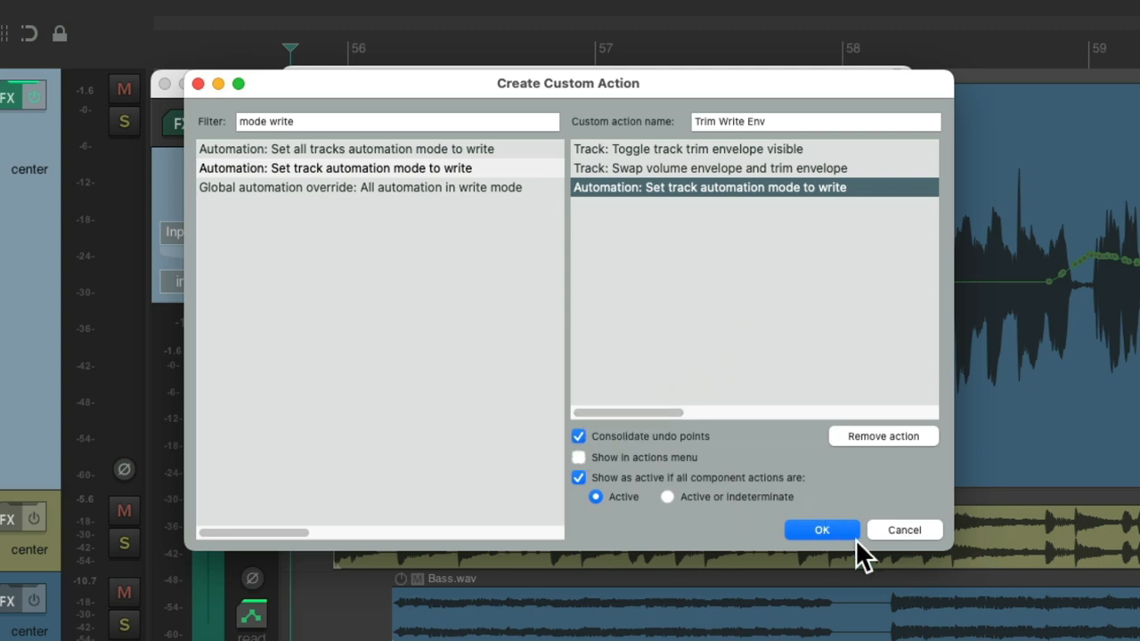
click(820, 529)
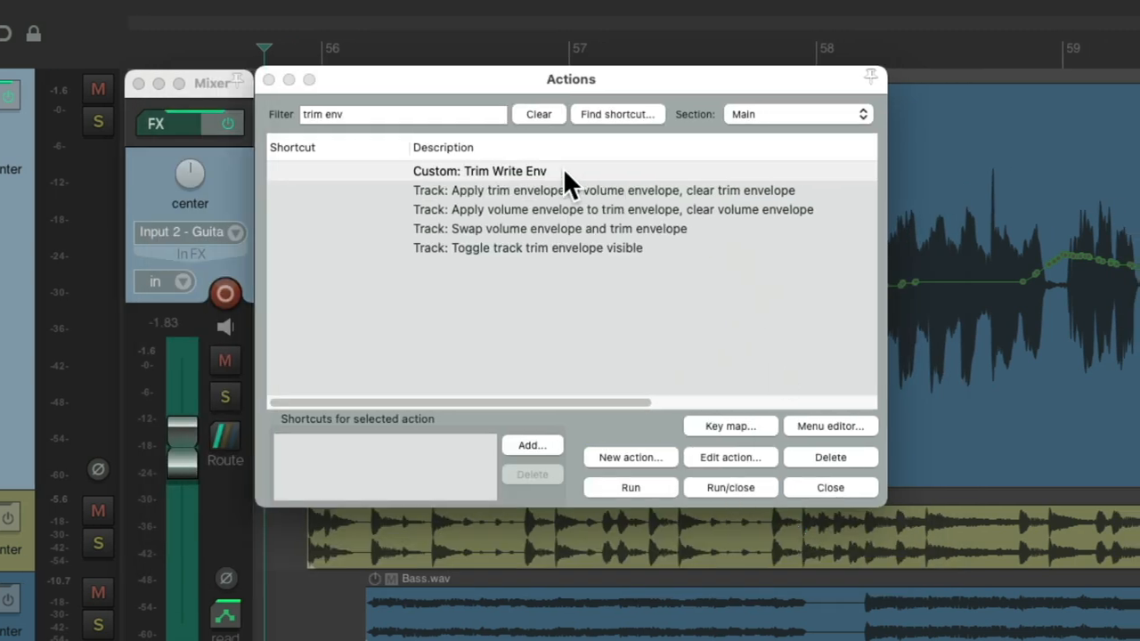
Select 'Apply trim envelope to volume envelope, clear trim envelope' and start a new custom action
click(479, 171)
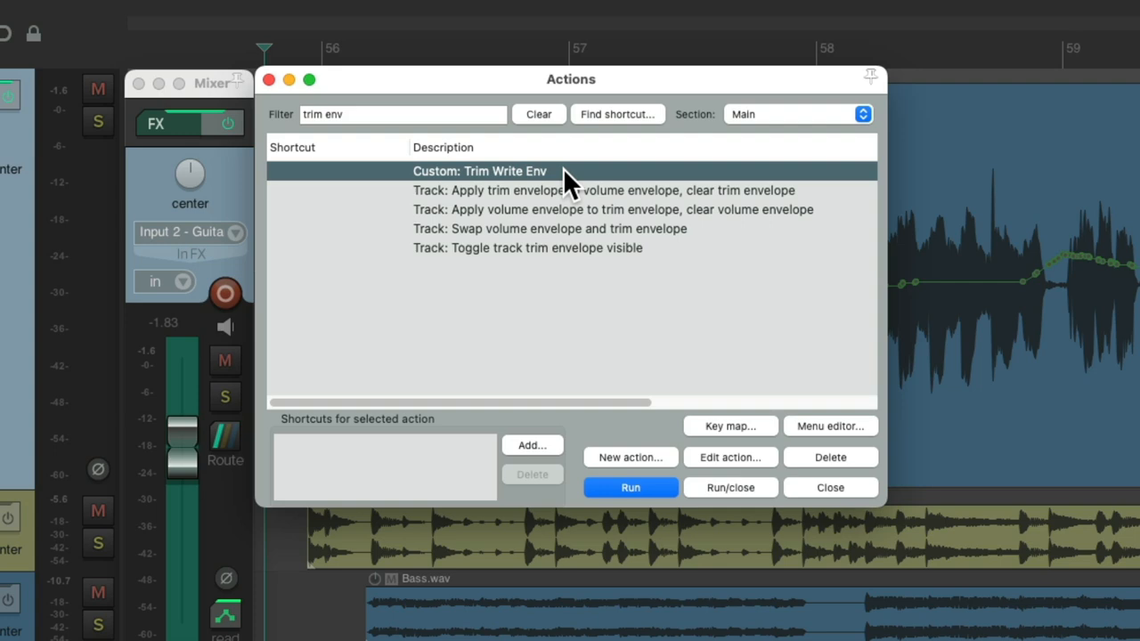
click(579, 189)
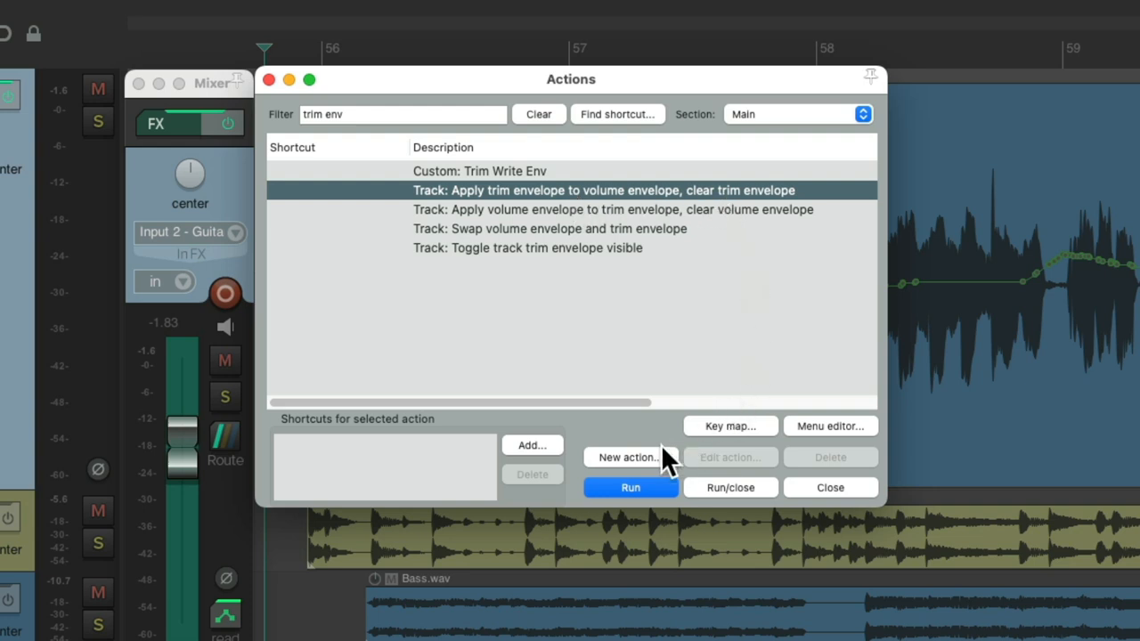
click(630, 456)
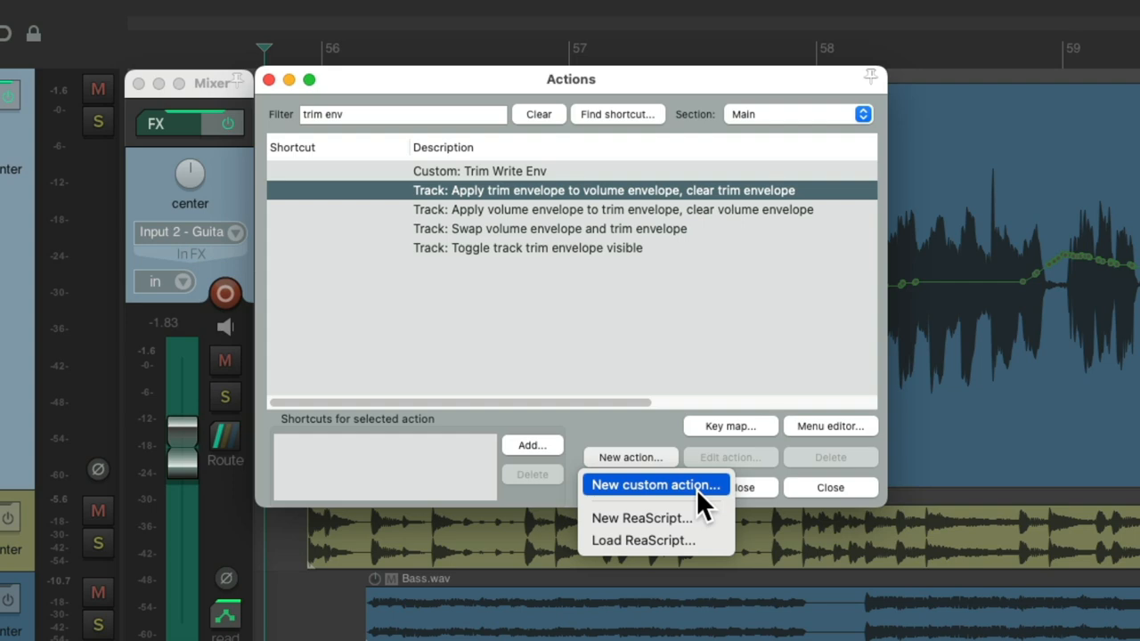
Build custom action 'Trim Apply Env' with Set track automation mode to read, consolidating undo points
click(655, 485)
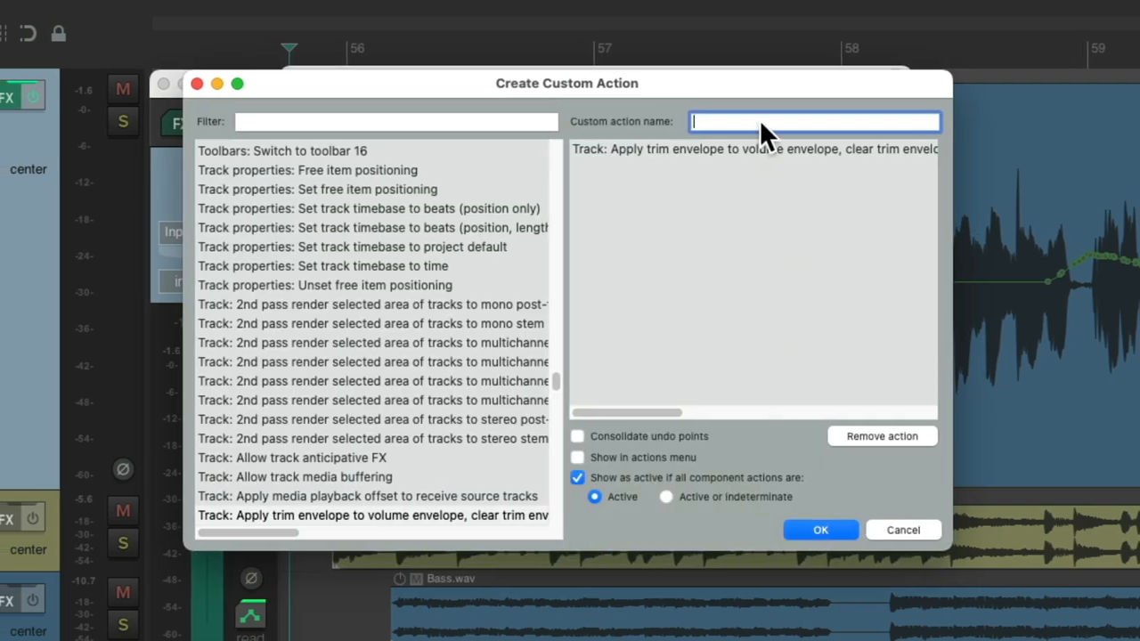
text(Trim Apply Env)
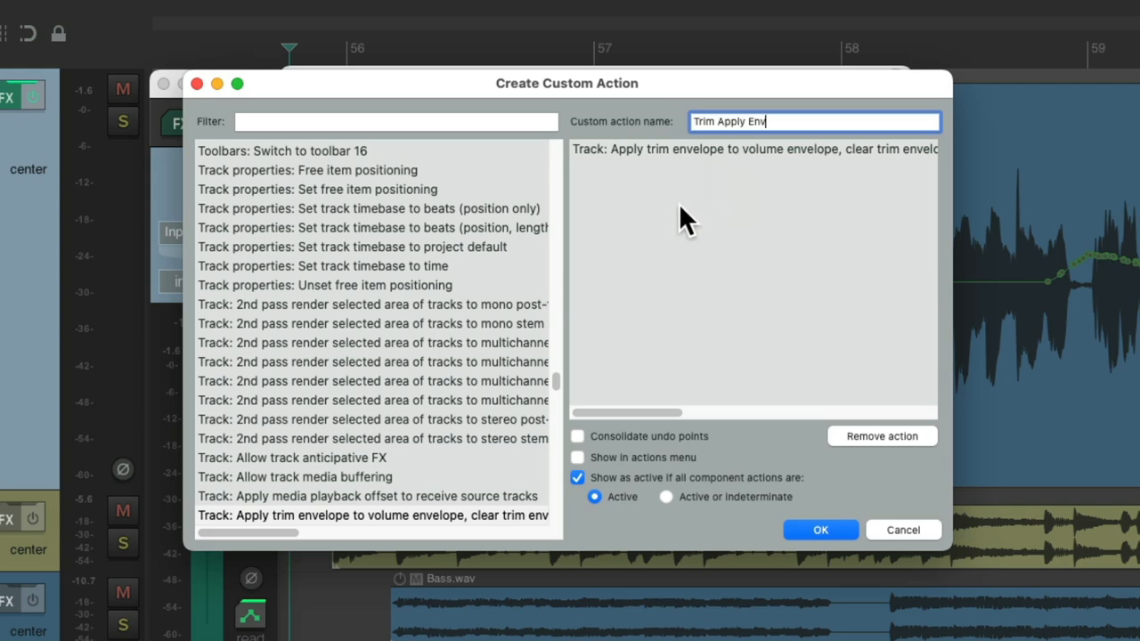
text(auto read)
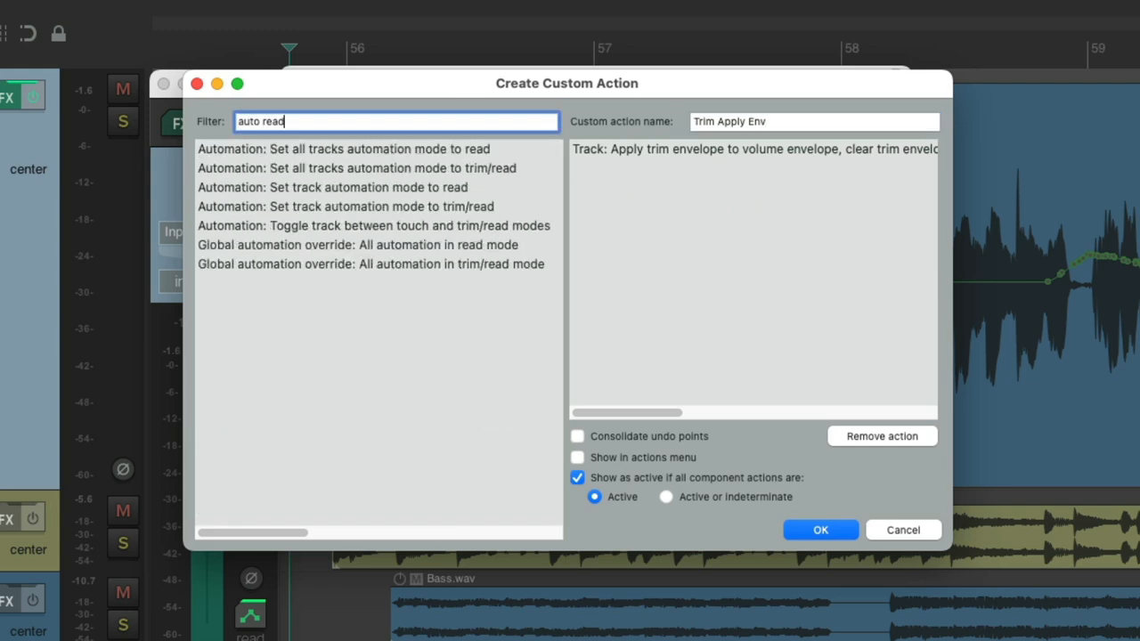
click(332, 187)
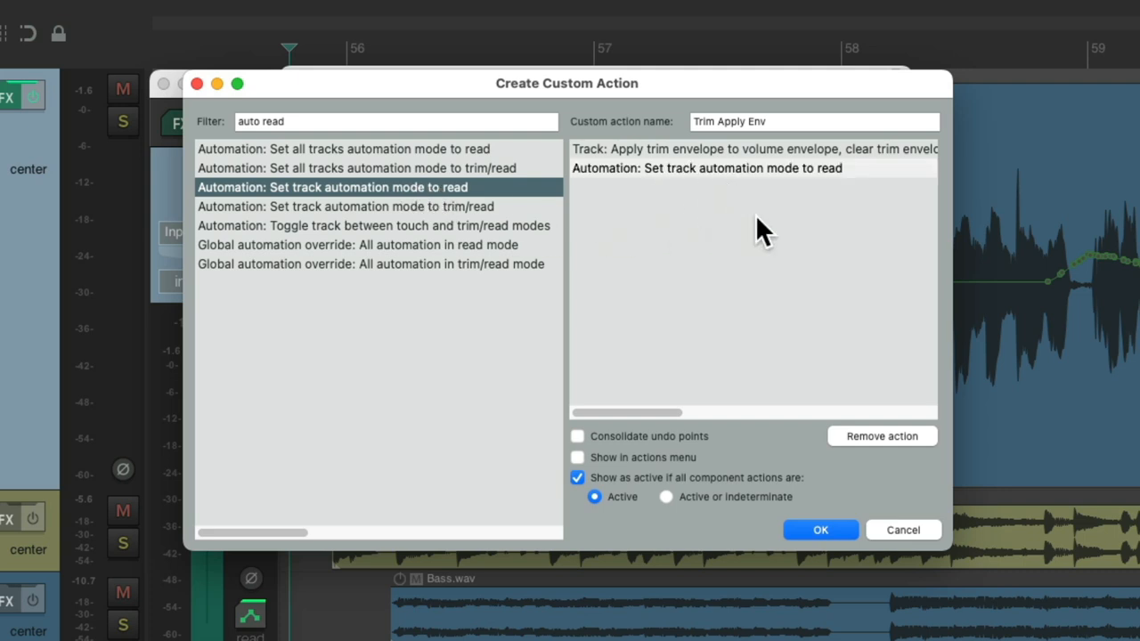
mouse_move(820, 160)
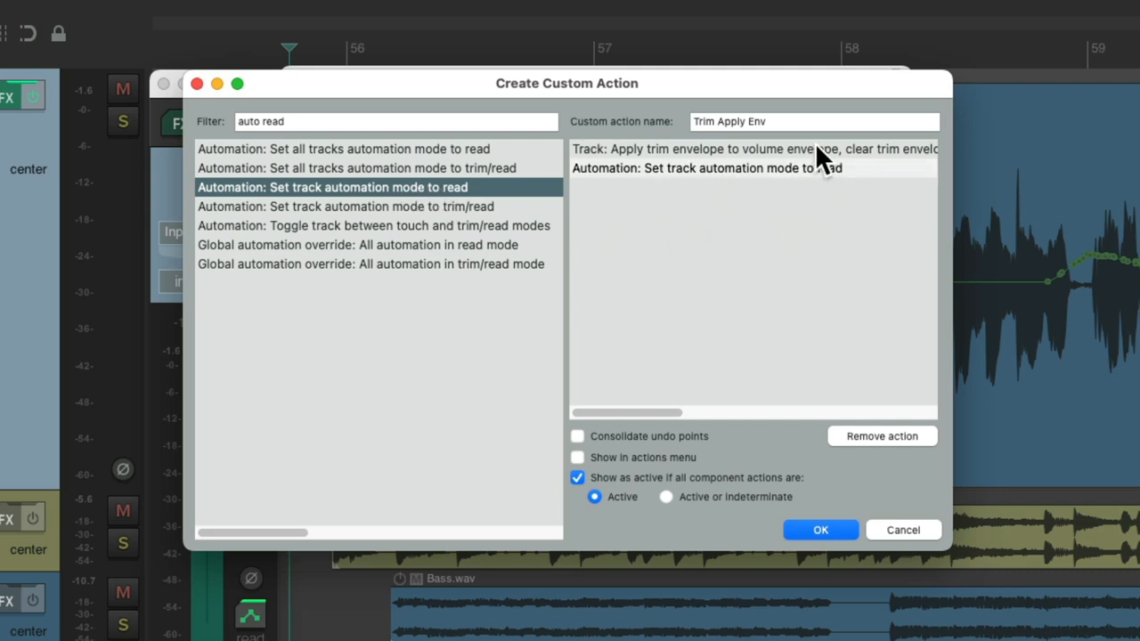
click(577, 436)
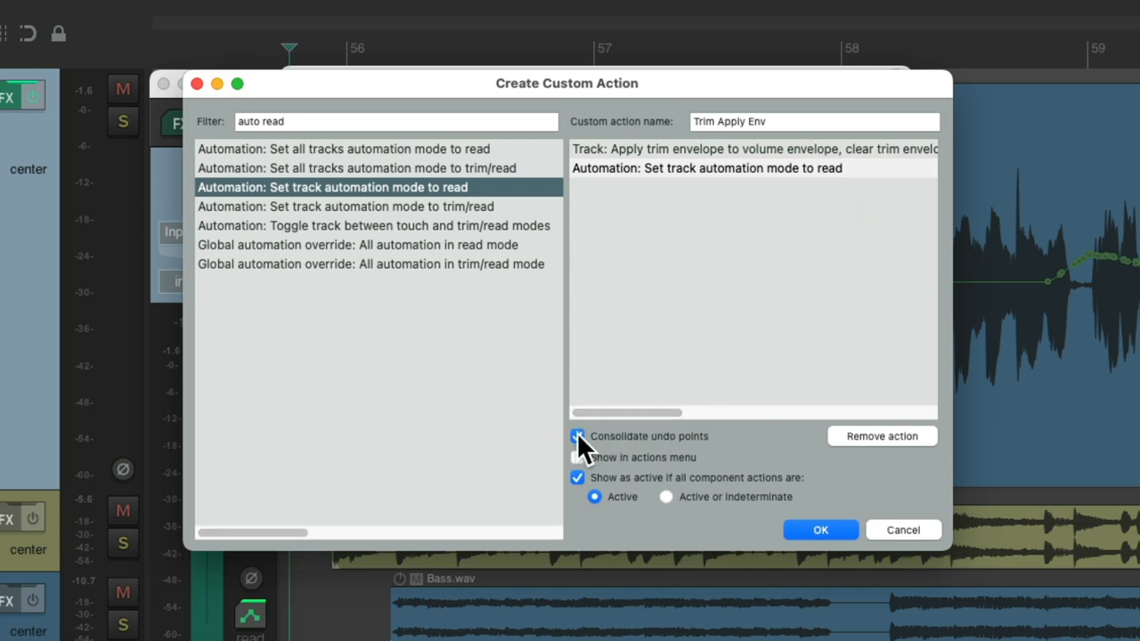
click(819, 529)
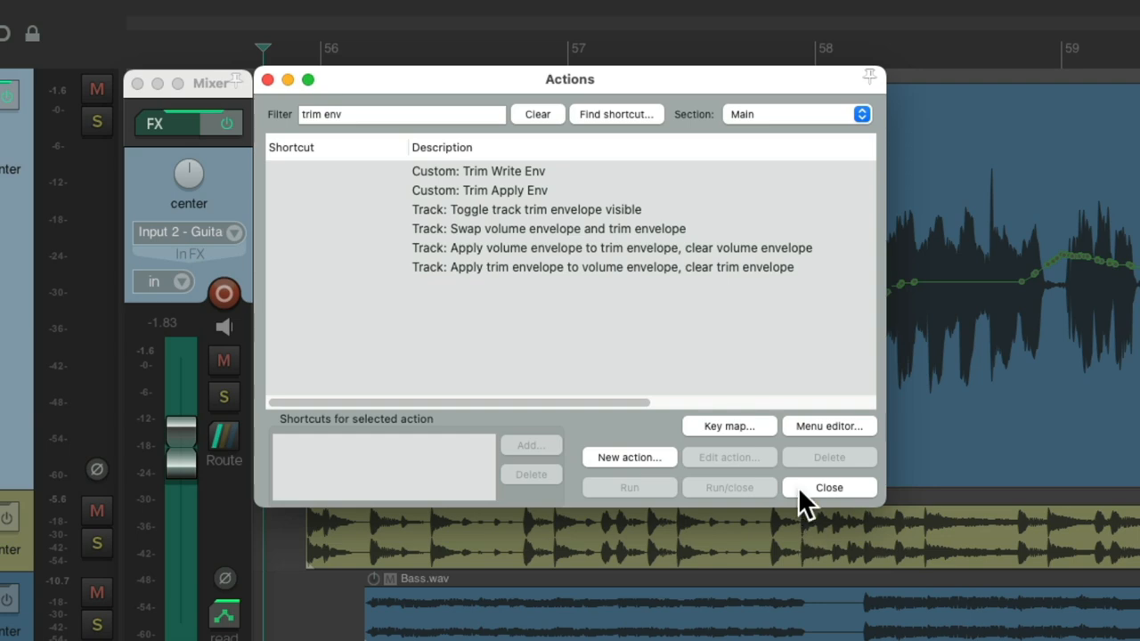
Check that Custom: Trim Write Env and Custom: Trim Apply Env appear in the filtered action list
click(479, 189)
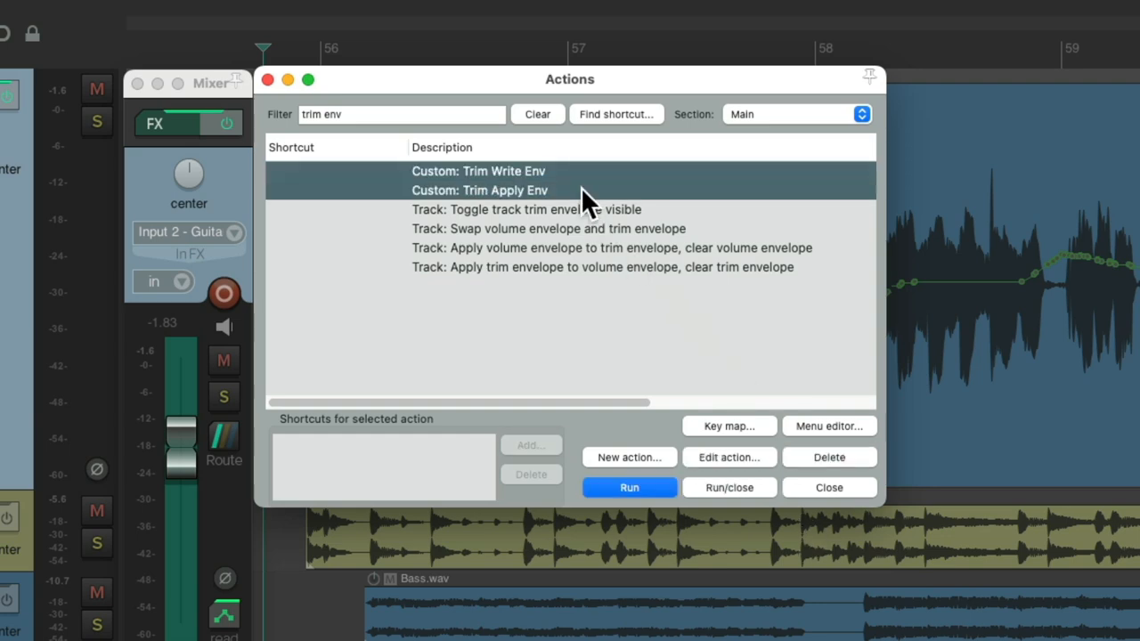
click(477, 171)
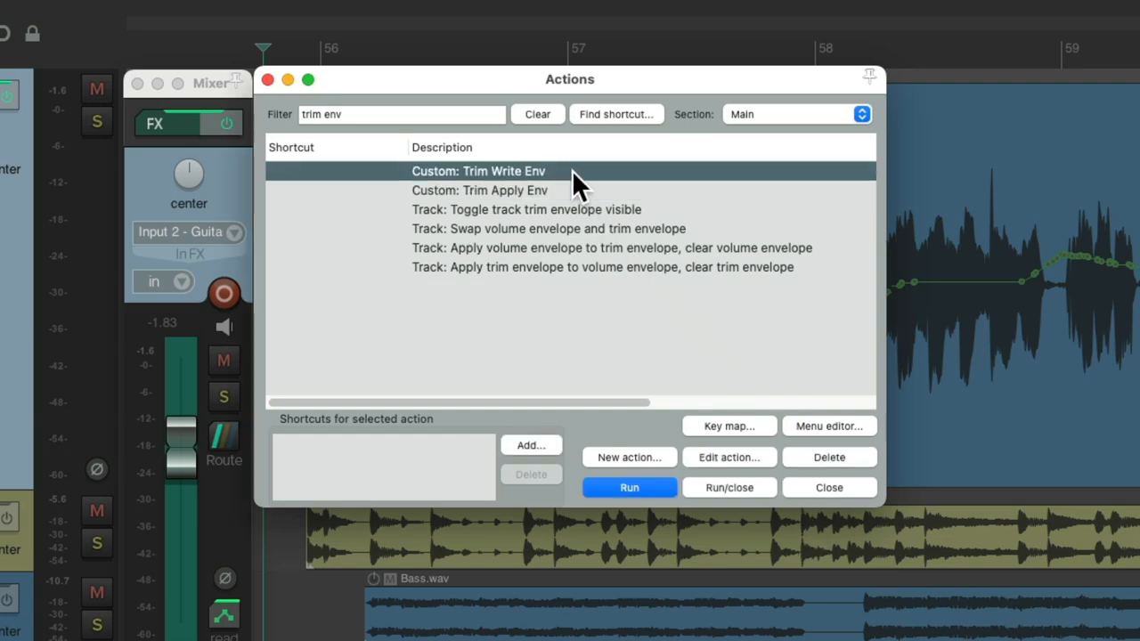
click(479, 189)
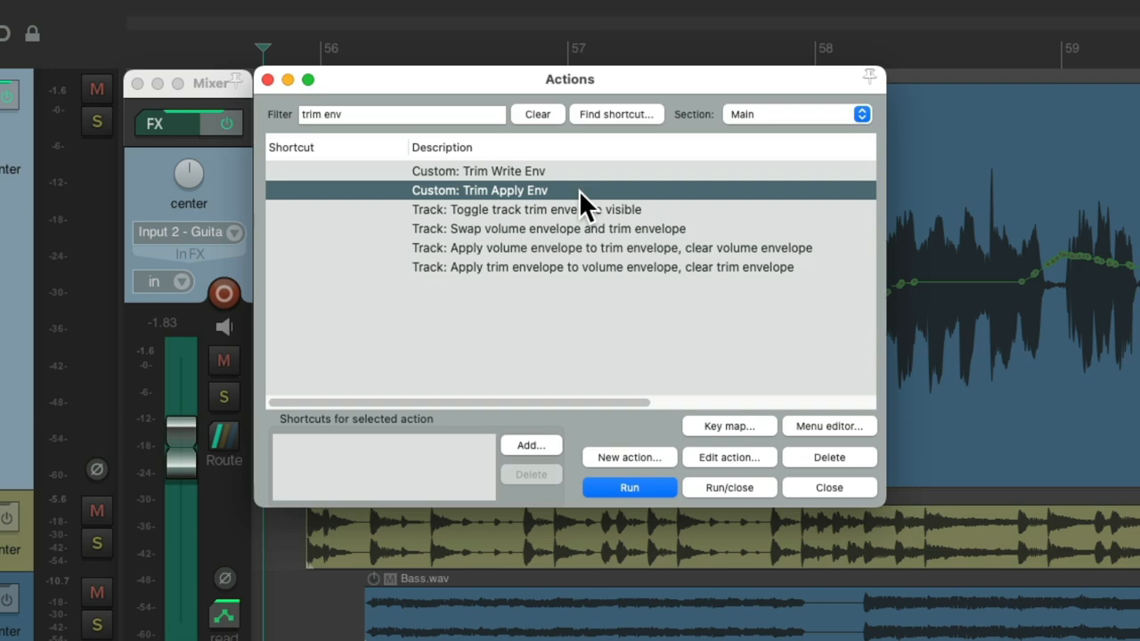
mouse_move(513, 182)
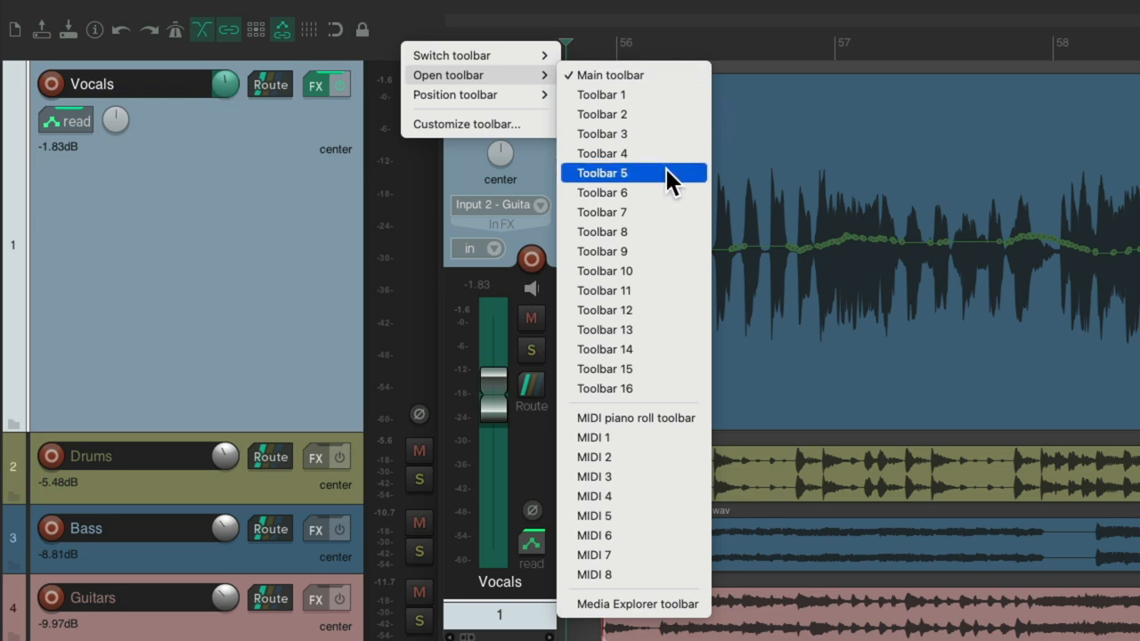
Add both custom trim actions to floating Toolbar 5 through Customize menus/toolbars
click(602, 173)
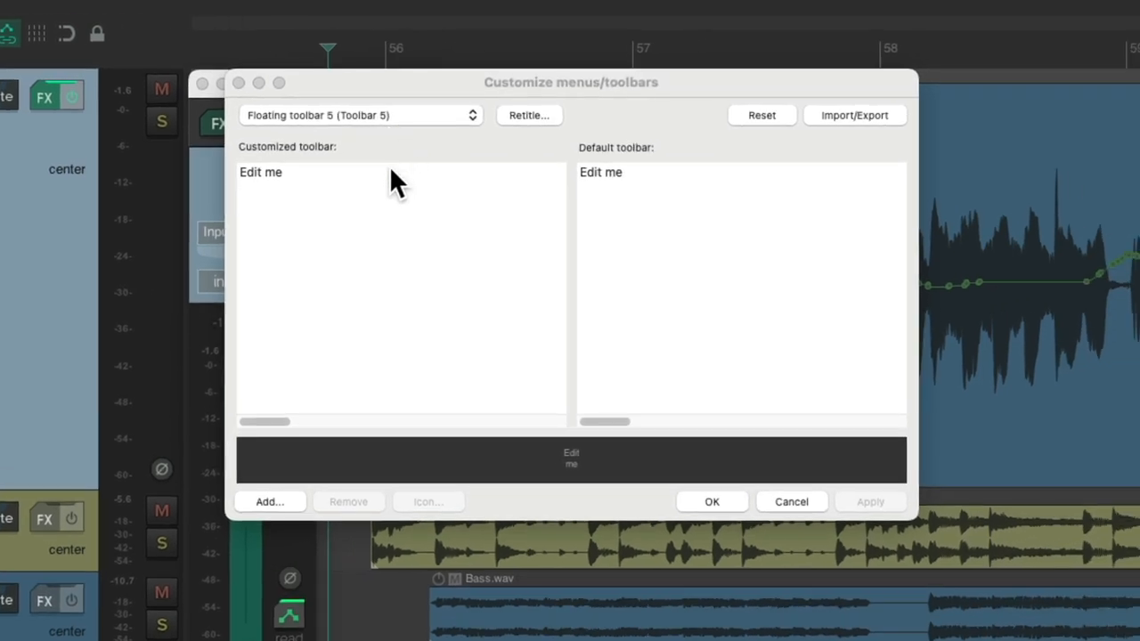
click(350, 503)
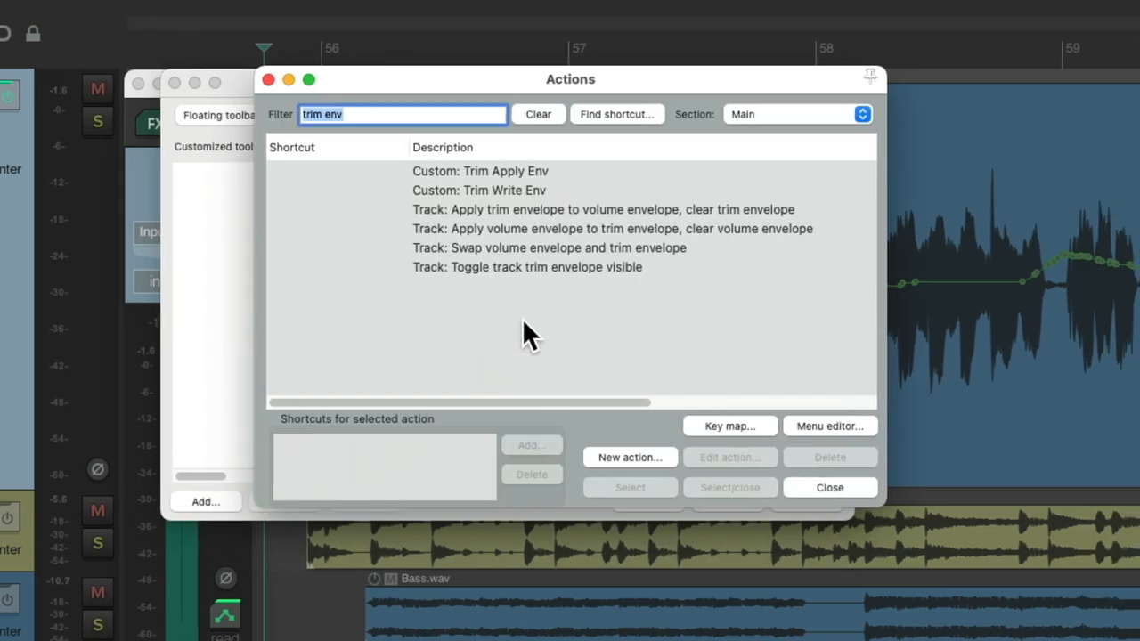
click(479, 189)
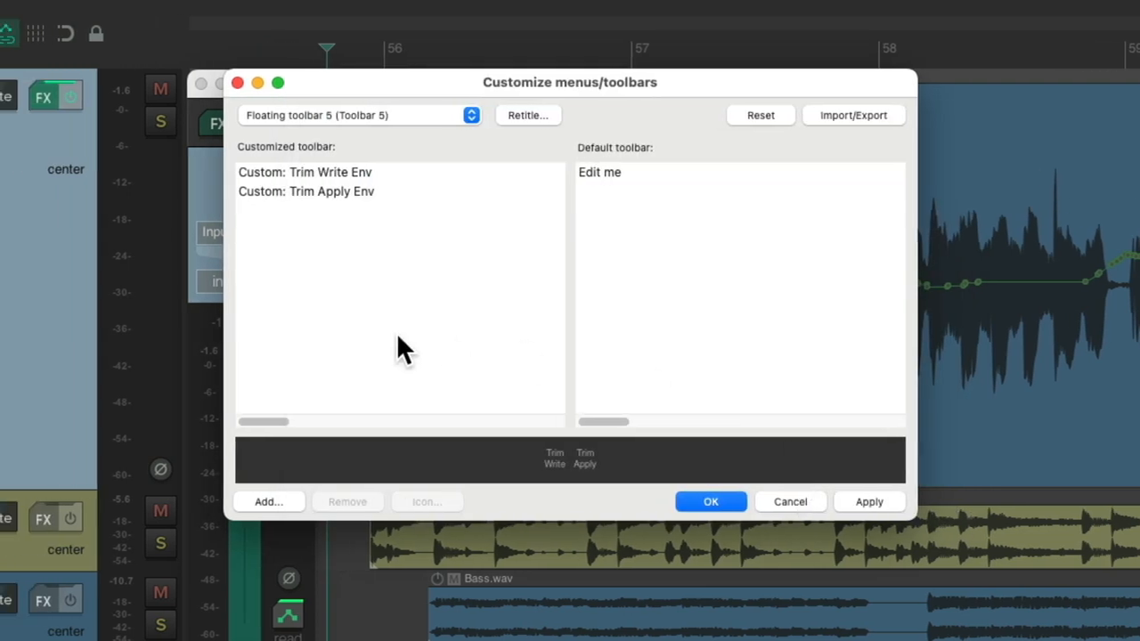
Assign the waveform icon to the Trim Write Env toolbar button
click(305, 171)
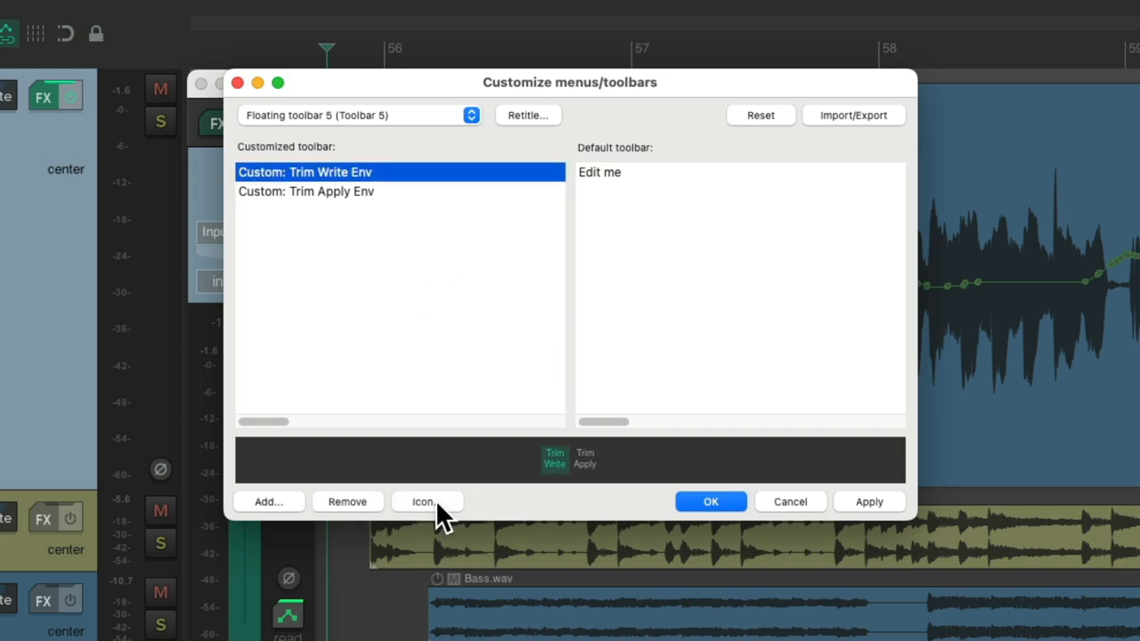
click(424, 502)
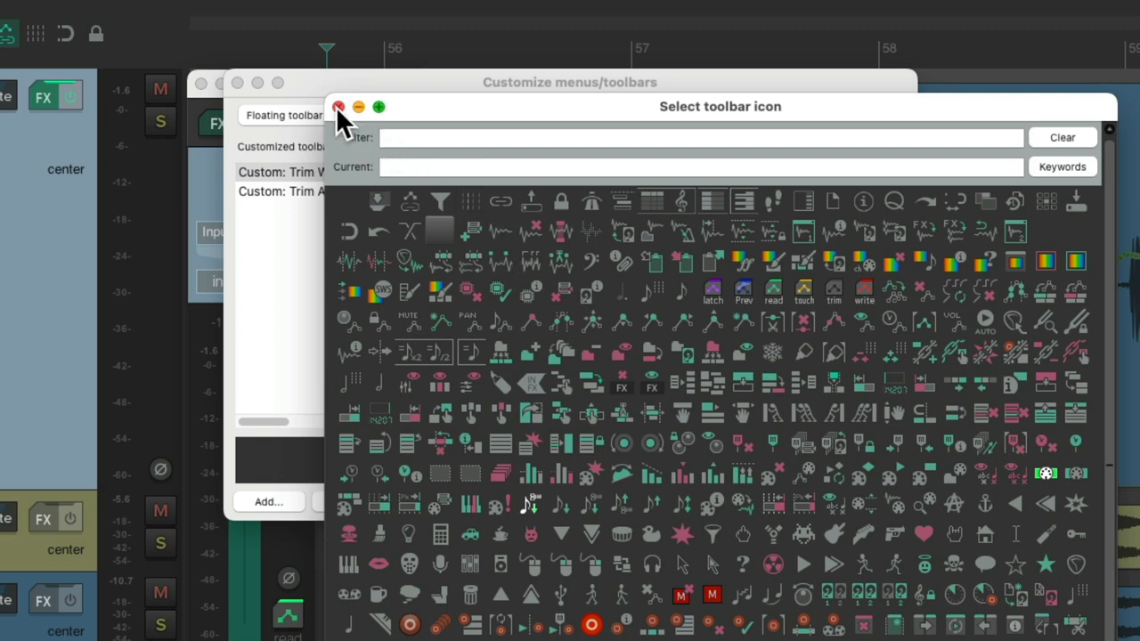
click(338, 107)
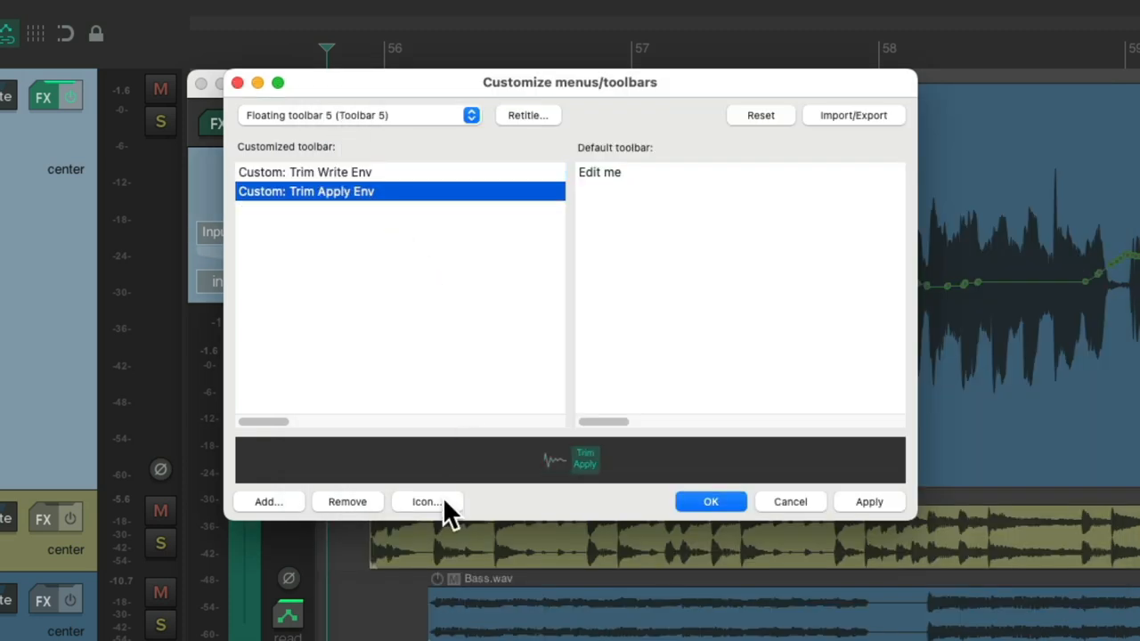
Assign the red-cross waveform icon to Trim Apply Env and keep the toolbar changes
click(428, 503)
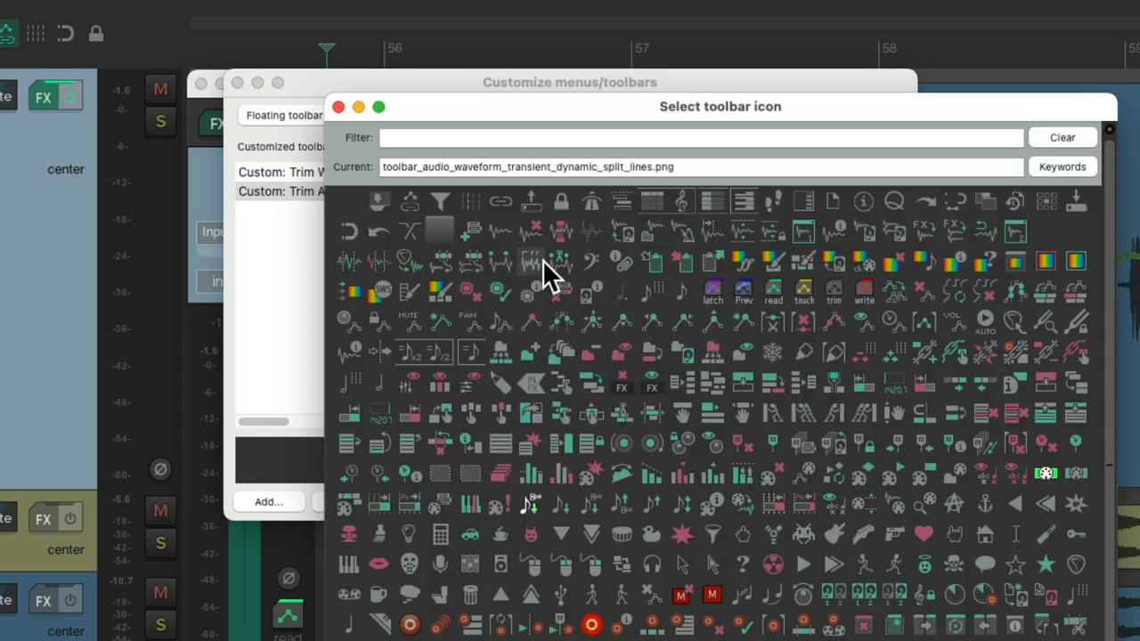
click(533, 234)
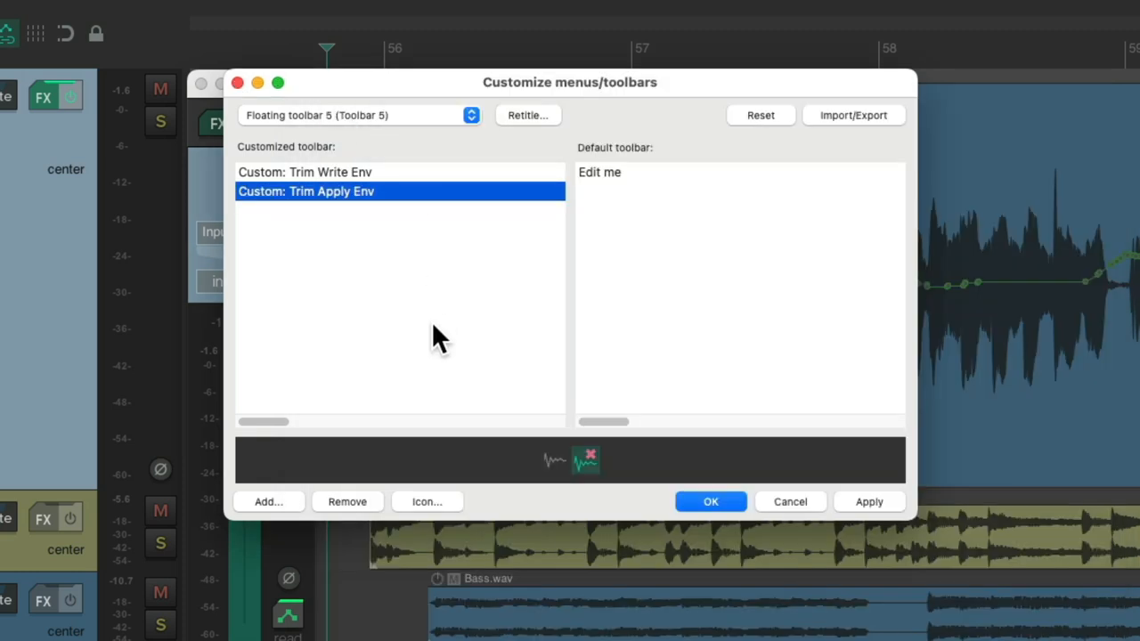
click(709, 502)
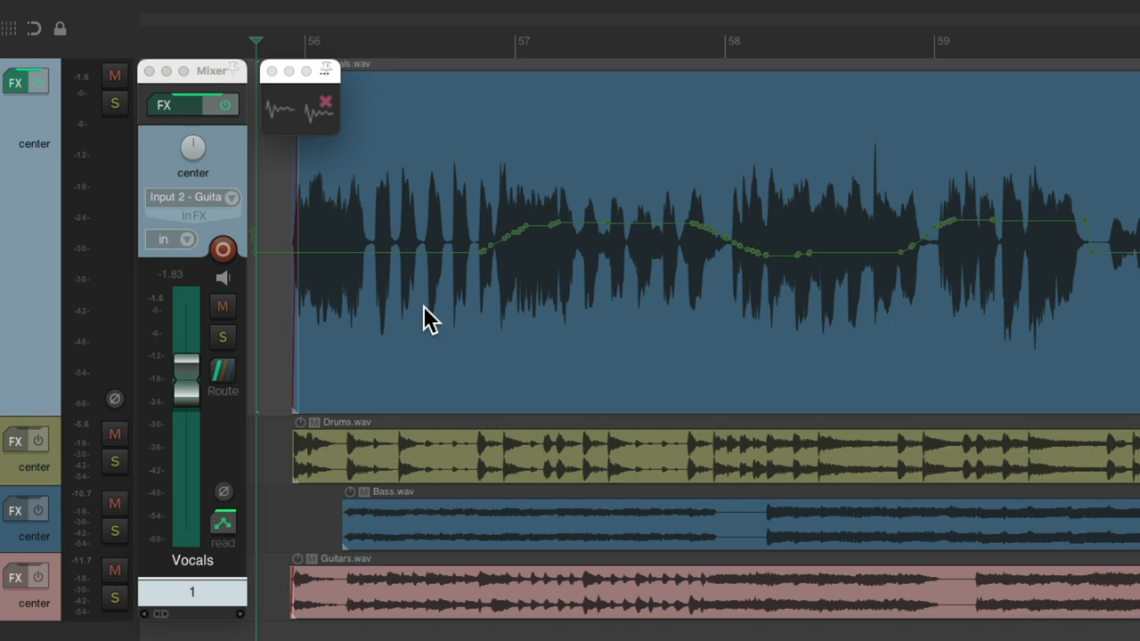
mouse_move(292, 123)
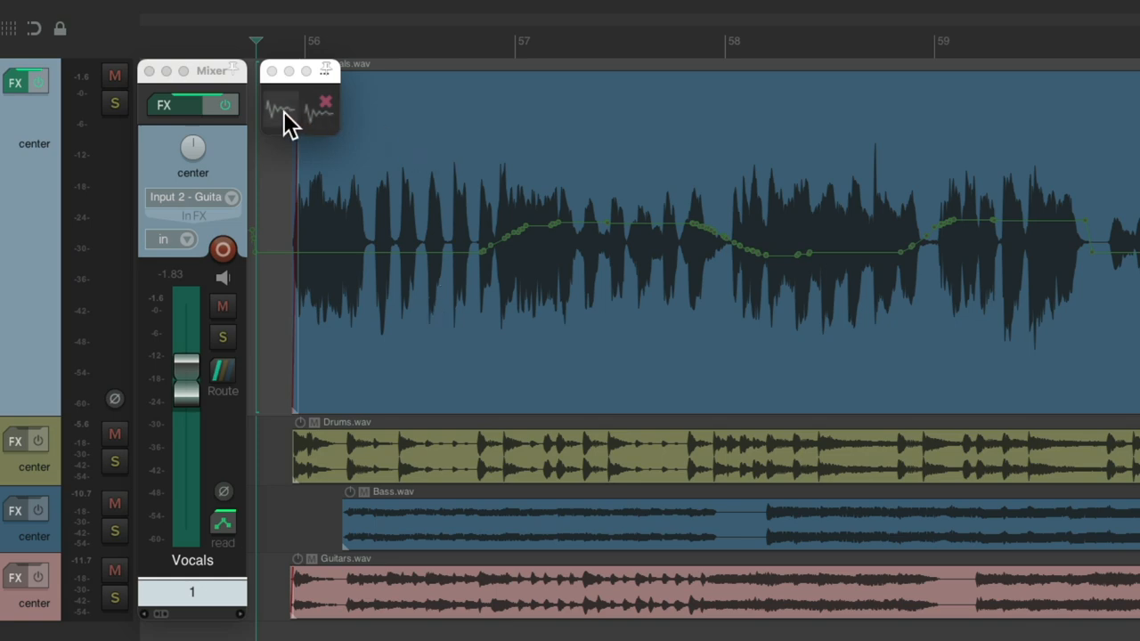
Arm trim-writing on the Vocals volume envelope from the Trim Write Env toolbar button
click(223, 520)
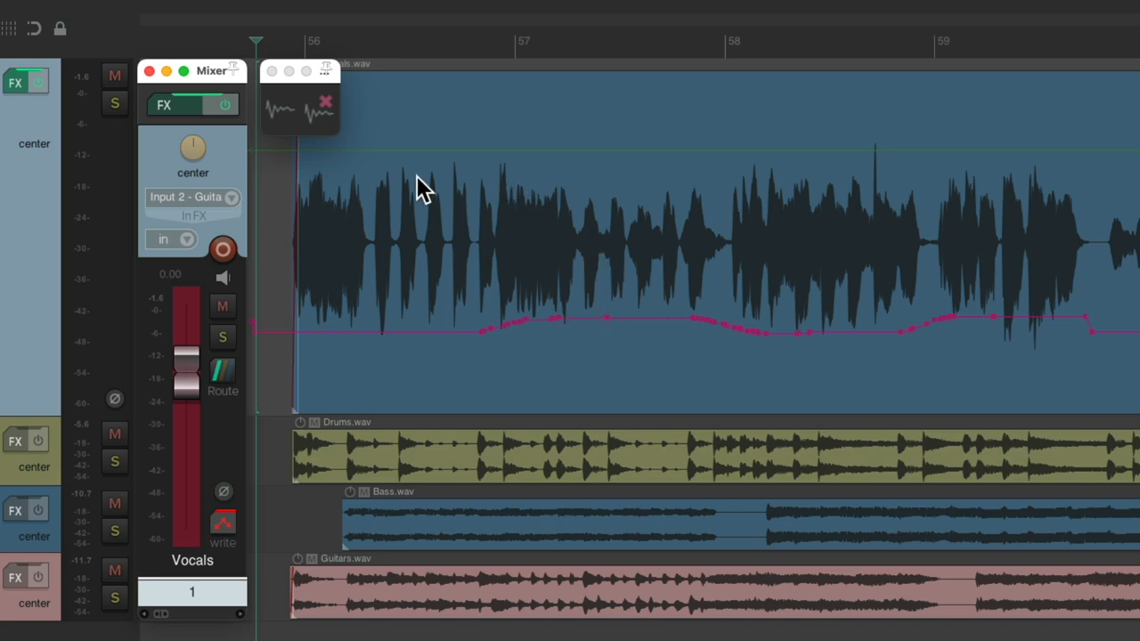
mouse_move(287, 275)
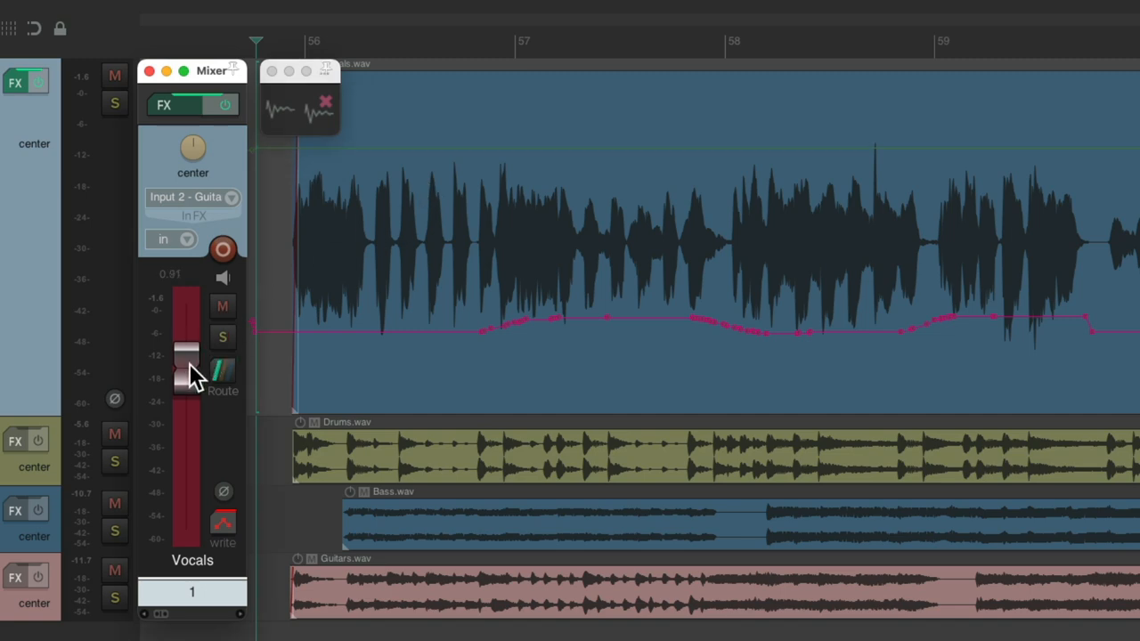
Ride the Vocals mixer fader up and down during playback to record a trim pass
drag(187, 369, 187, 356)
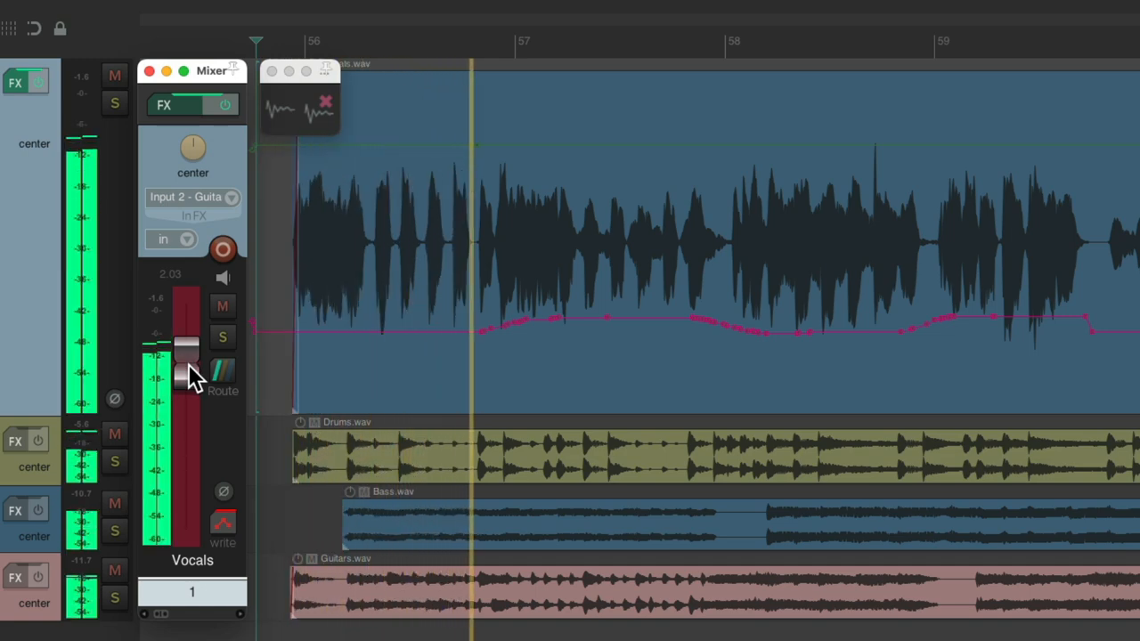
drag(187, 348, 187, 374)
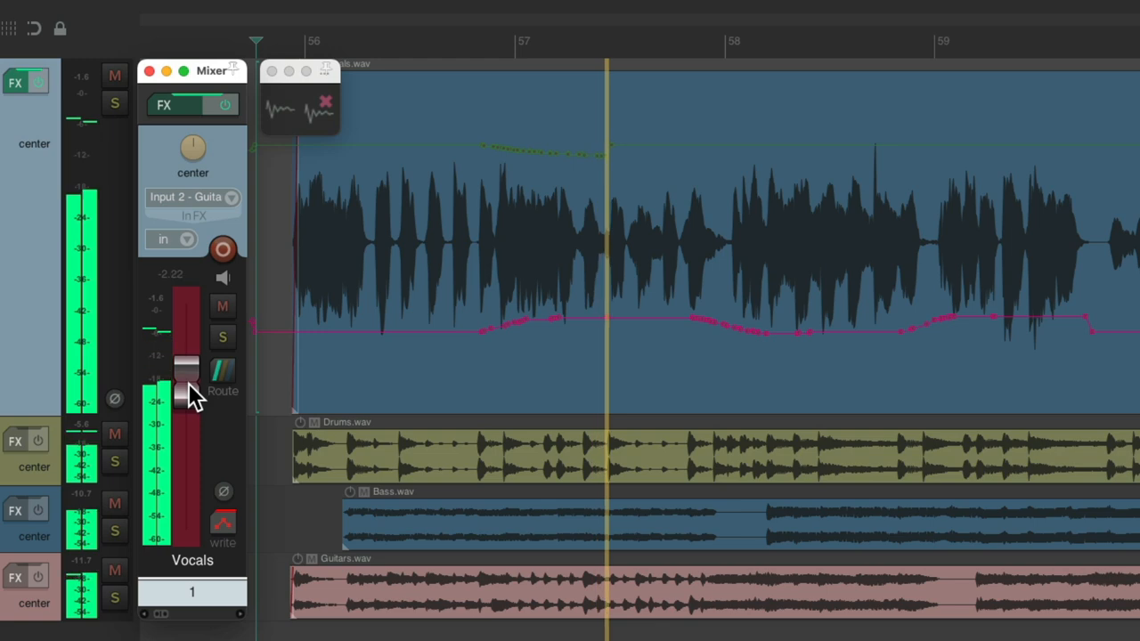
drag(192, 388, 193, 360)
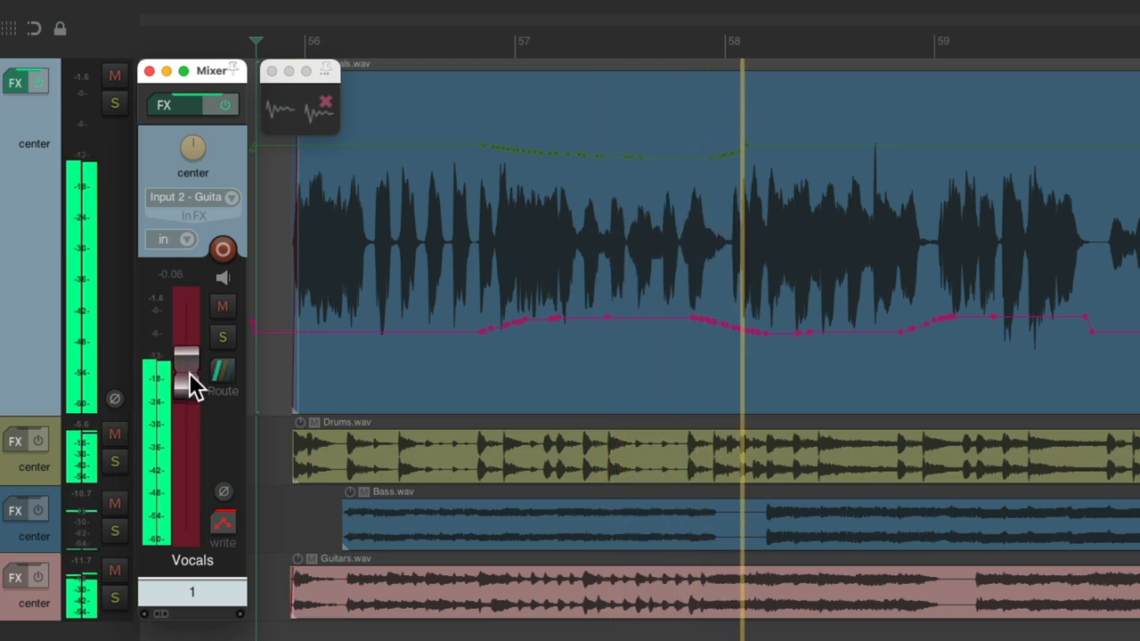
drag(187, 365, 187, 352)
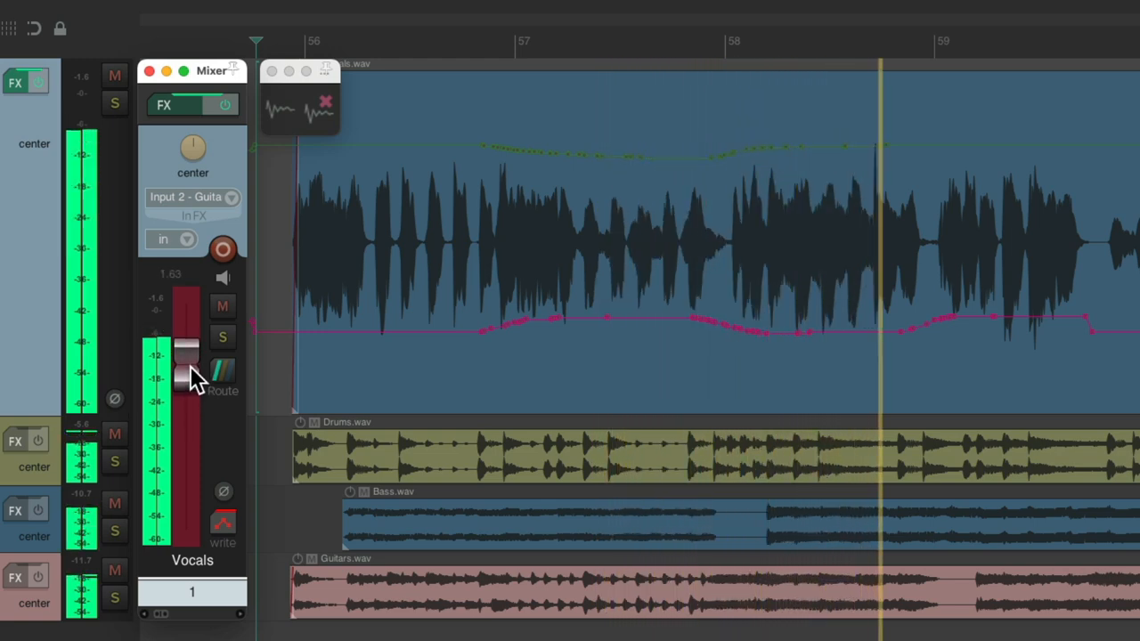
drag(187, 366, 187, 377)
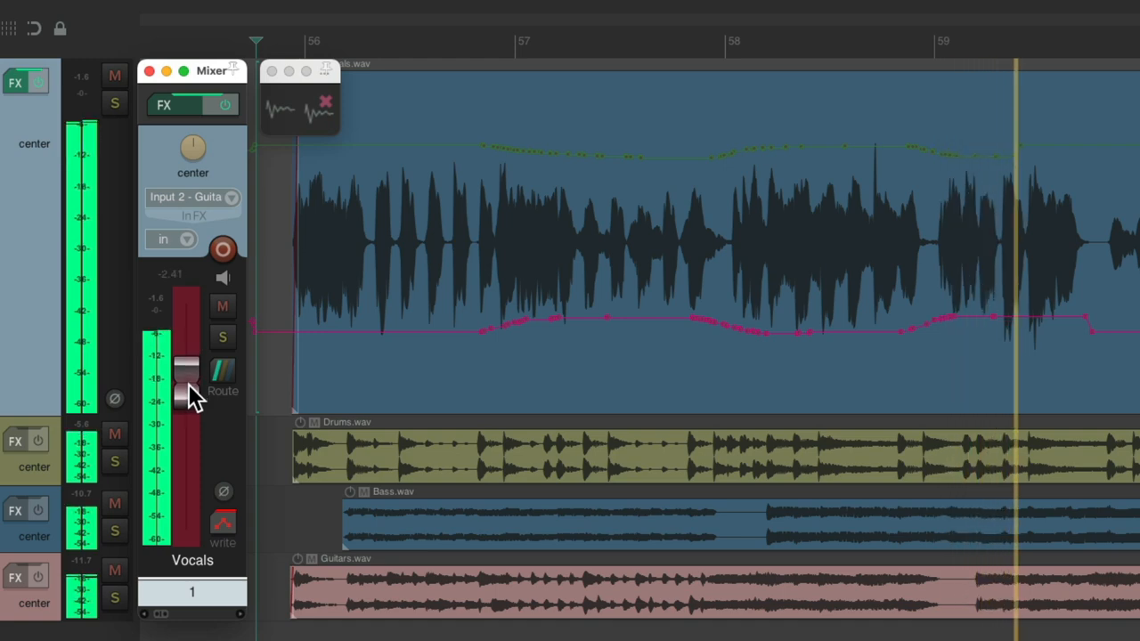
drag(187, 369, 187, 389)
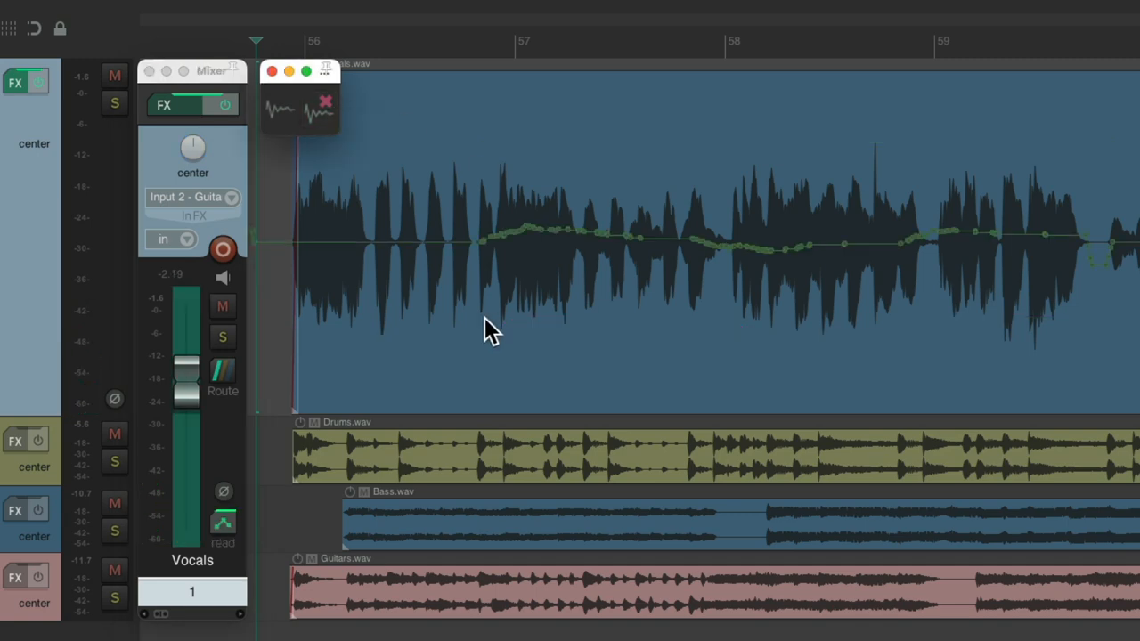
mouse_move(570, 294)
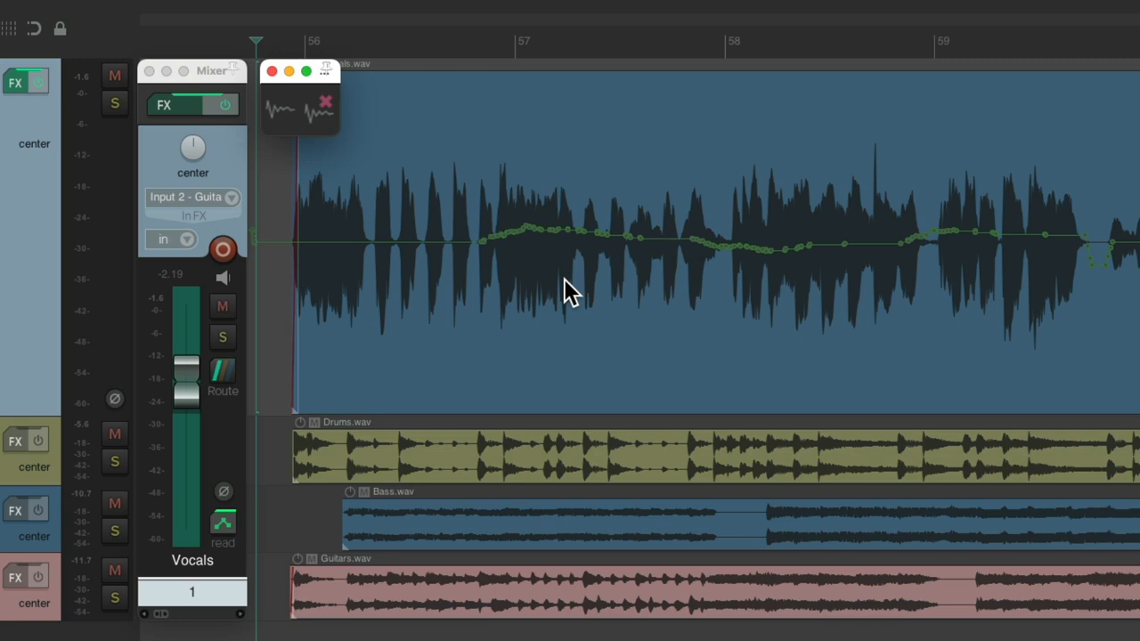
mouse_move(182, 433)
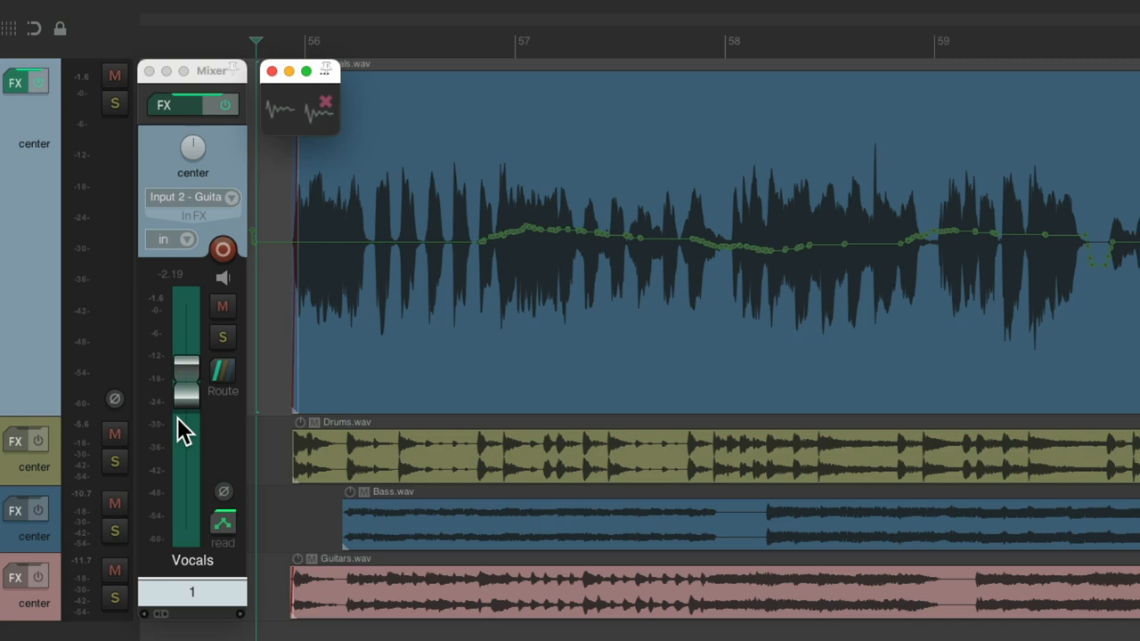
mouse_move(449, 312)
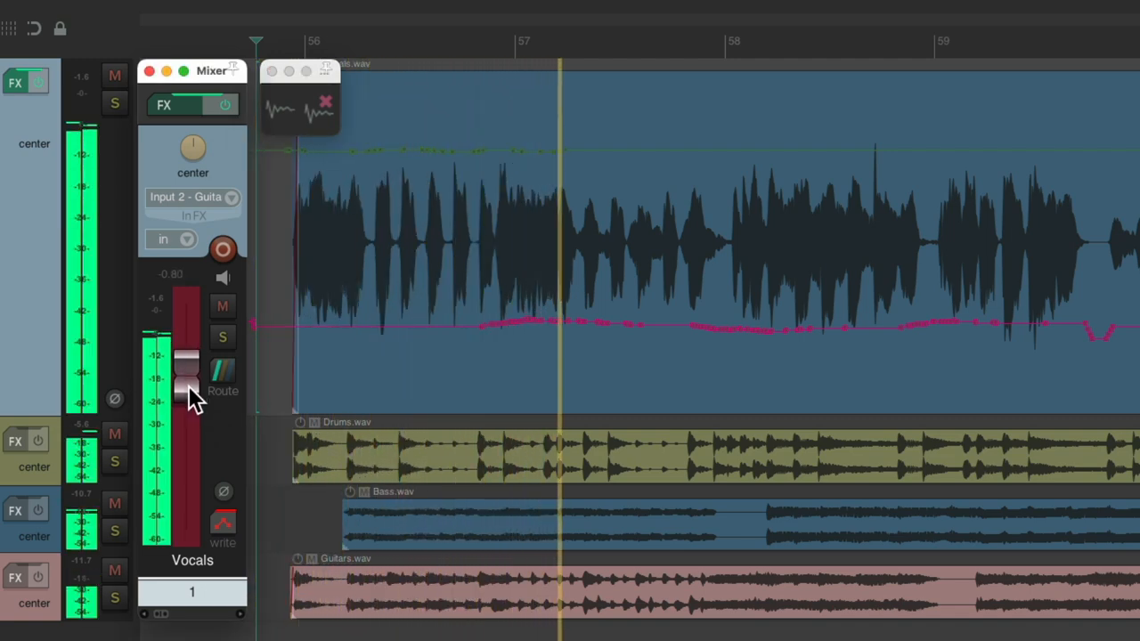
Ride the Vocals fader during playback to record a second trim pass
drag(193, 375, 192, 366)
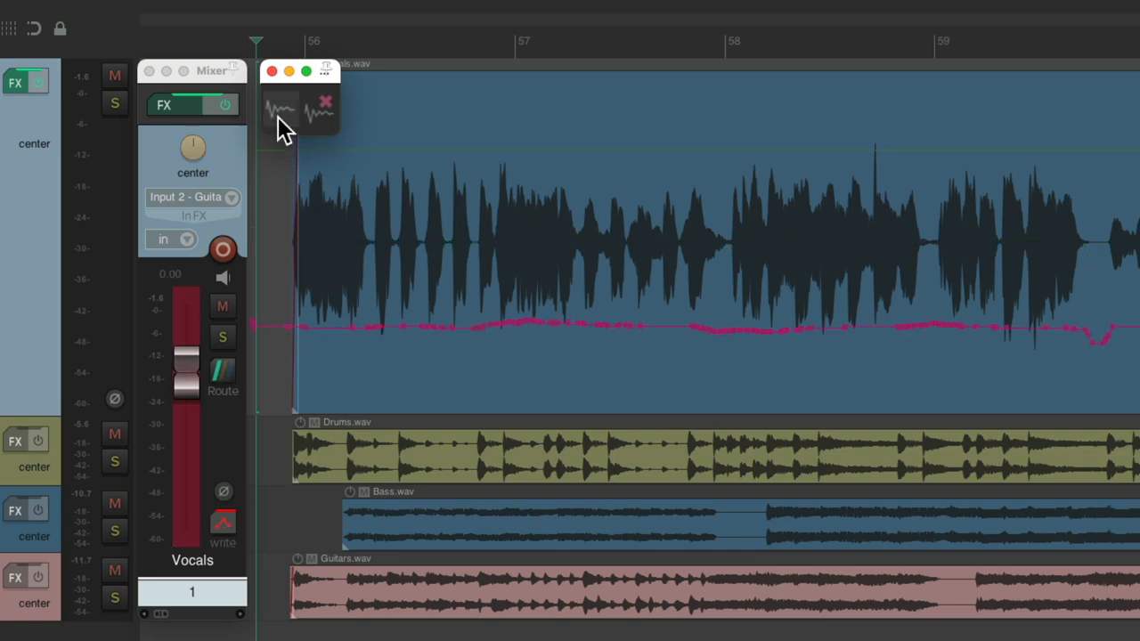
mouse_move(330, 128)
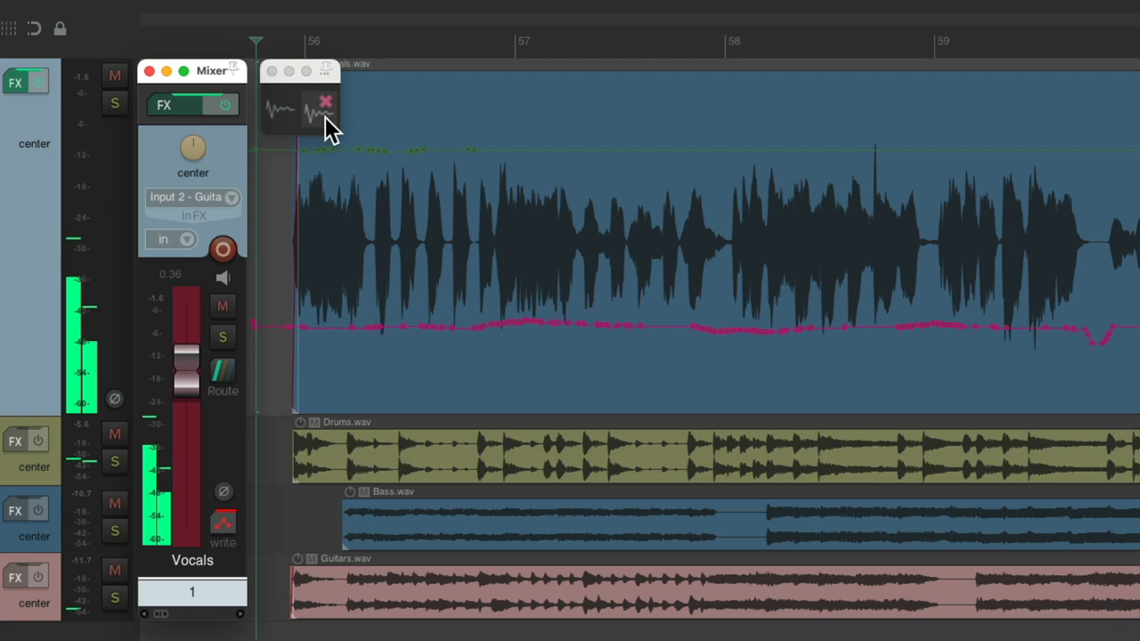
Arm Trim Apply Env, then ride the Vocals fader during playback so the trim folds into the envelope
click(223, 525)
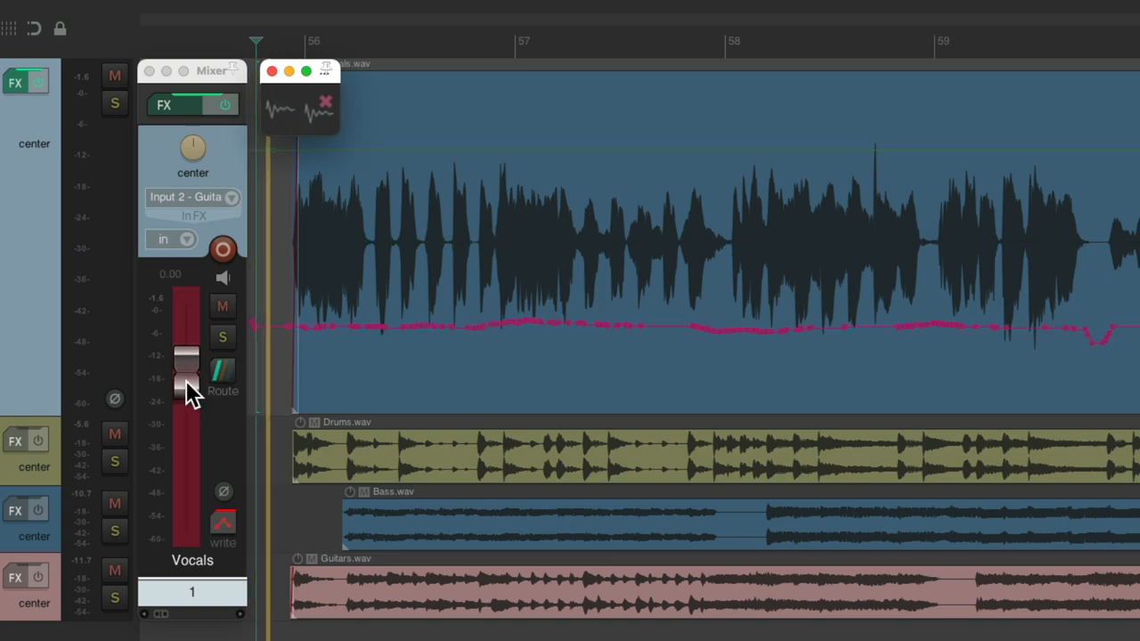
drag(188, 356, 187, 383)
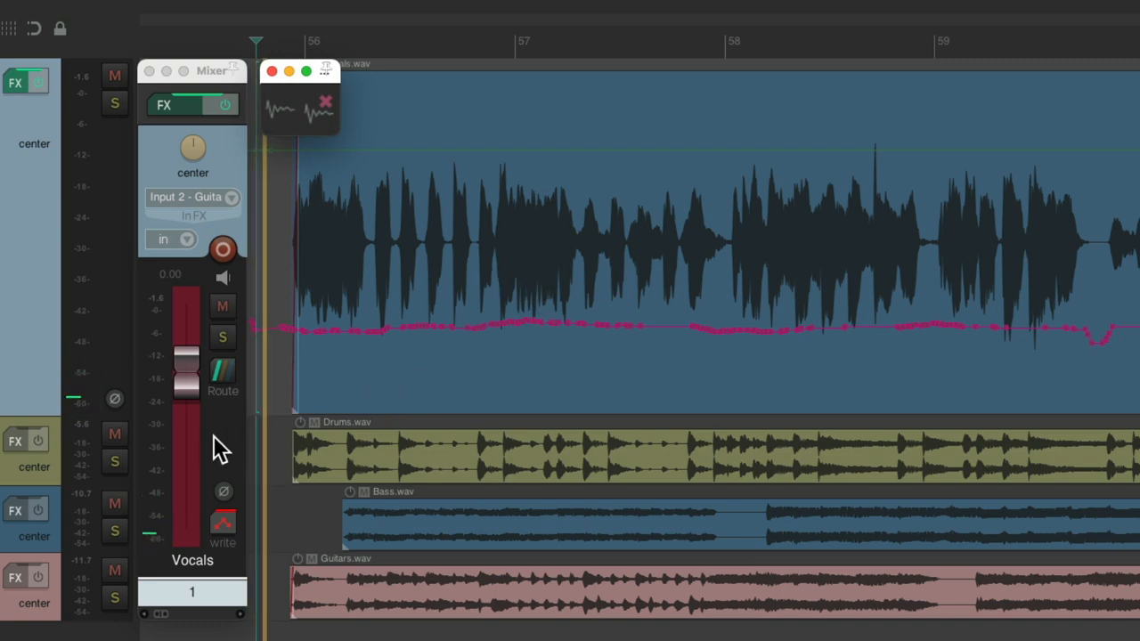
drag(189, 369, 187, 366)
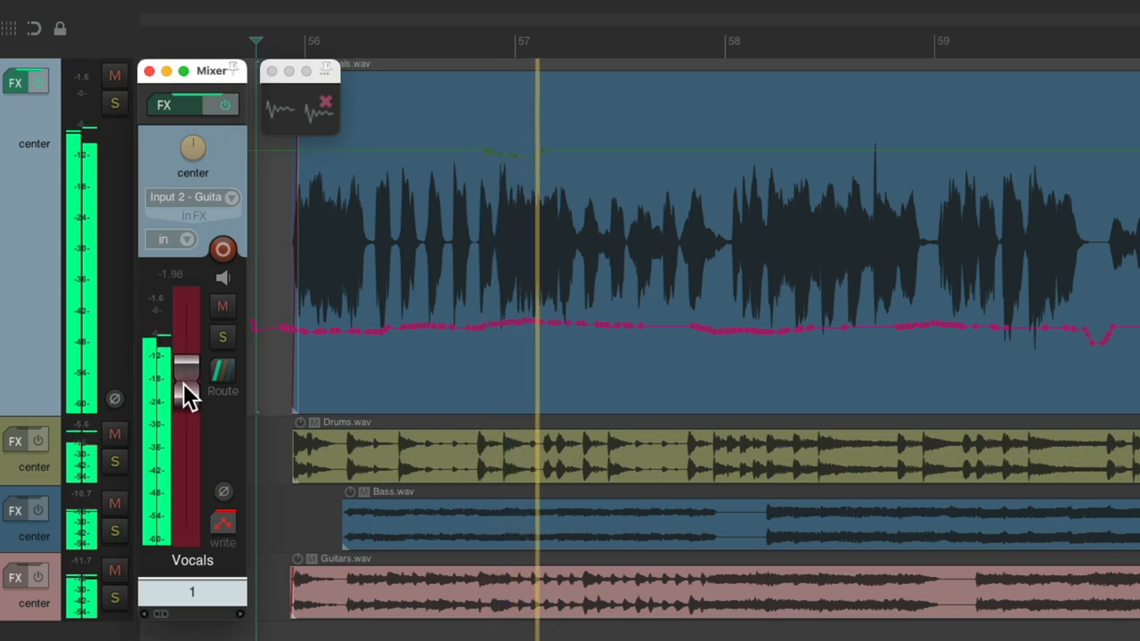
drag(187, 356, 187, 383)
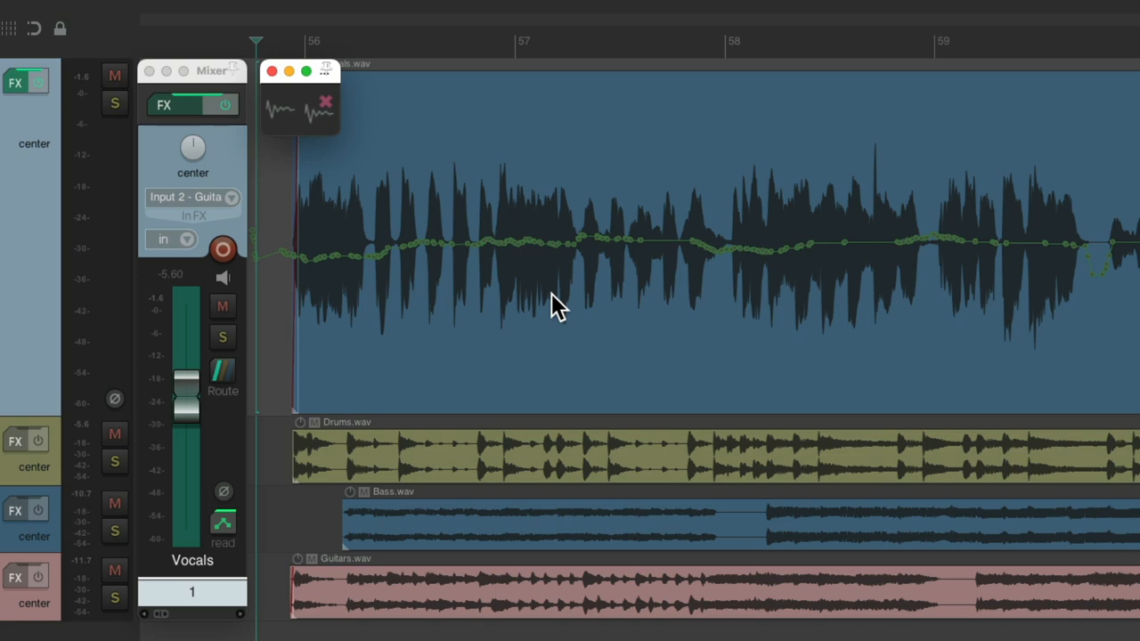
mouse_move(322, 153)
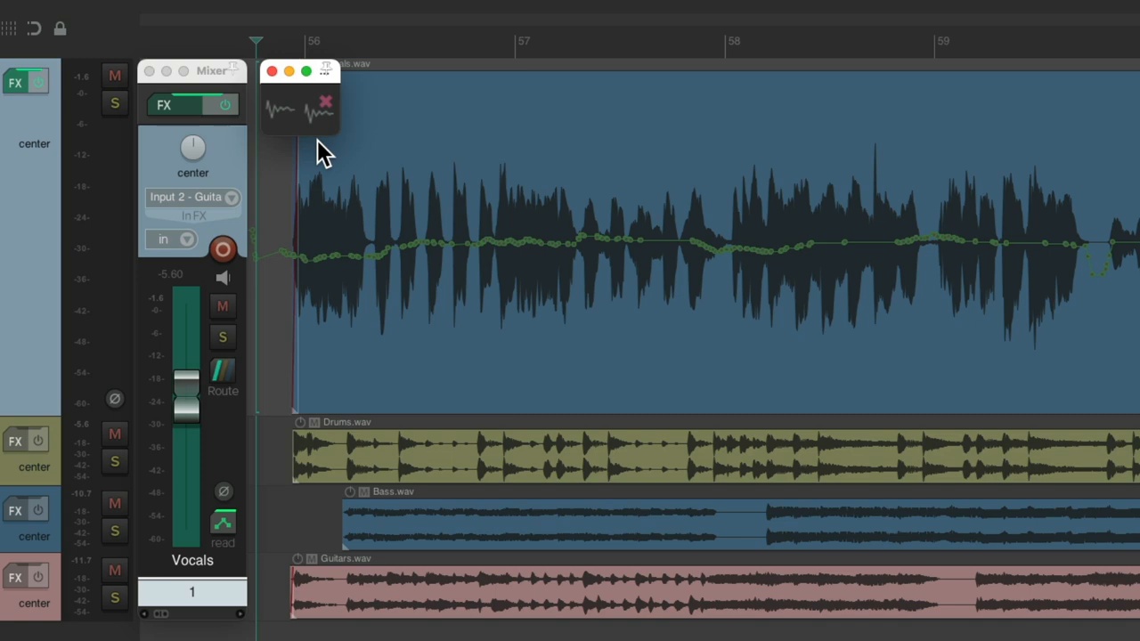
mouse_move(329, 160)
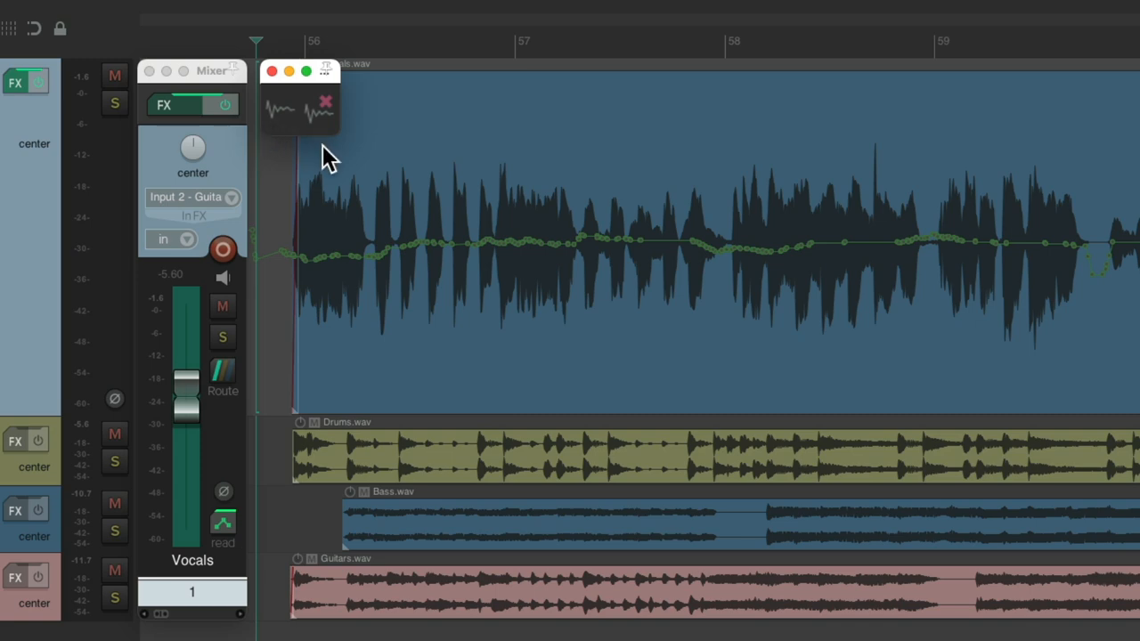